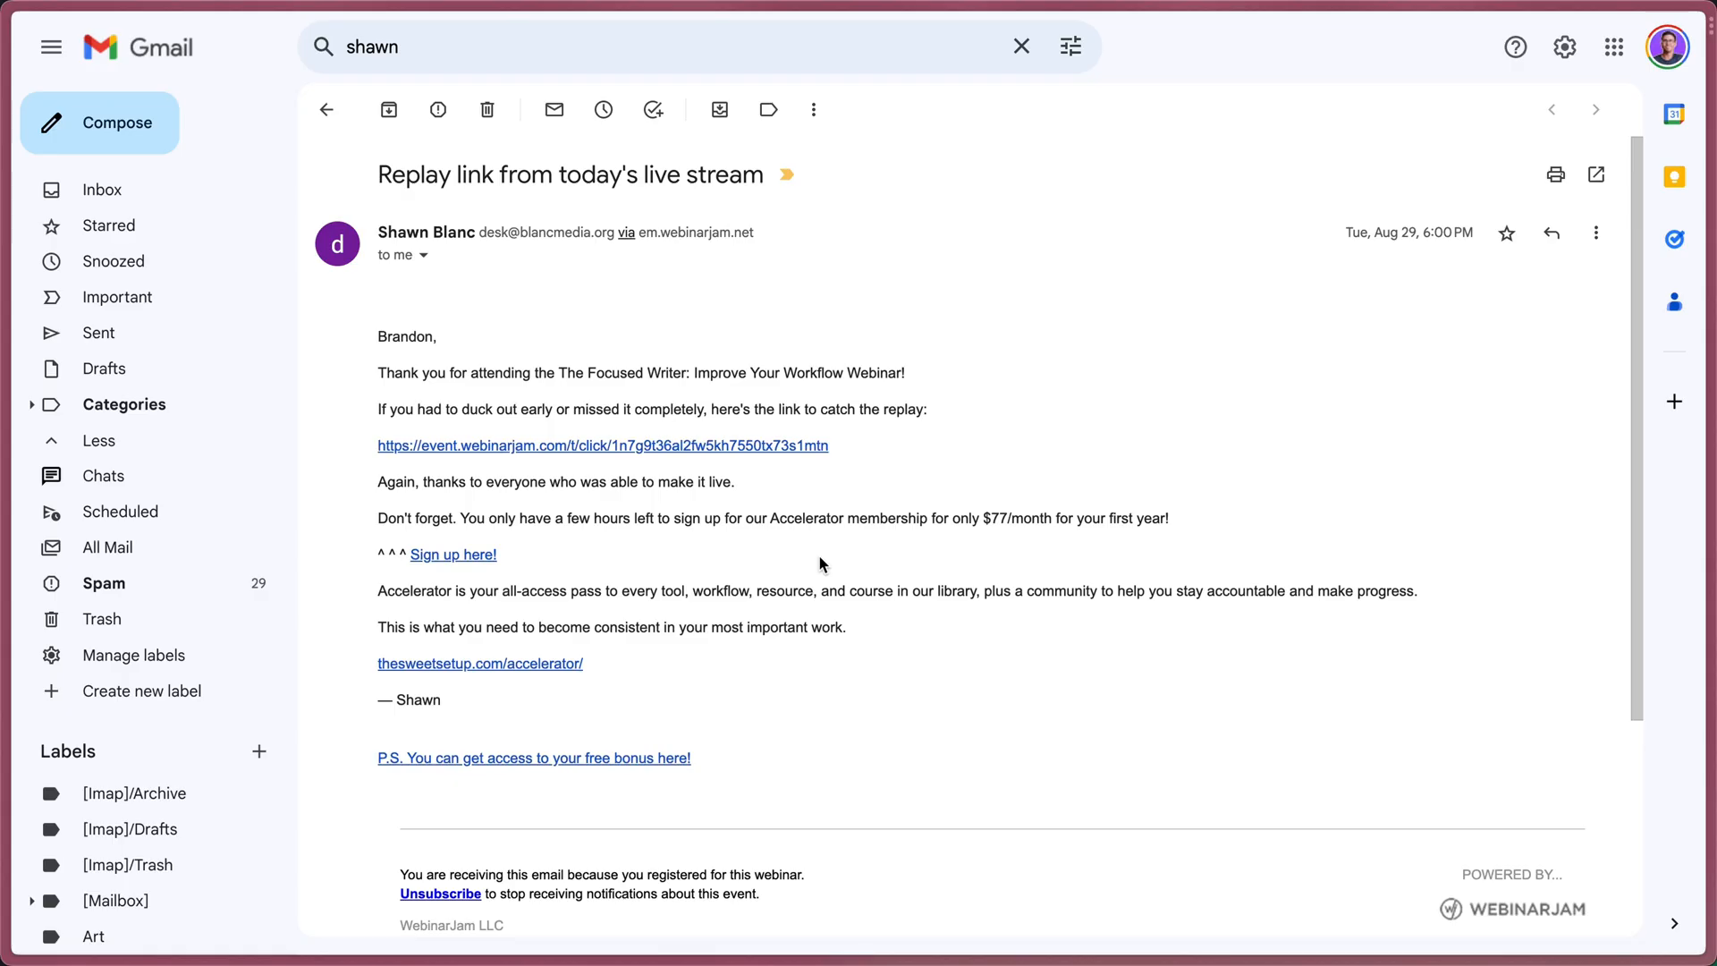
Open the webinar replay link from the email and start the broadcast player
{"action": "left_click", "coordinate": [604, 444]}
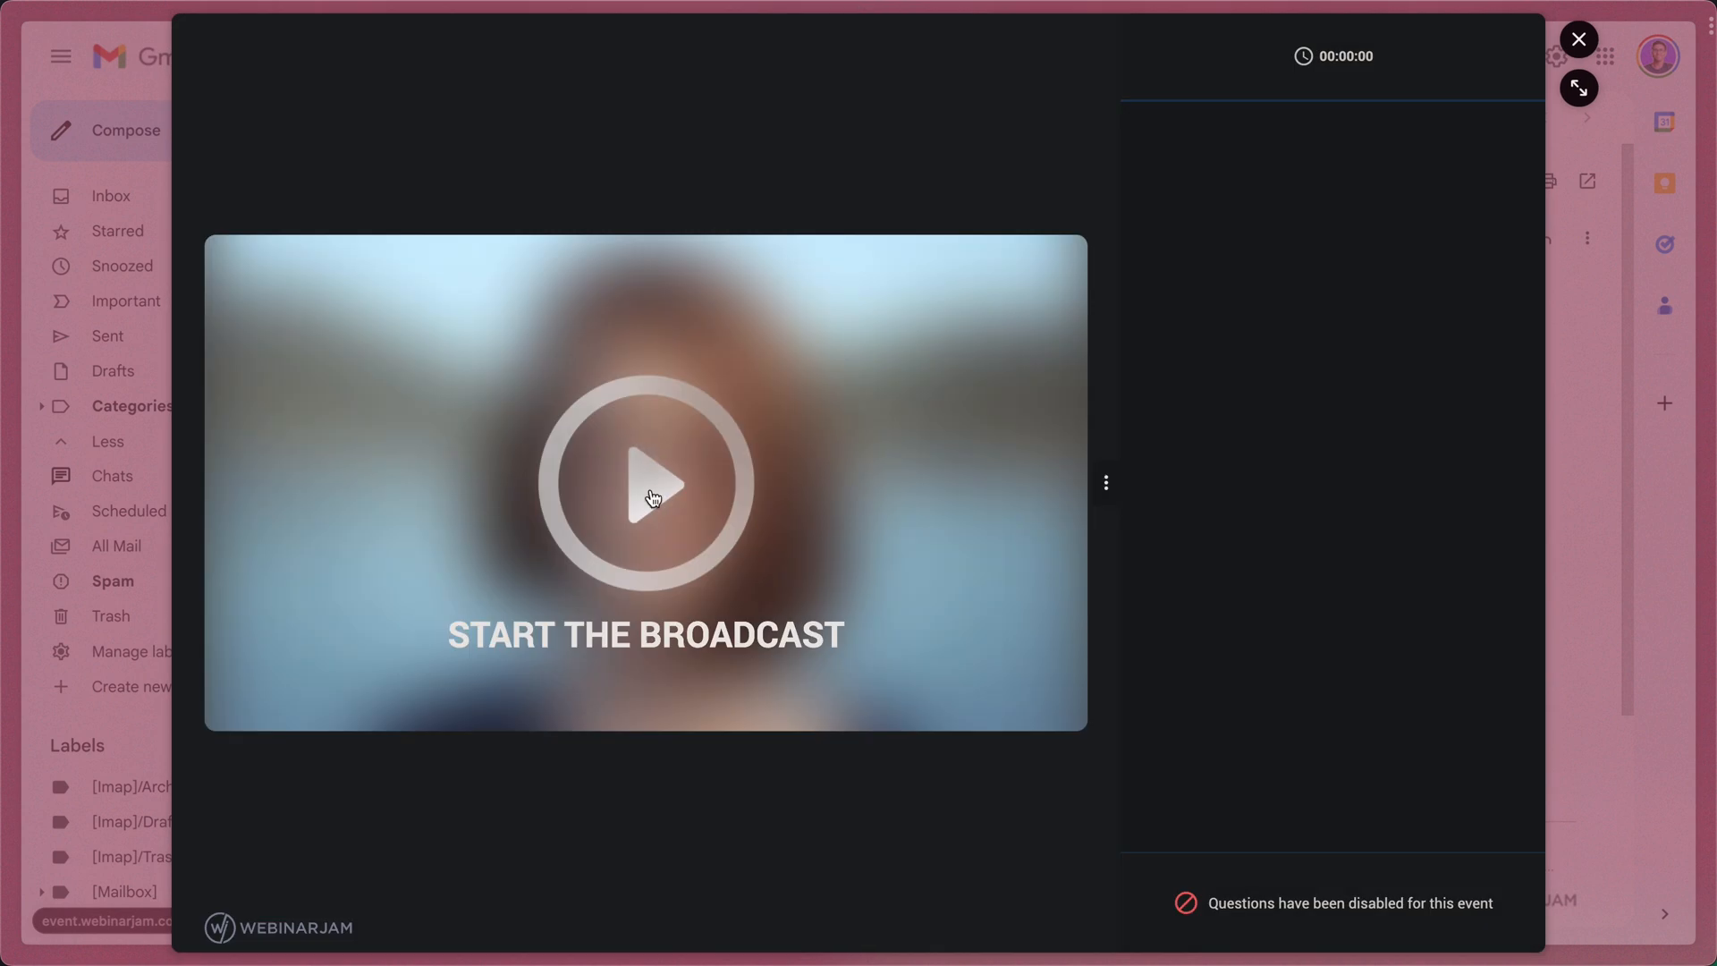
{"action": "left_click", "coordinate": [645, 483]}
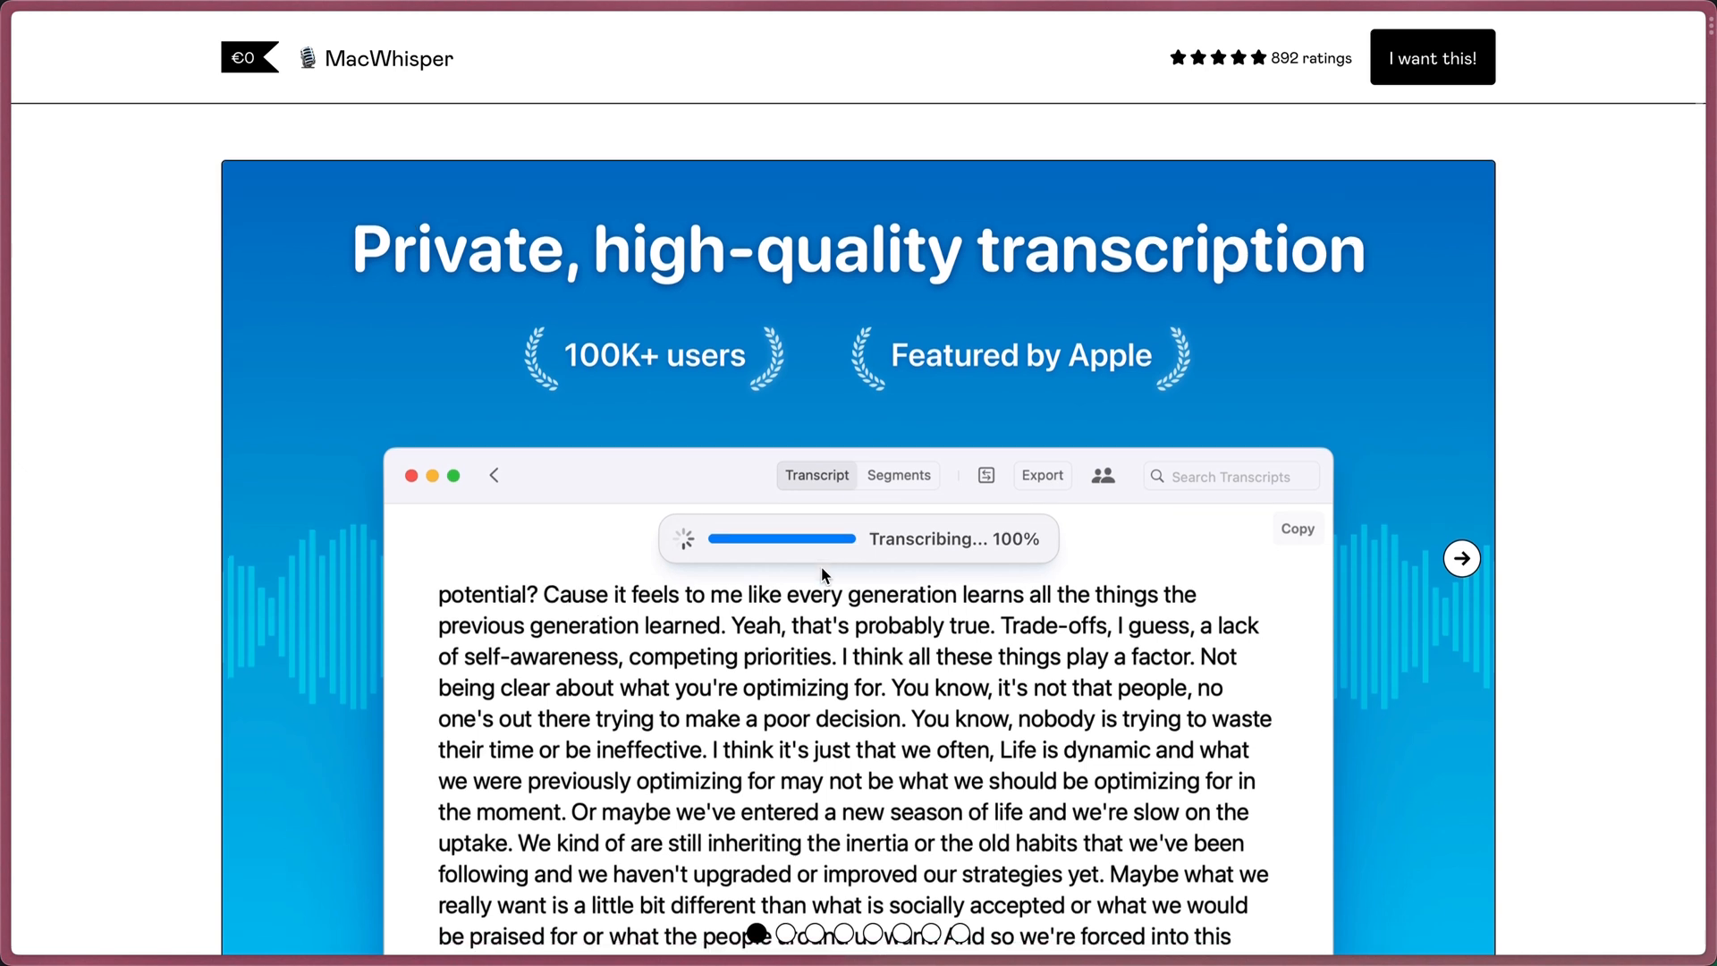
{"action": "scroll", "scroll_direction": "down", "scroll_amount": 3}
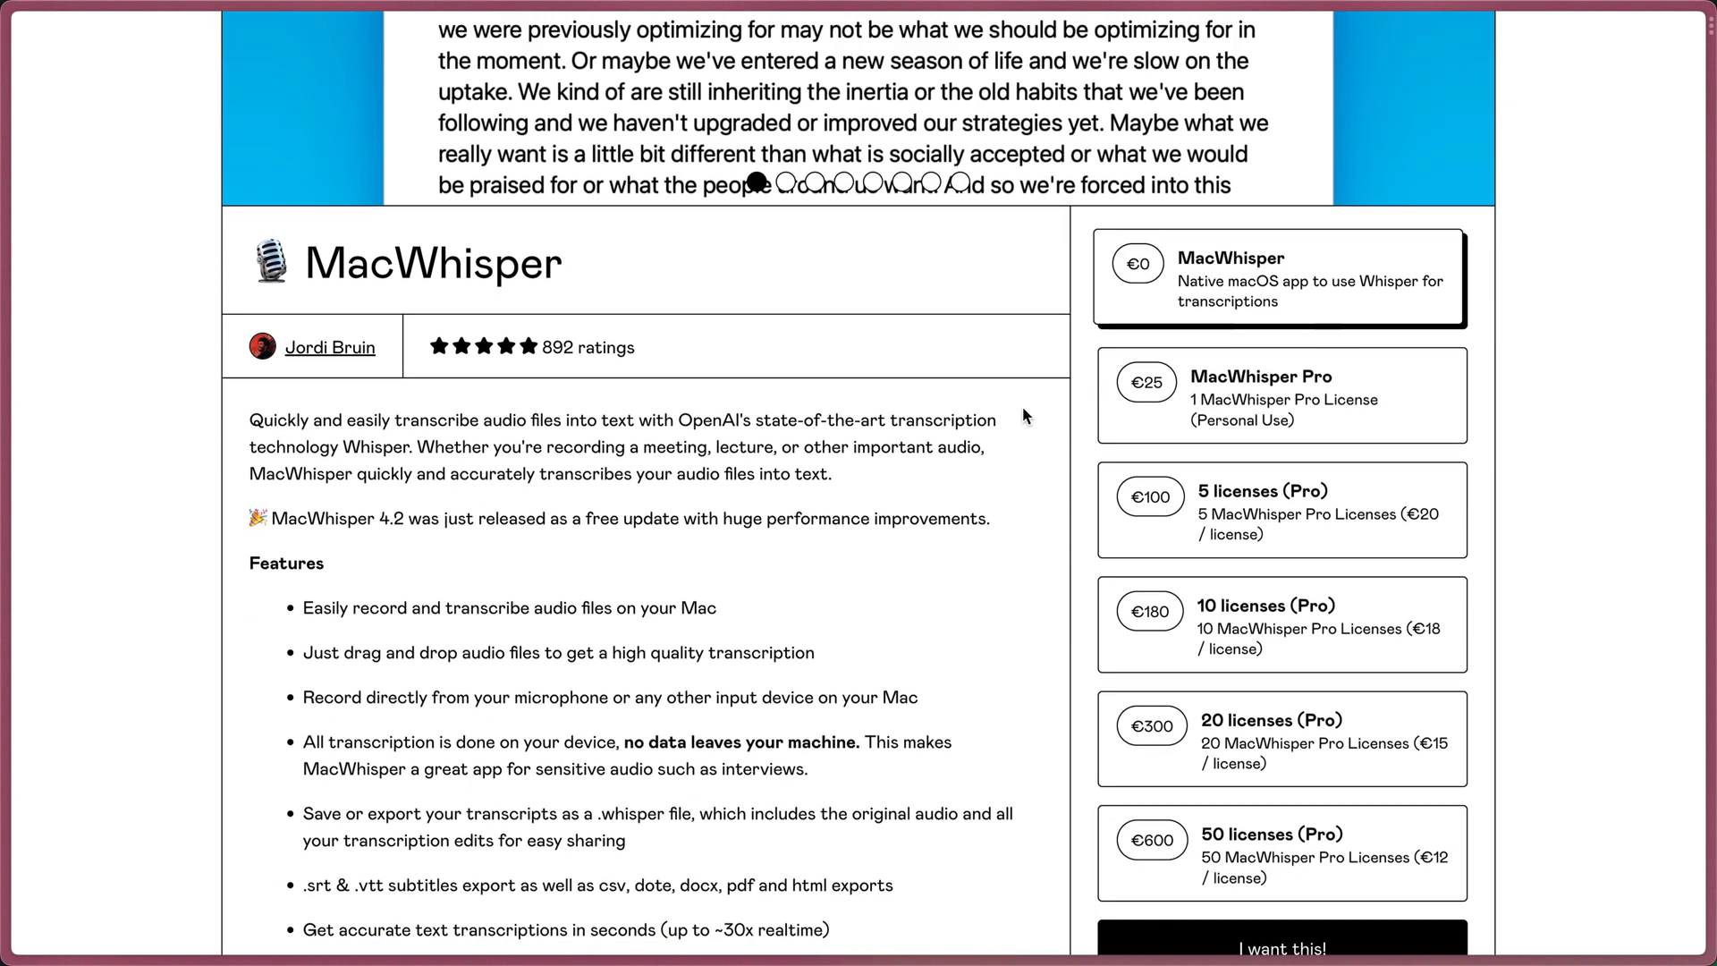
{"action": "mouse_move", "coordinate": [750, 465]}
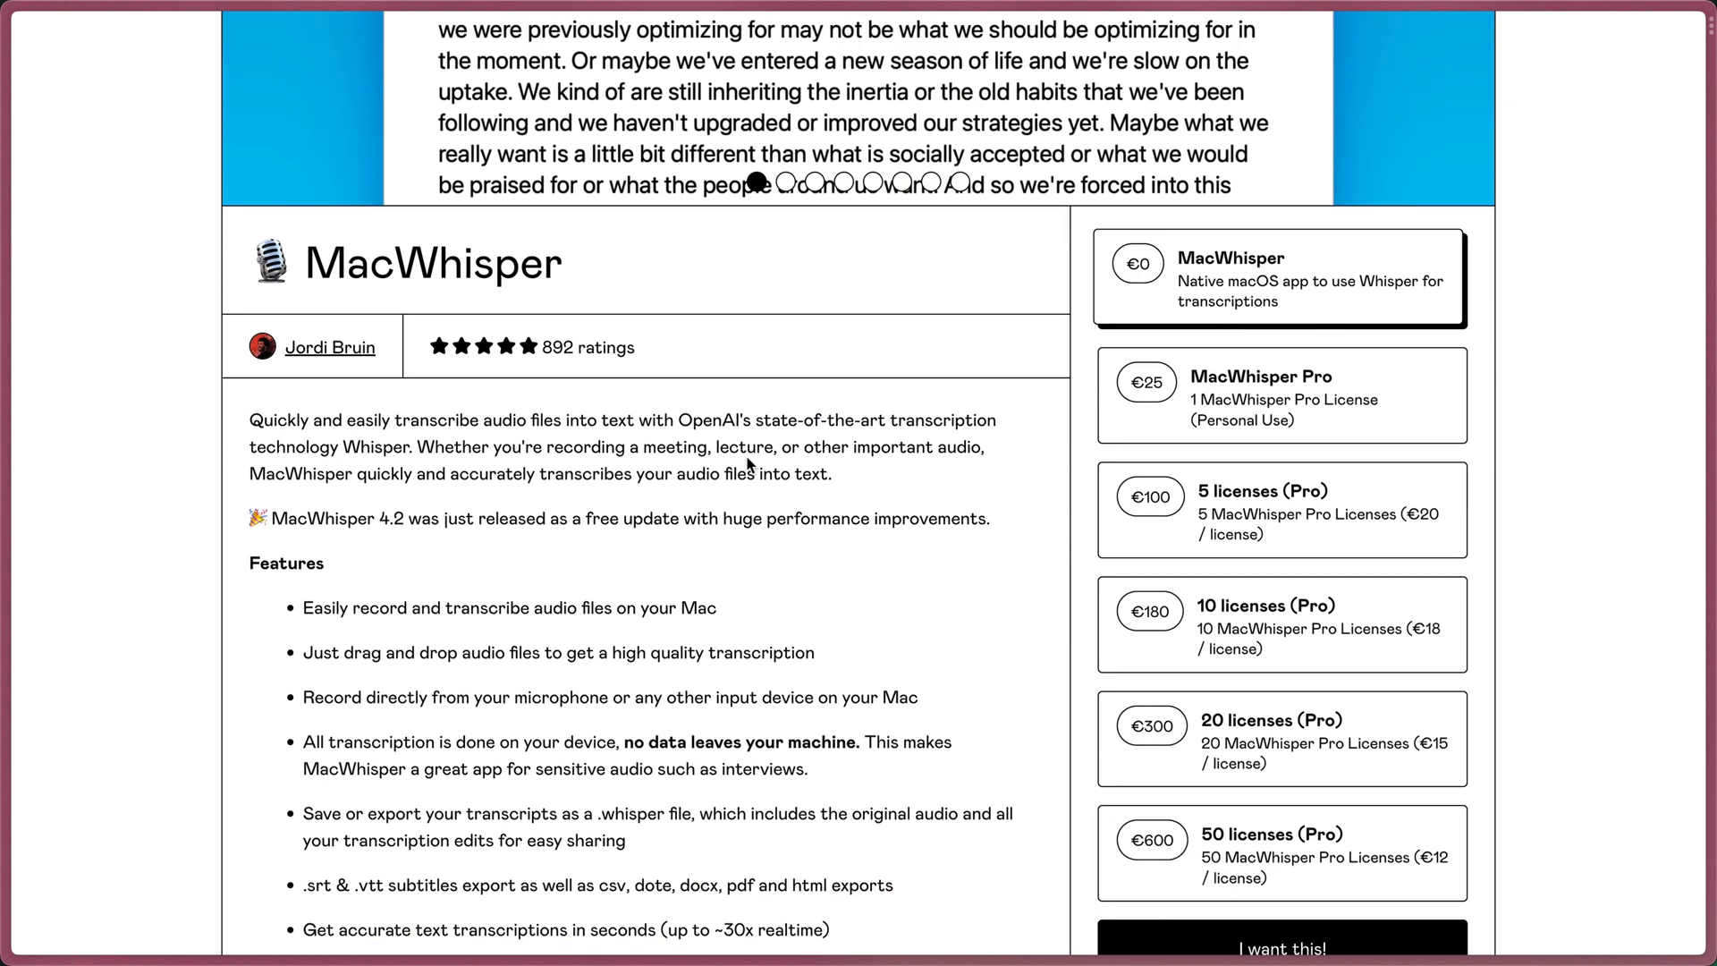
{"action": "scroll", "scroll_direction": "down", "scroll_amount": 3}
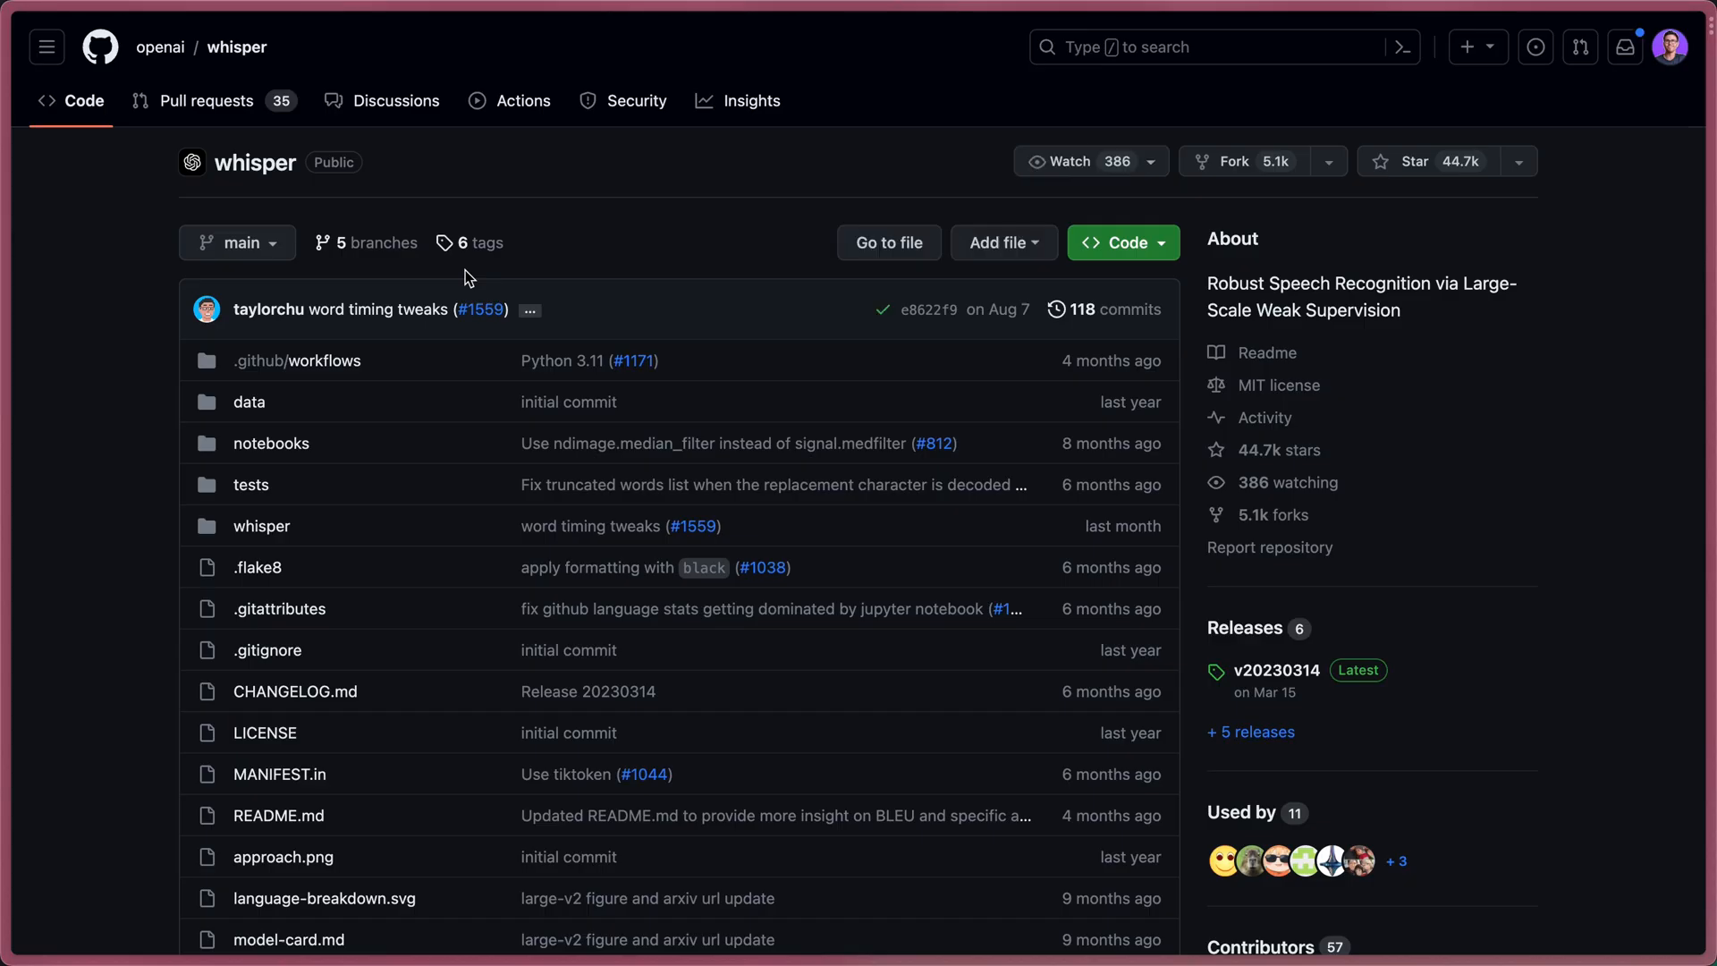
{"action": "scroll", "scroll_direction": "down", "scroll_amount": 3}
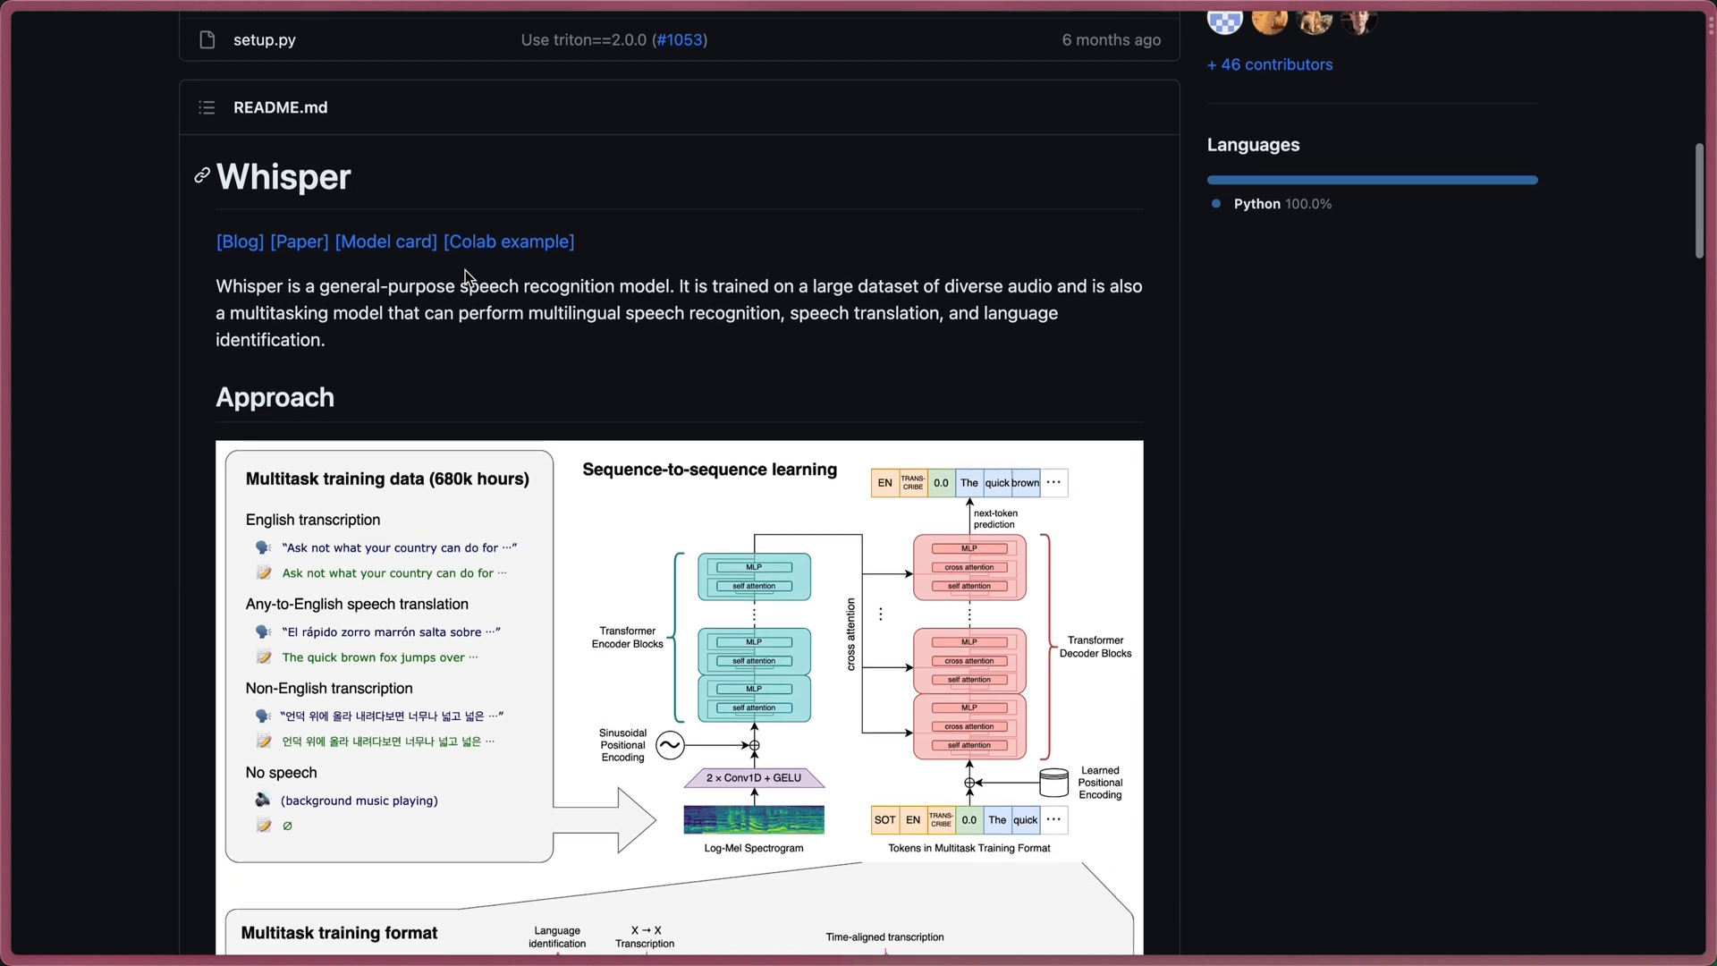
{"action": "scroll", "scroll_direction": "down", "scroll_amount": 3}
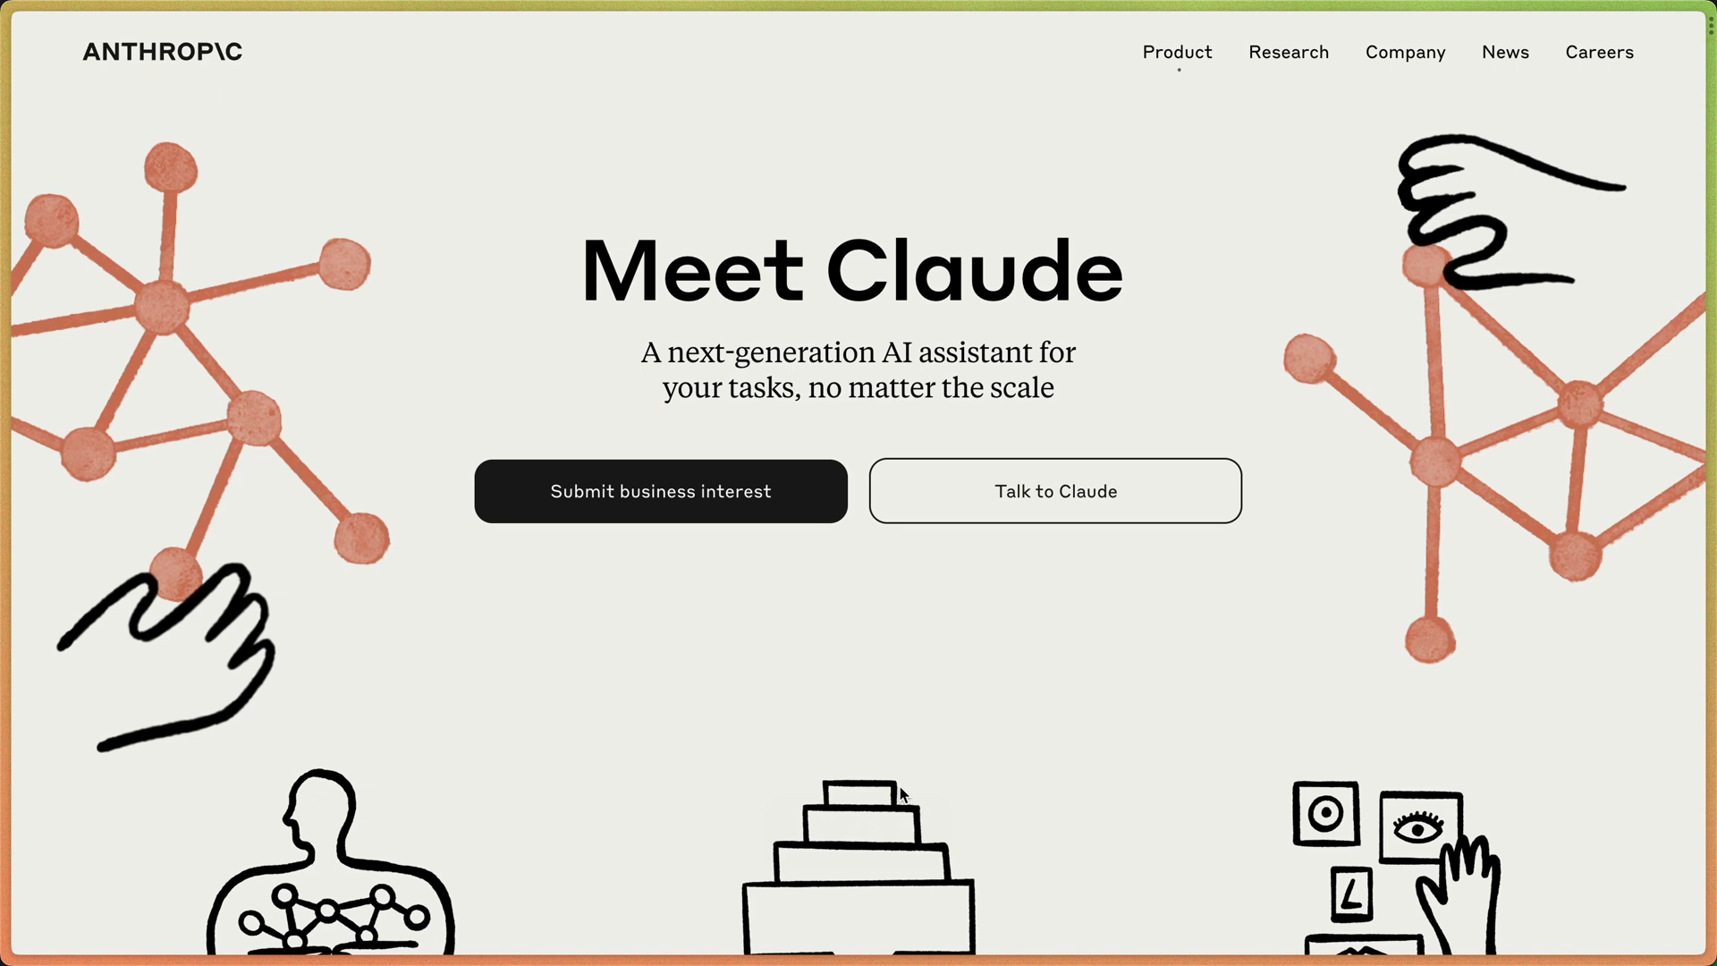
{"action": "scroll", "scroll_direction": "down", "scroll_amount": 3}
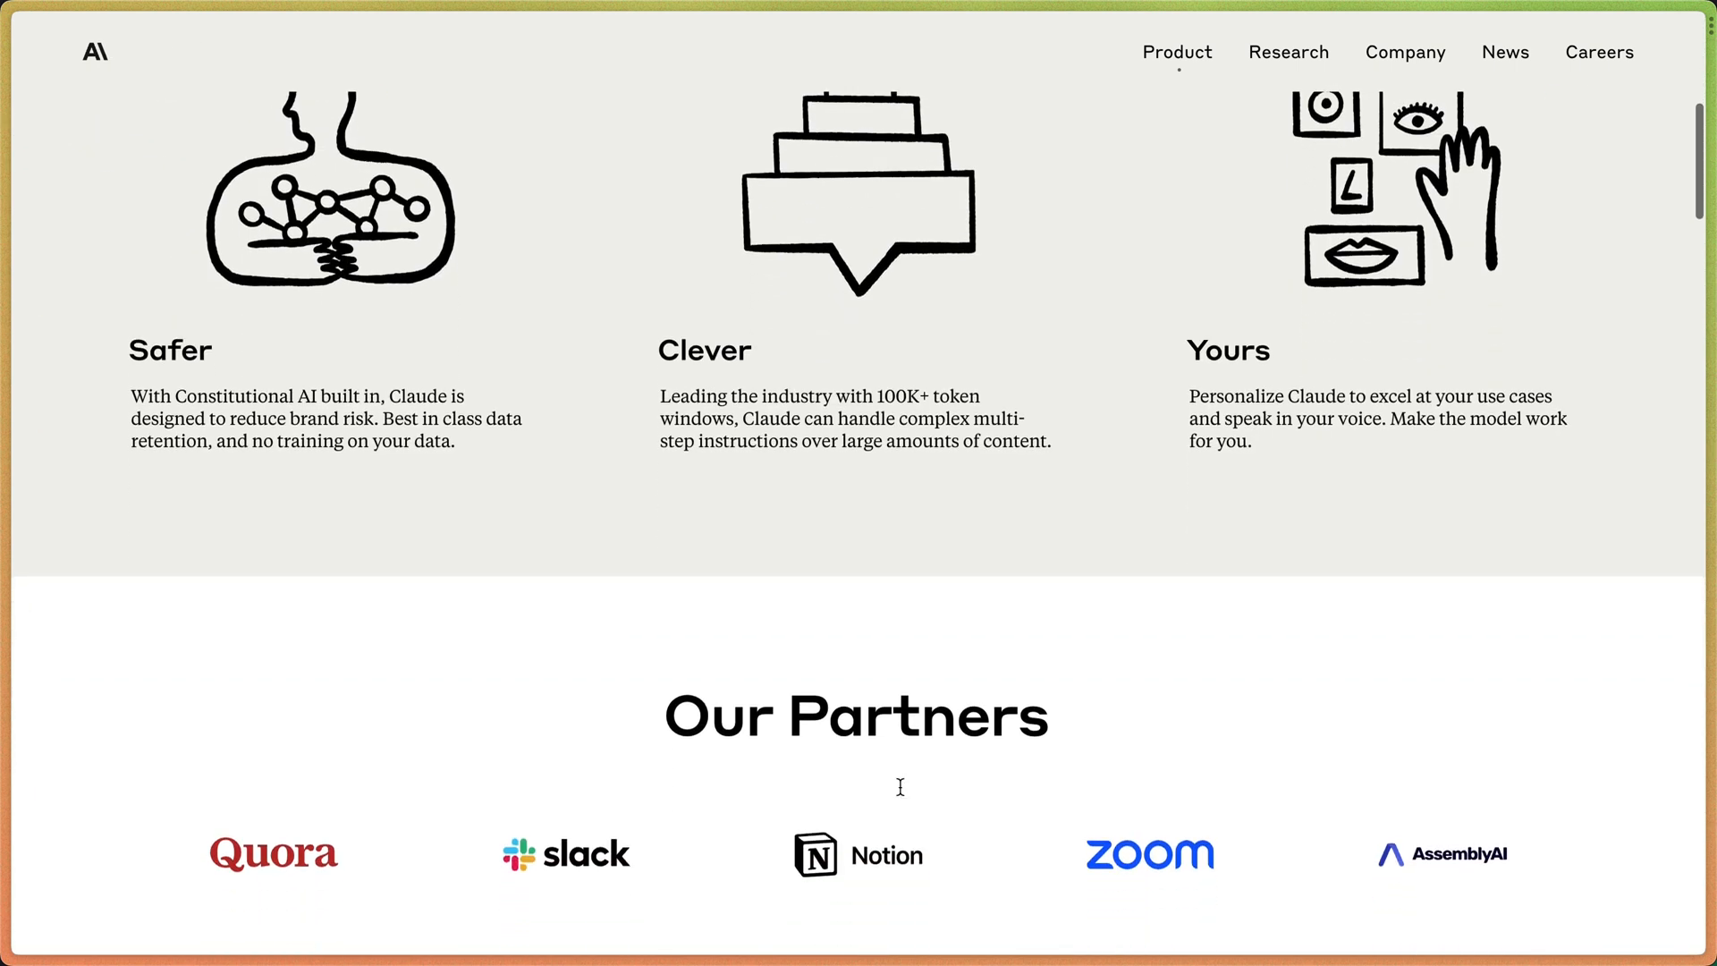
{"action": "scroll", "scroll_direction": "down", "scroll_amount": 3}
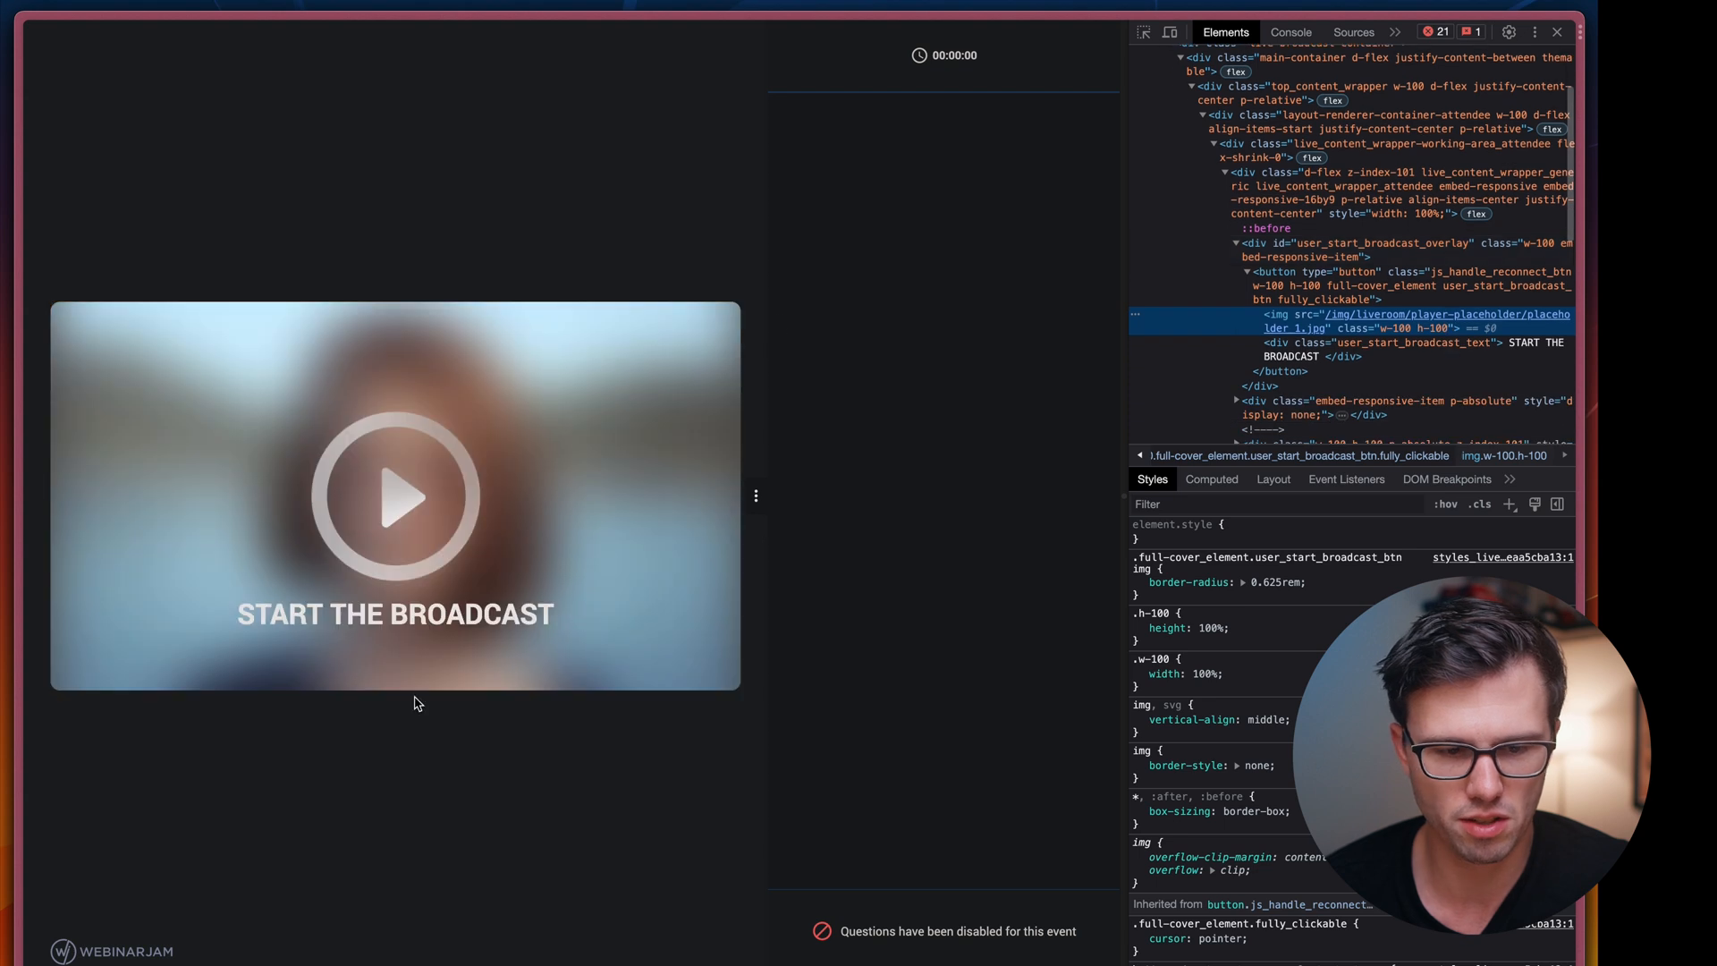
Open the replay video source and confirm its .mp4 filename for saving to Downloads
{"action": "left_click", "coordinate": [394, 495]}
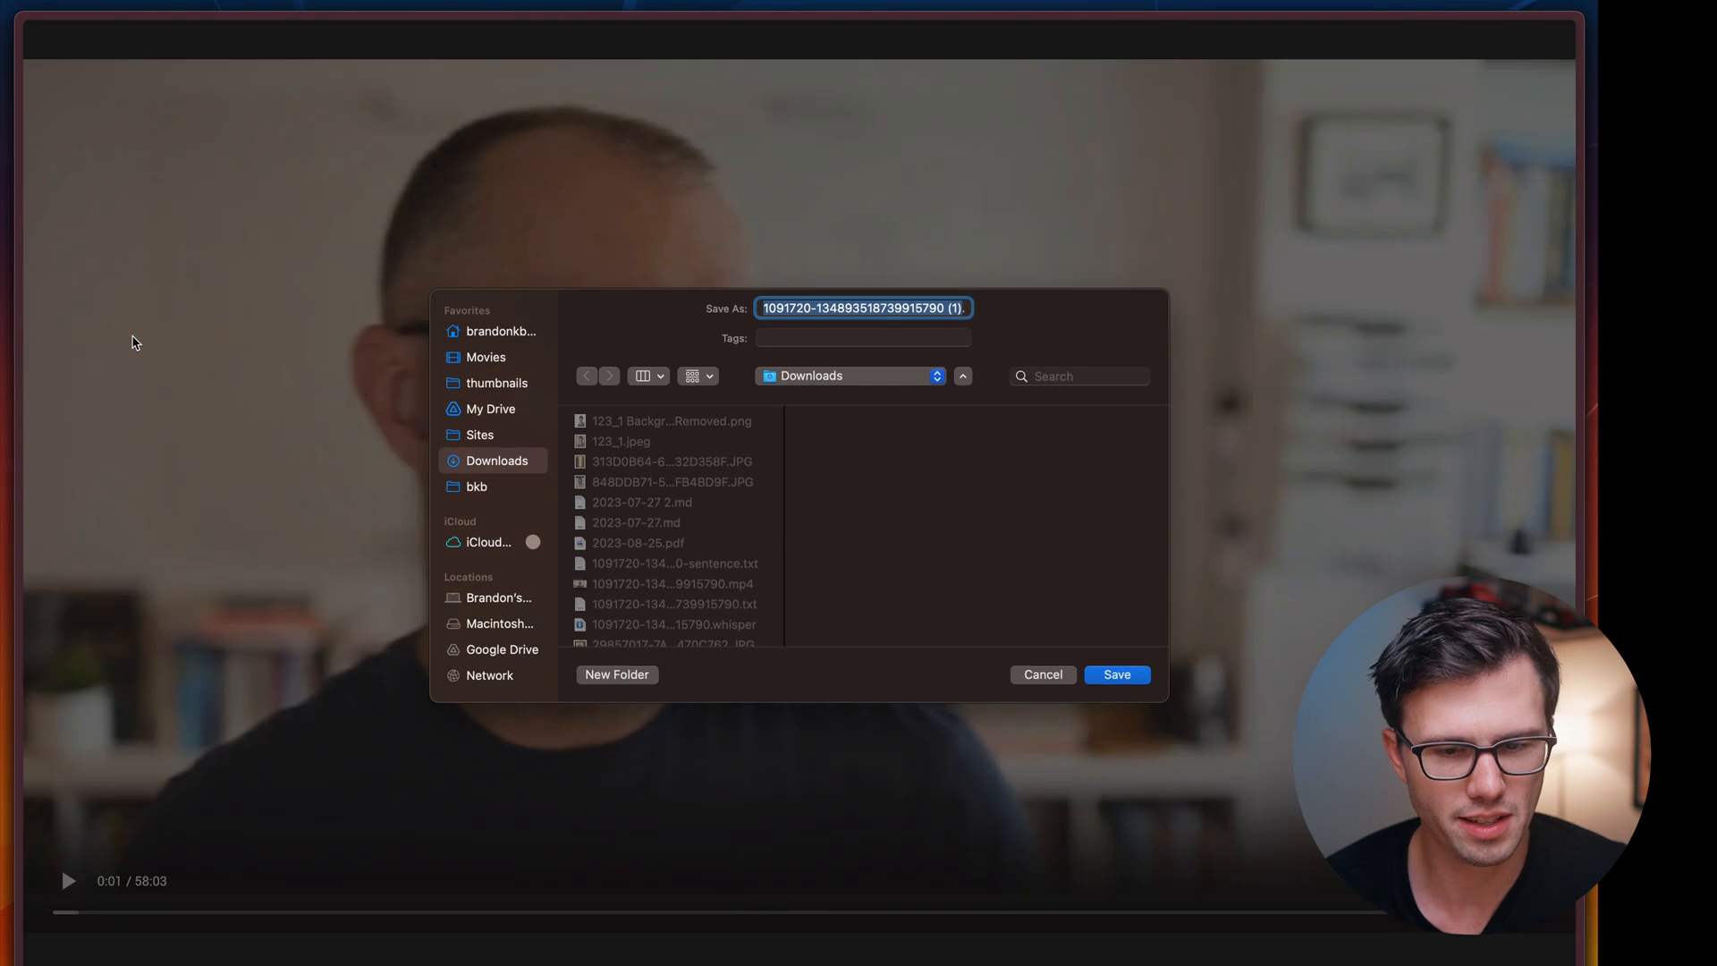
{"action": "key", "text": "cmd+Right"}
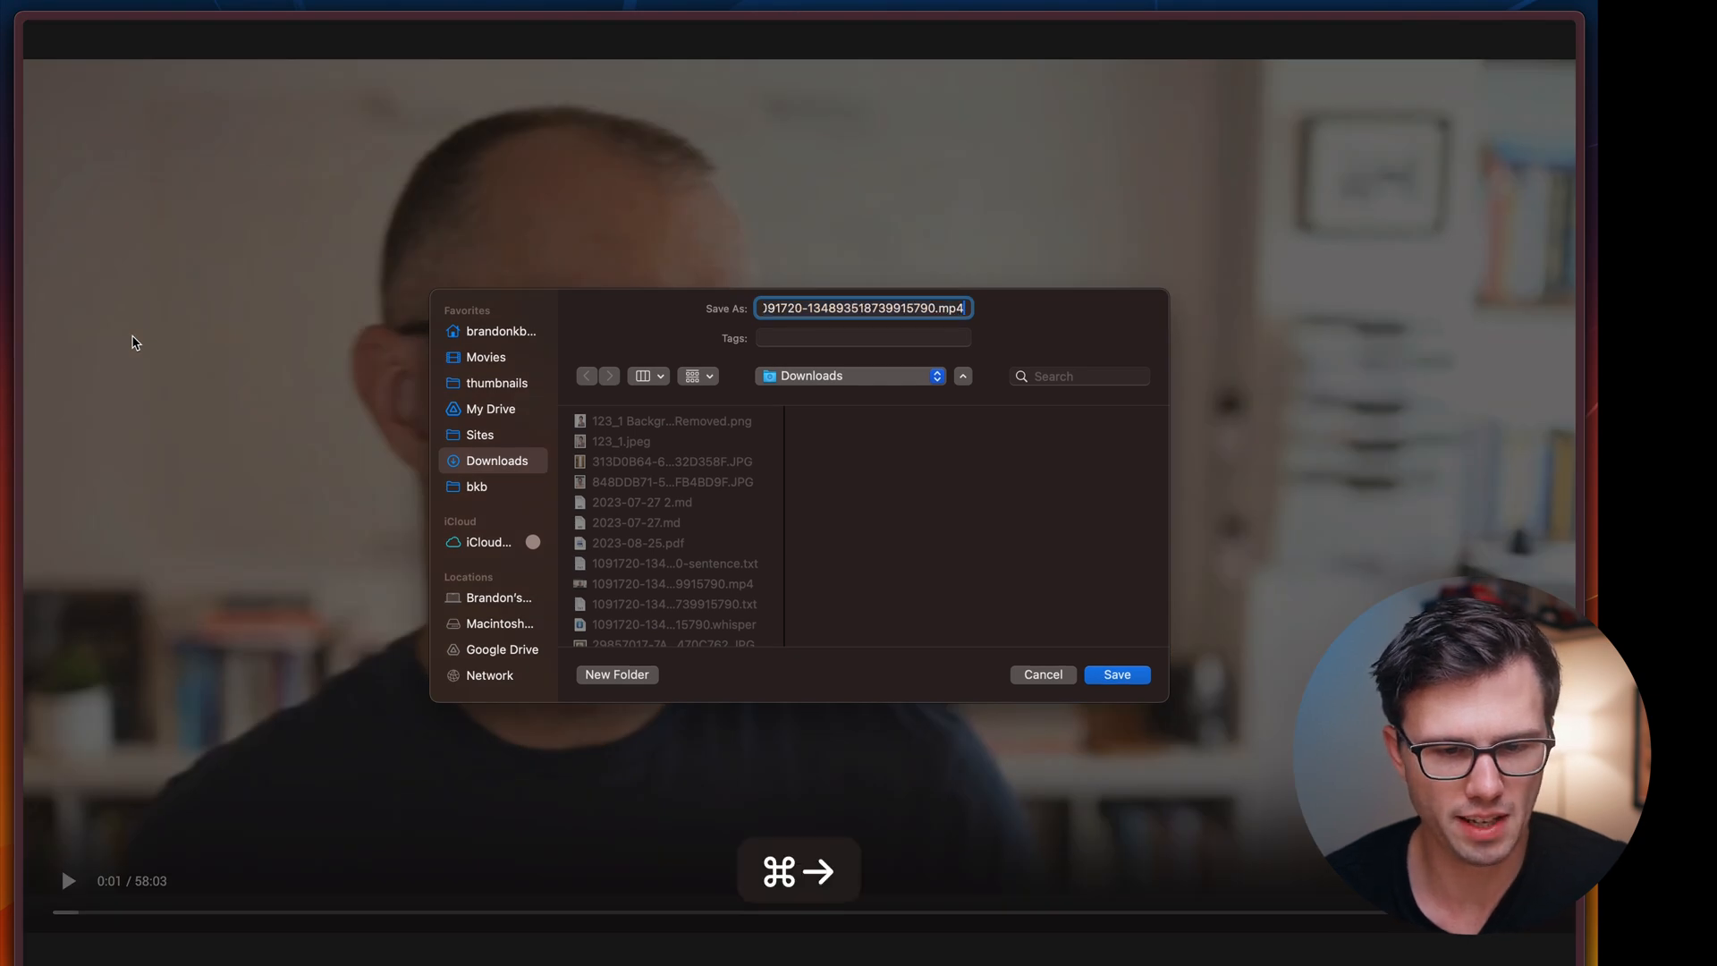
{"action": "mouse_move", "coordinate": [368, 358]}
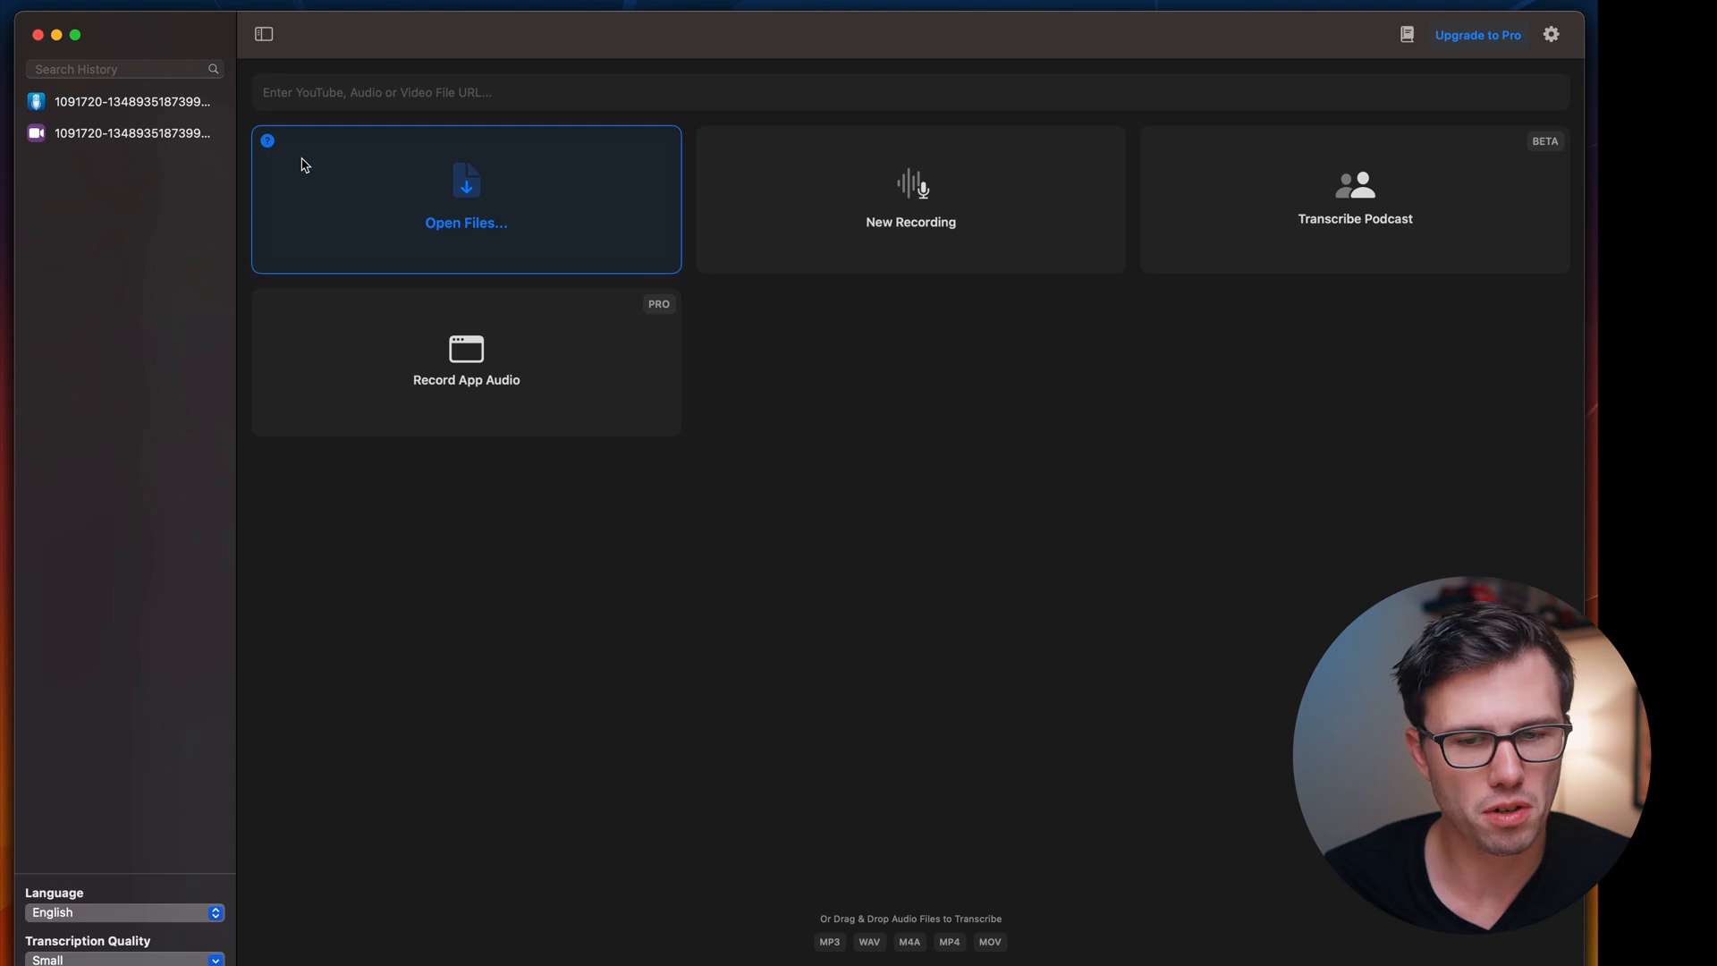
Choose the downloaded webinar .mp4 in MacWhisper for transcription
{"action": "left_click", "coordinate": [464, 197]}
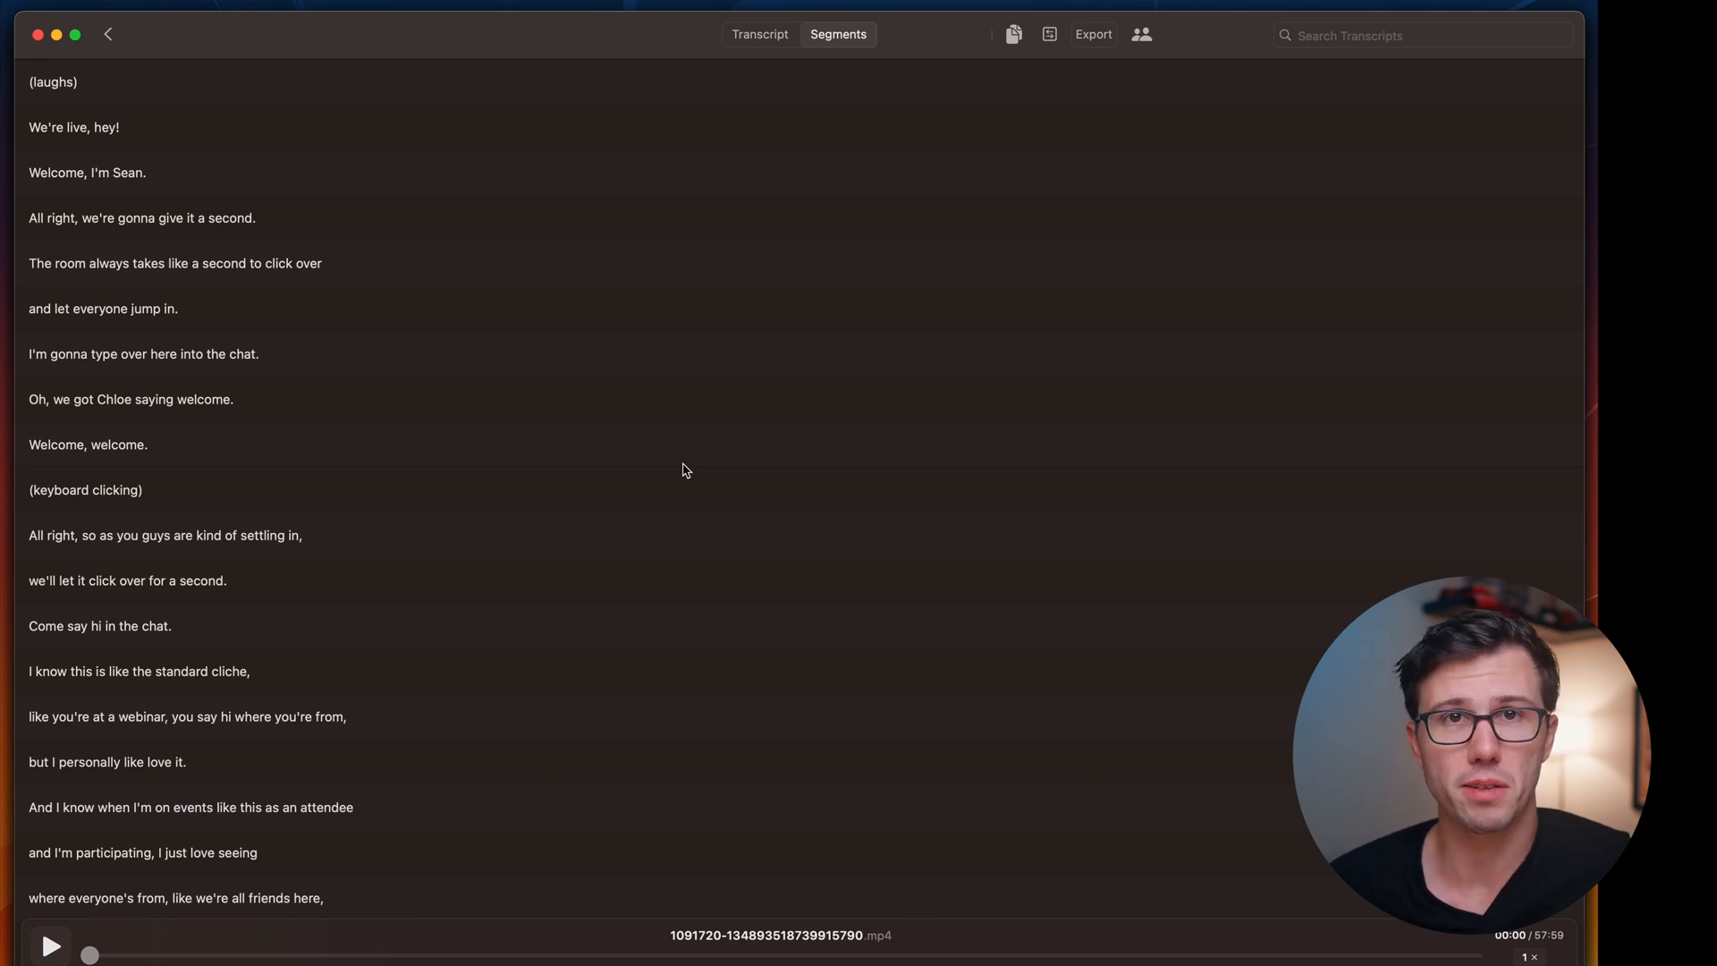
Preview the Sentences and Speaker Paragraphs export layouts, then export the transcript
{"action": "left_click", "coordinate": [1092, 34]}
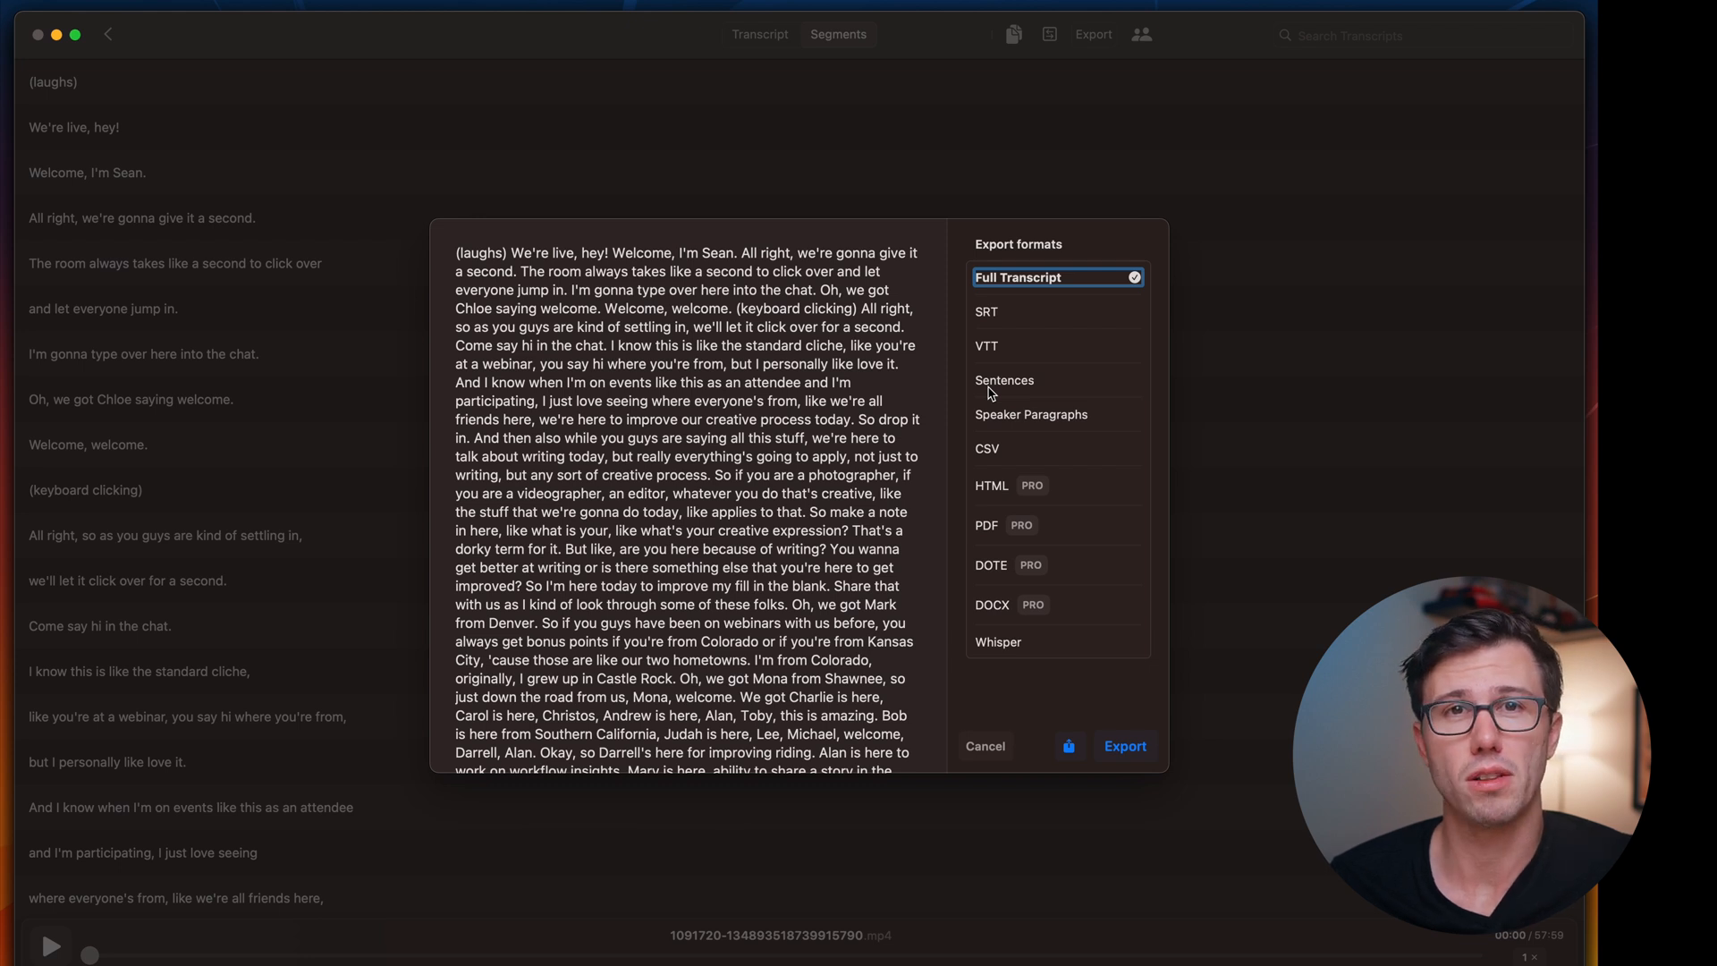
{"action": "mouse_move", "coordinate": [1034, 324]}
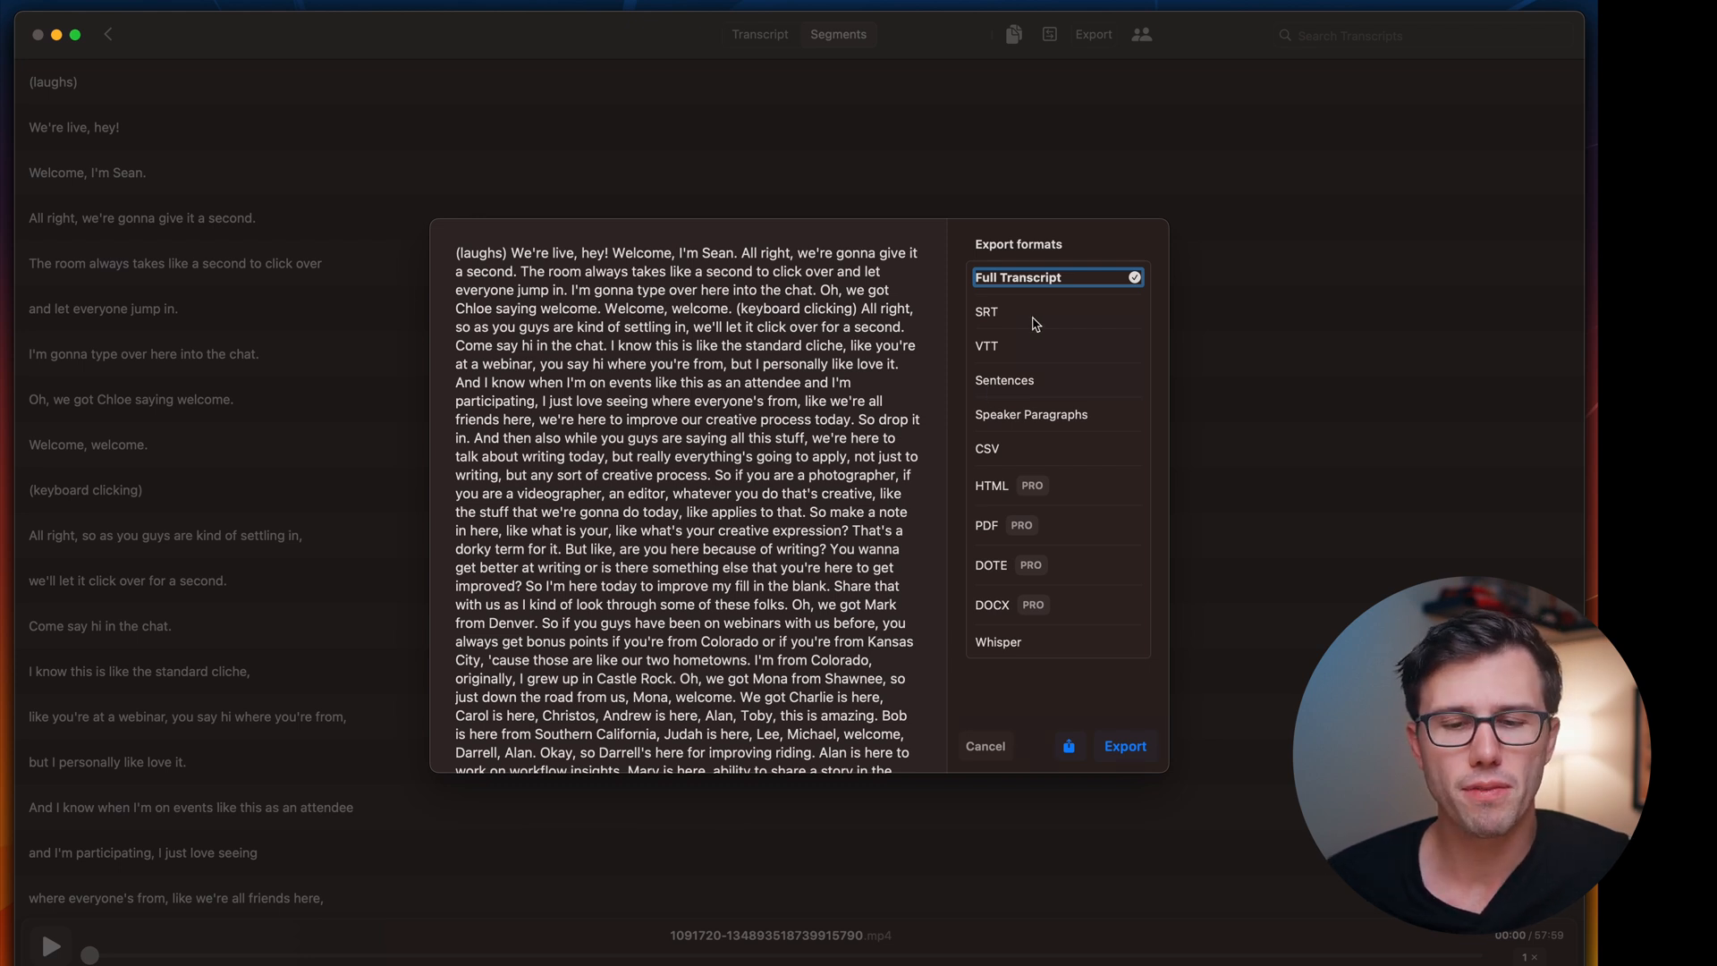
{"action": "left_click", "coordinate": [1004, 381]}
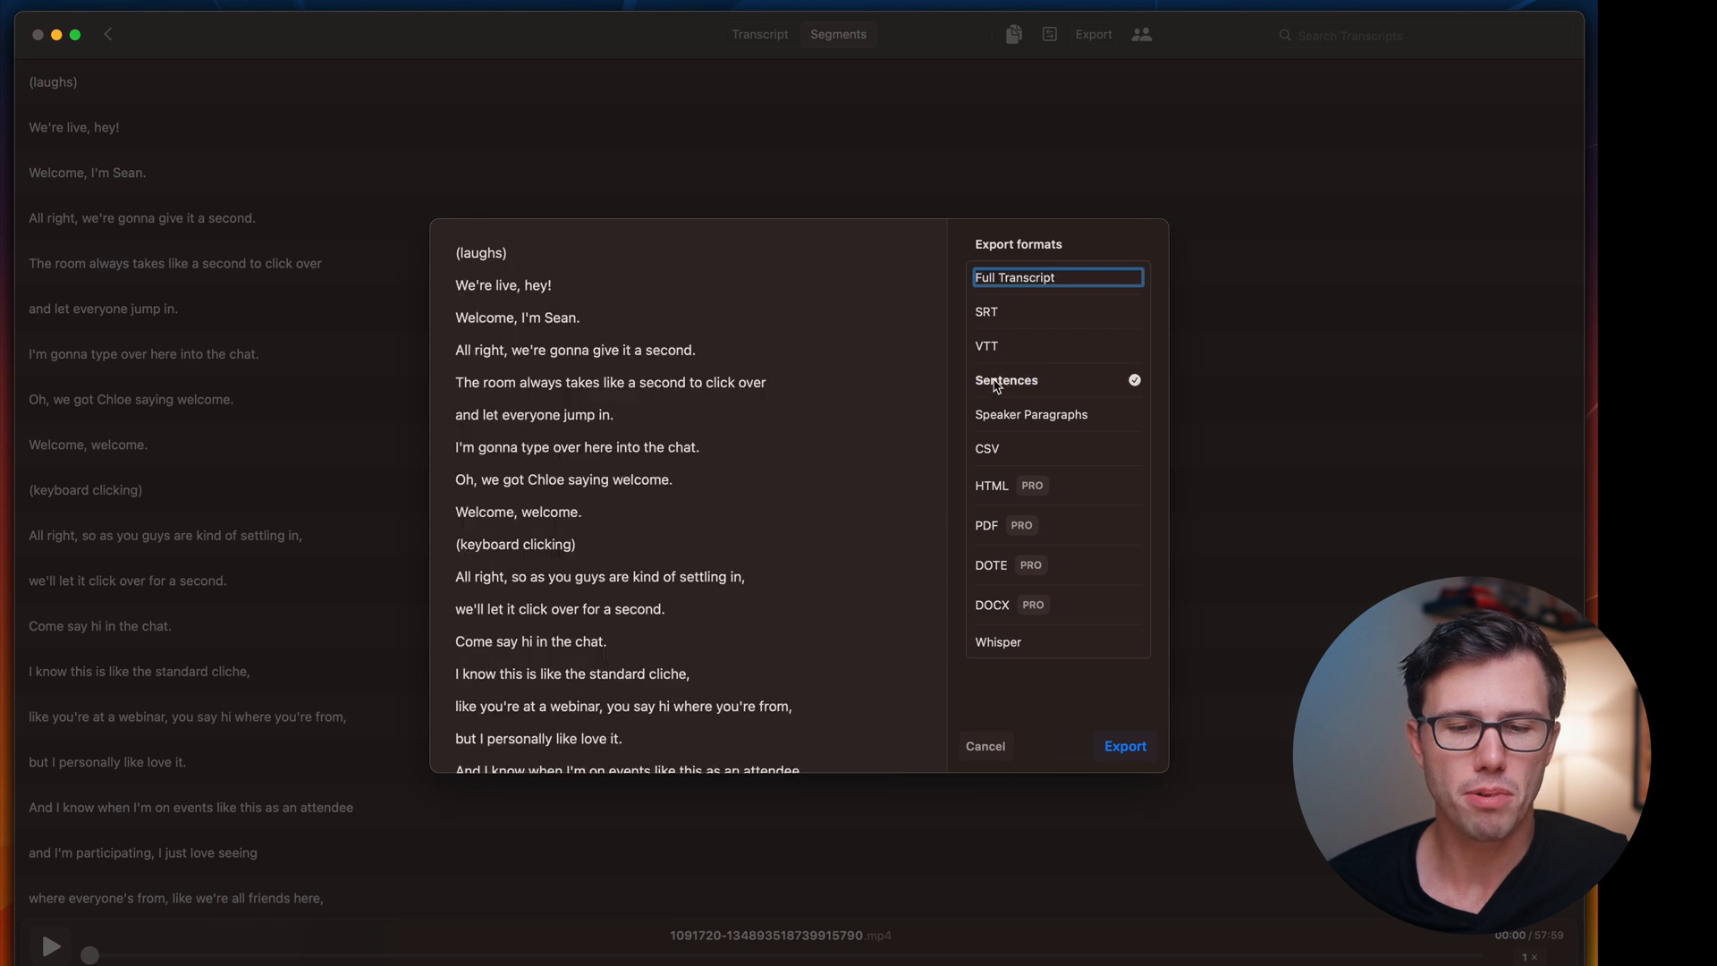
{"action": "mouse_move", "coordinate": [1031, 414]}
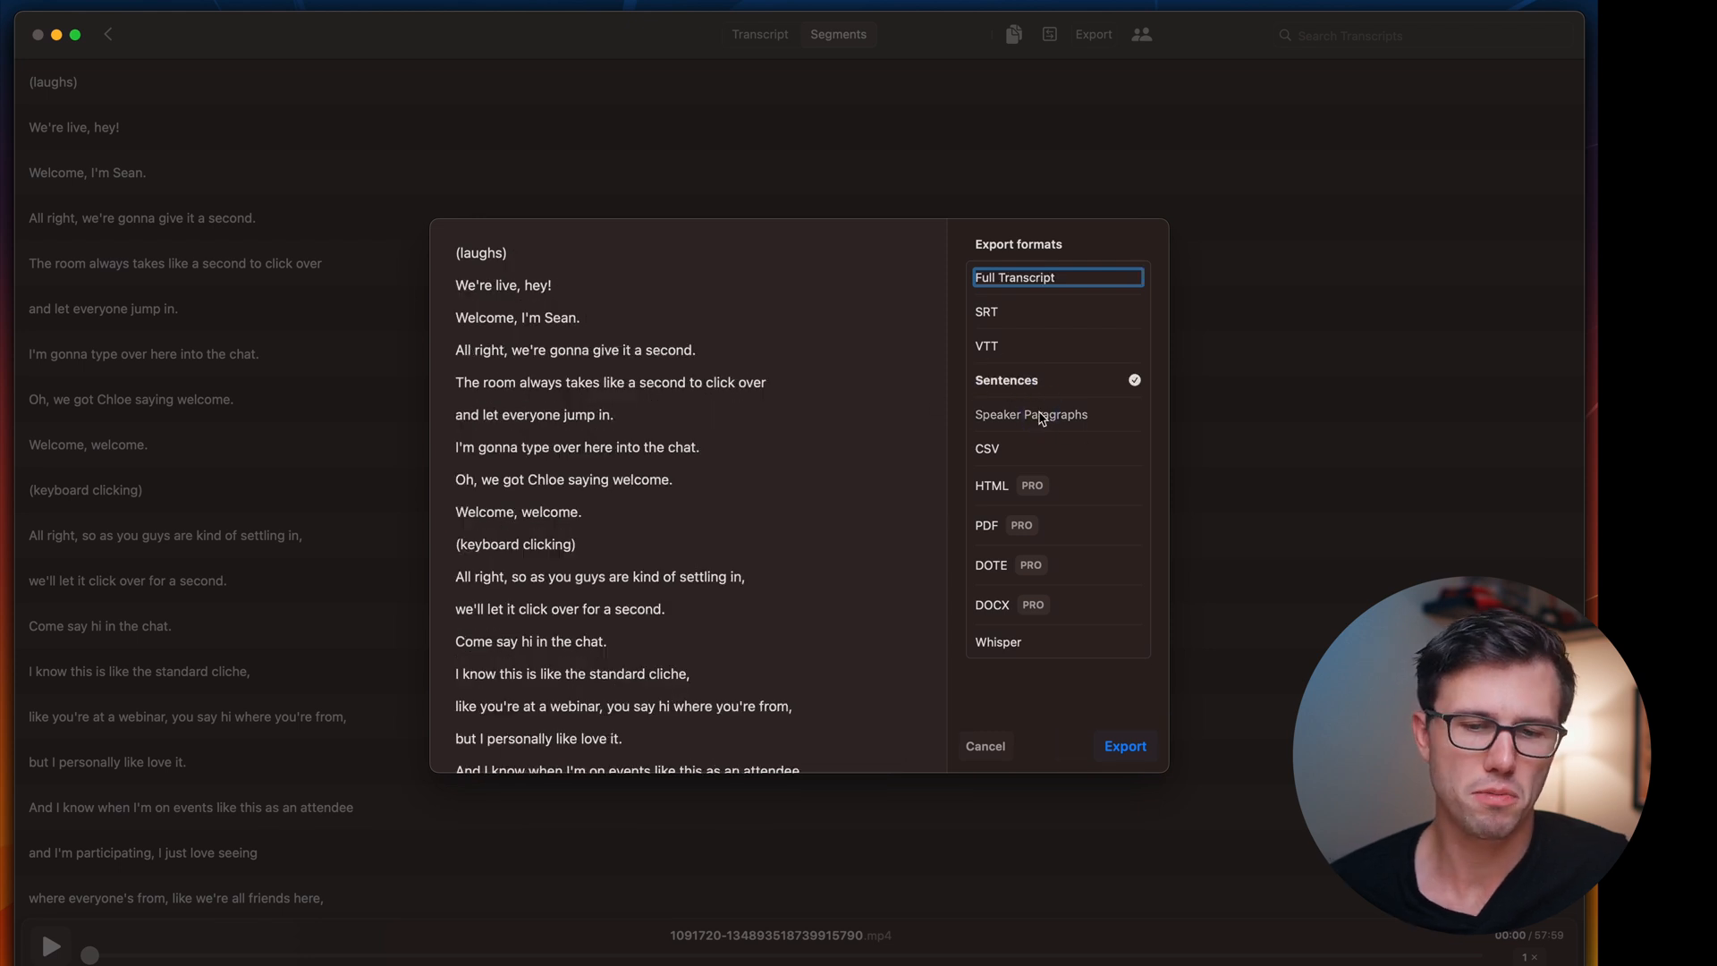
{"action": "left_click", "coordinate": [1030, 414]}
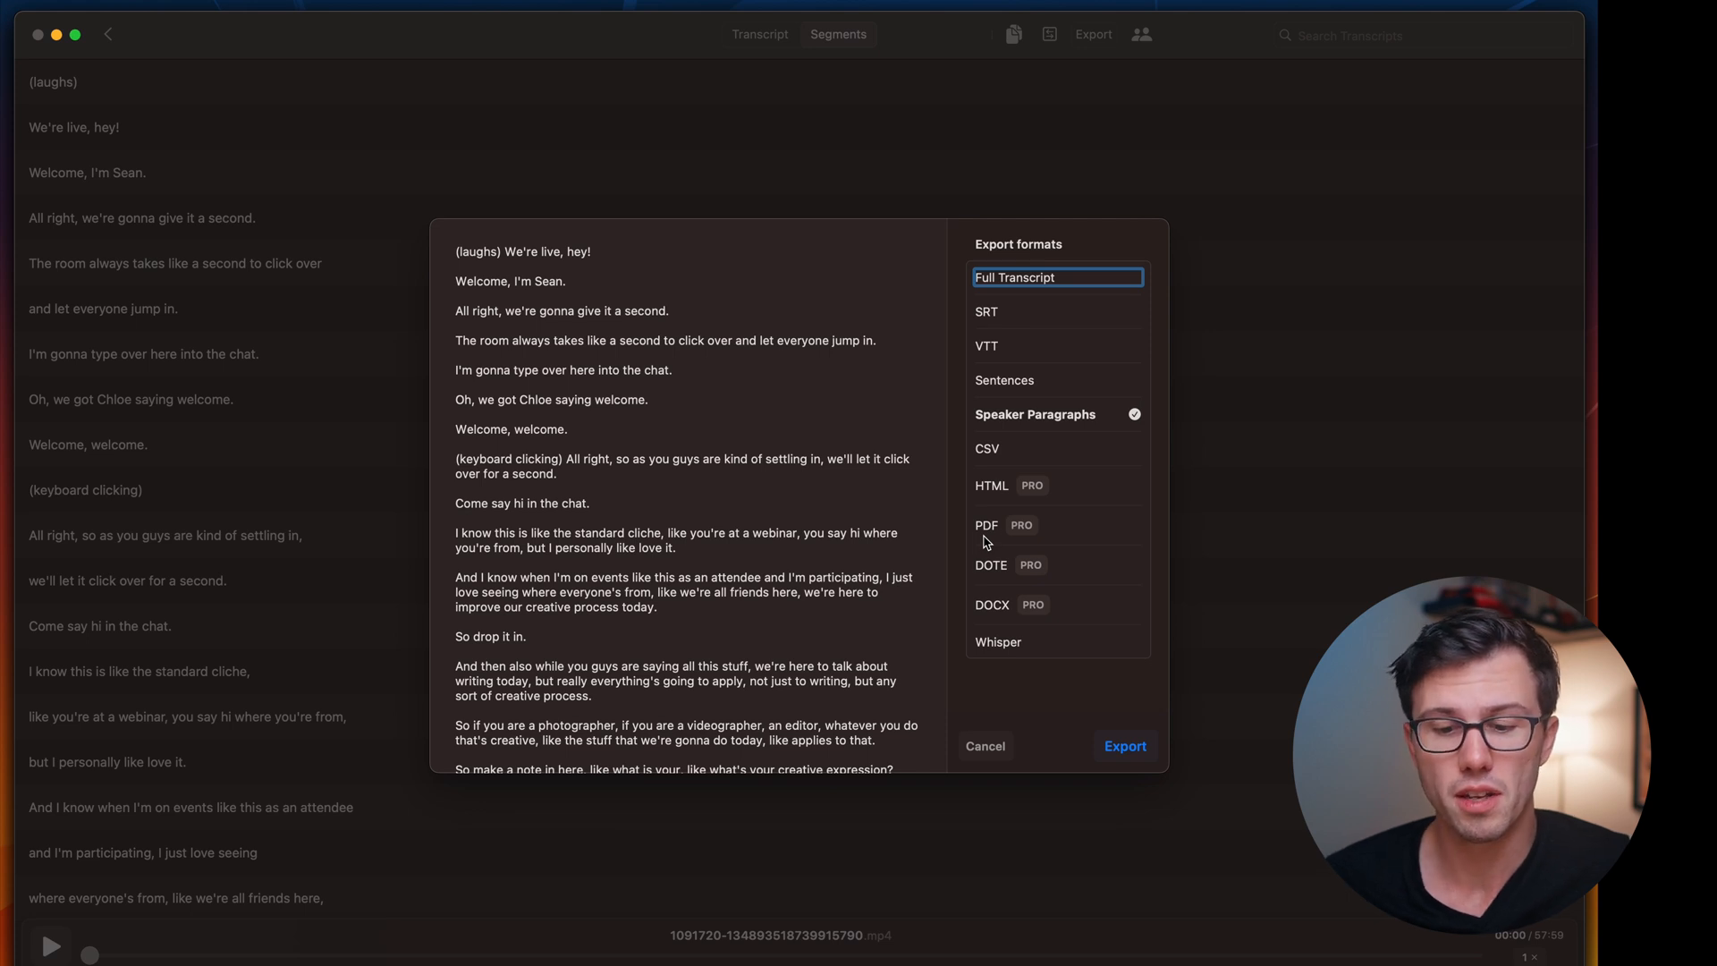
{"action": "left_click", "coordinate": [1125, 746]}
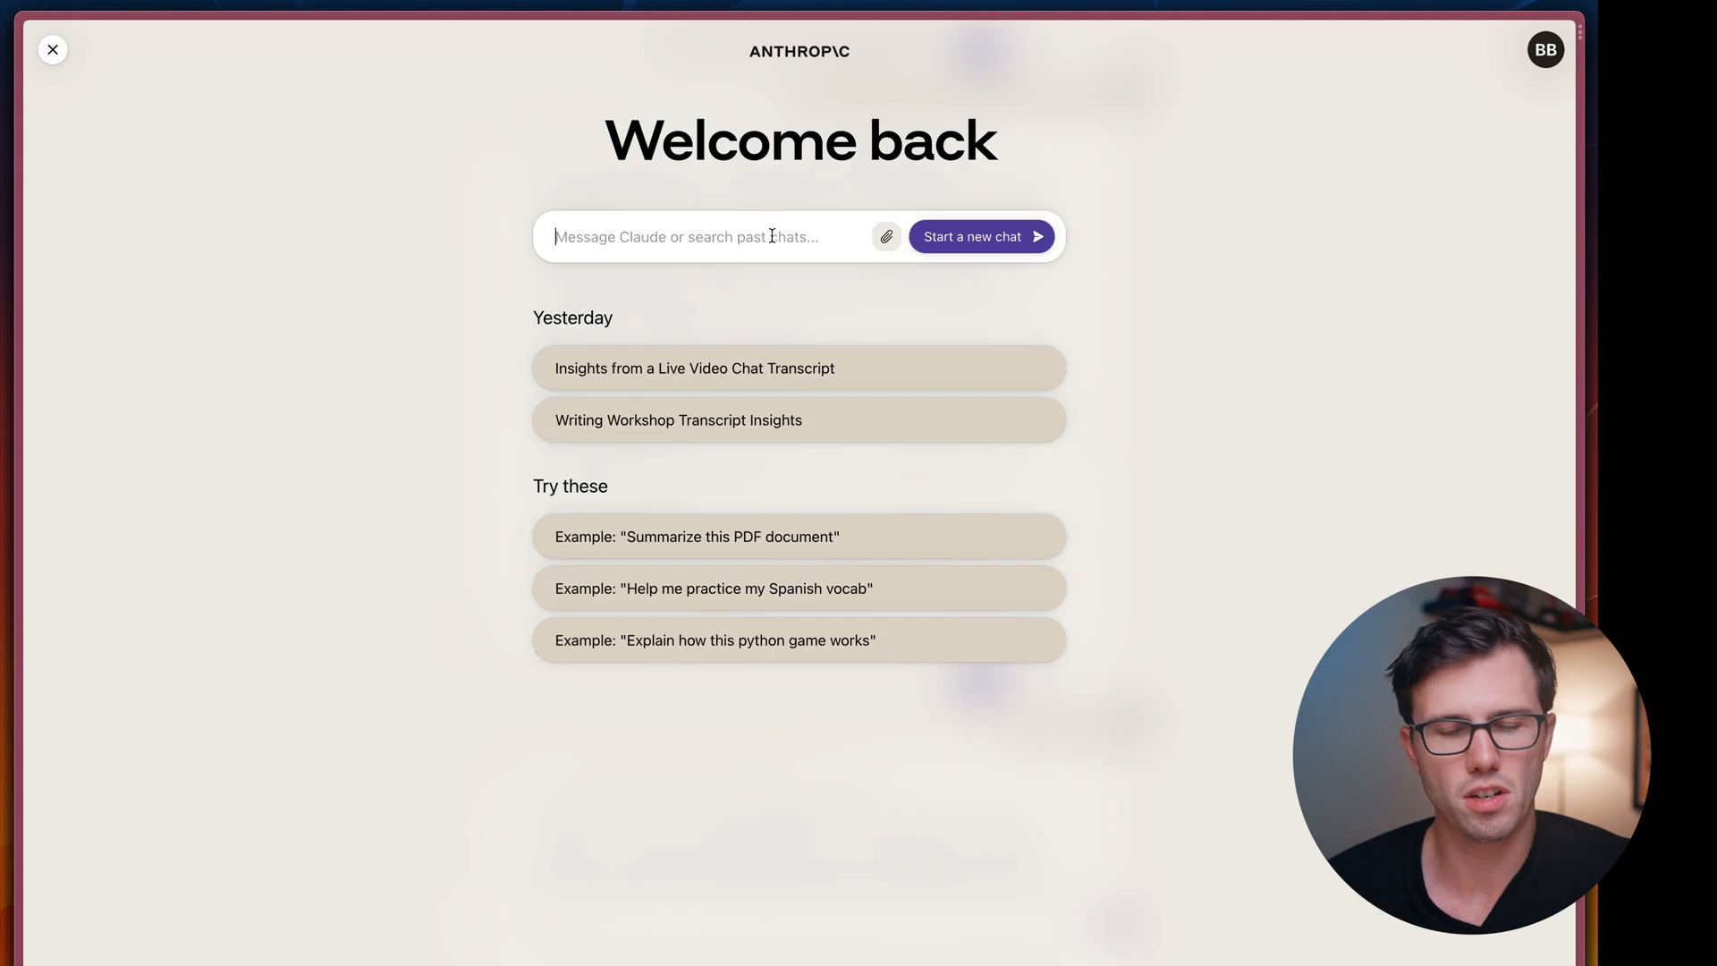
Attach the sentence-split transcript TXT and ask 'What are the key points from the document'
{"action": "left_click", "coordinate": [887, 236]}
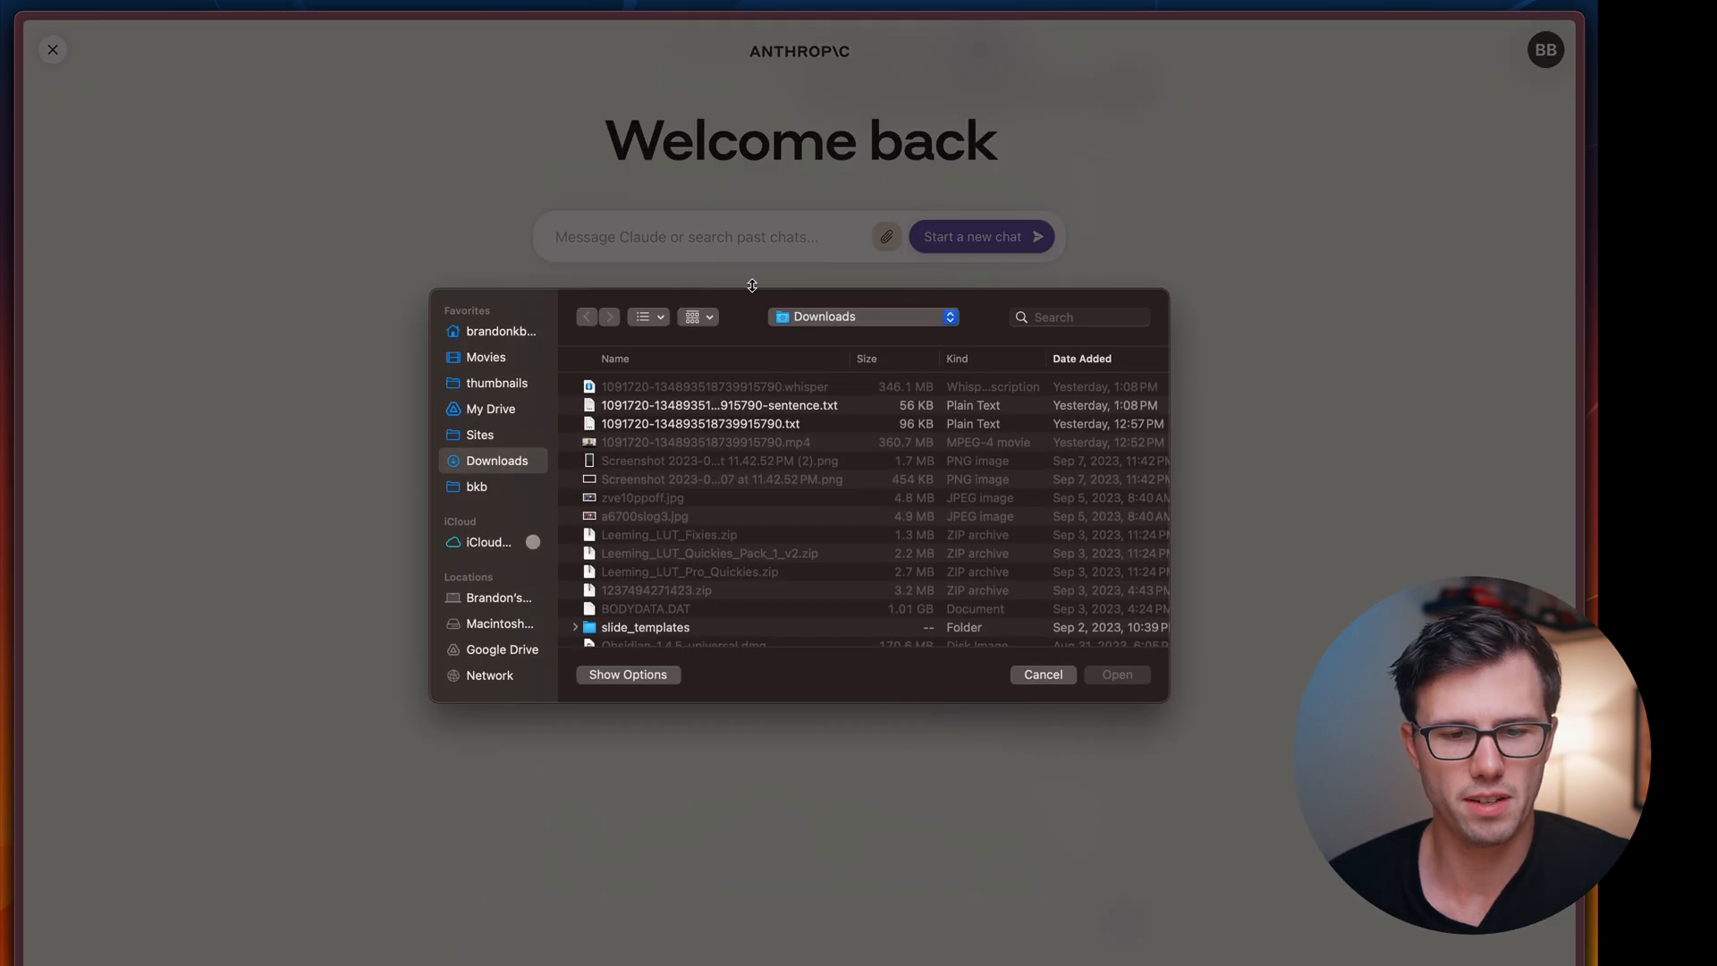
{"action": "left_click", "coordinate": [719, 405]}
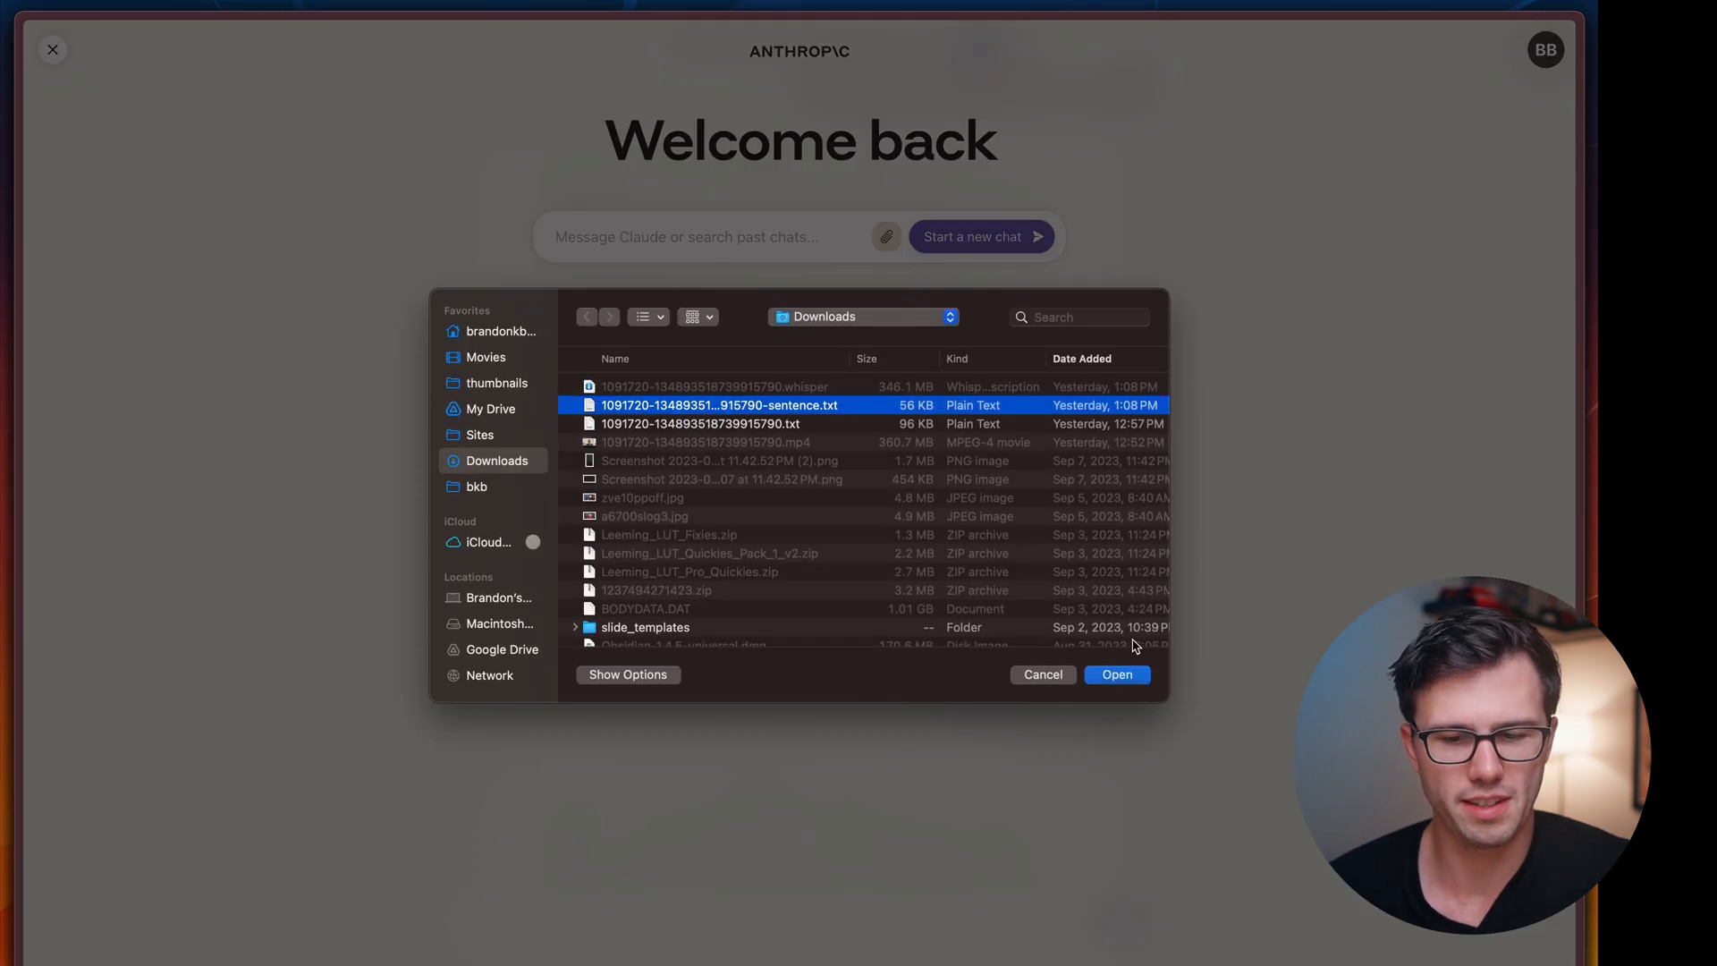
{"action": "left_click", "coordinate": [1117, 675]}
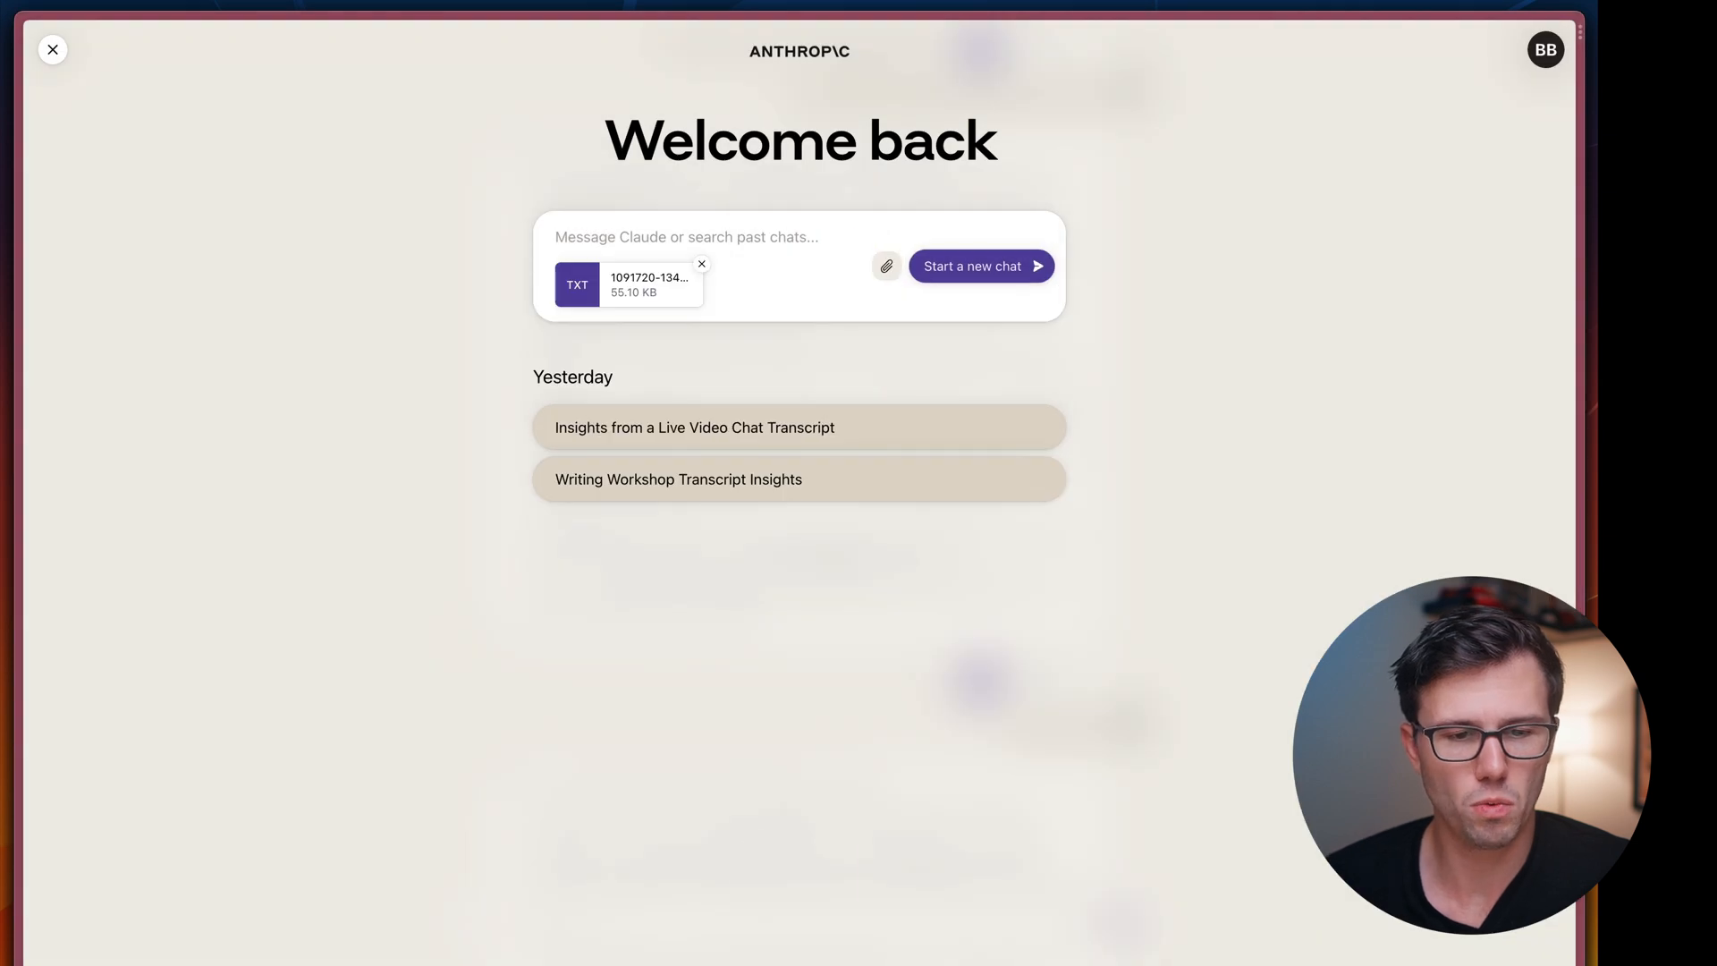
{"action": "type", "text": "What are the key points from the document"}
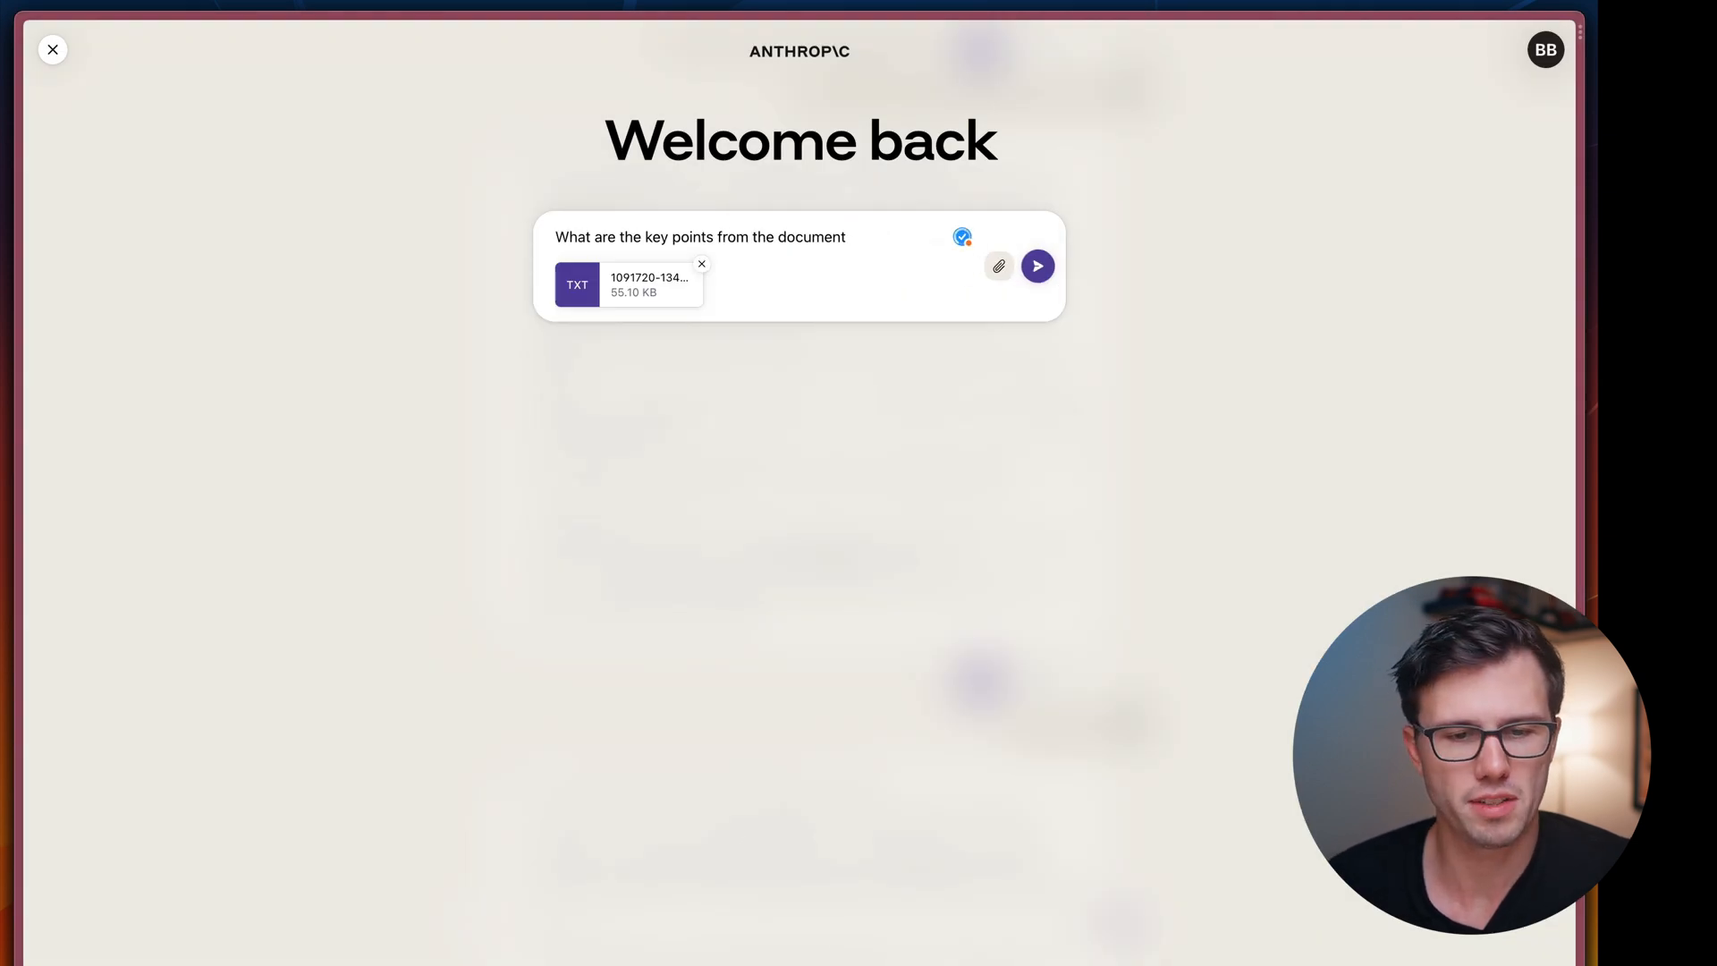
{"action": "left_click", "coordinate": [1036, 264]}
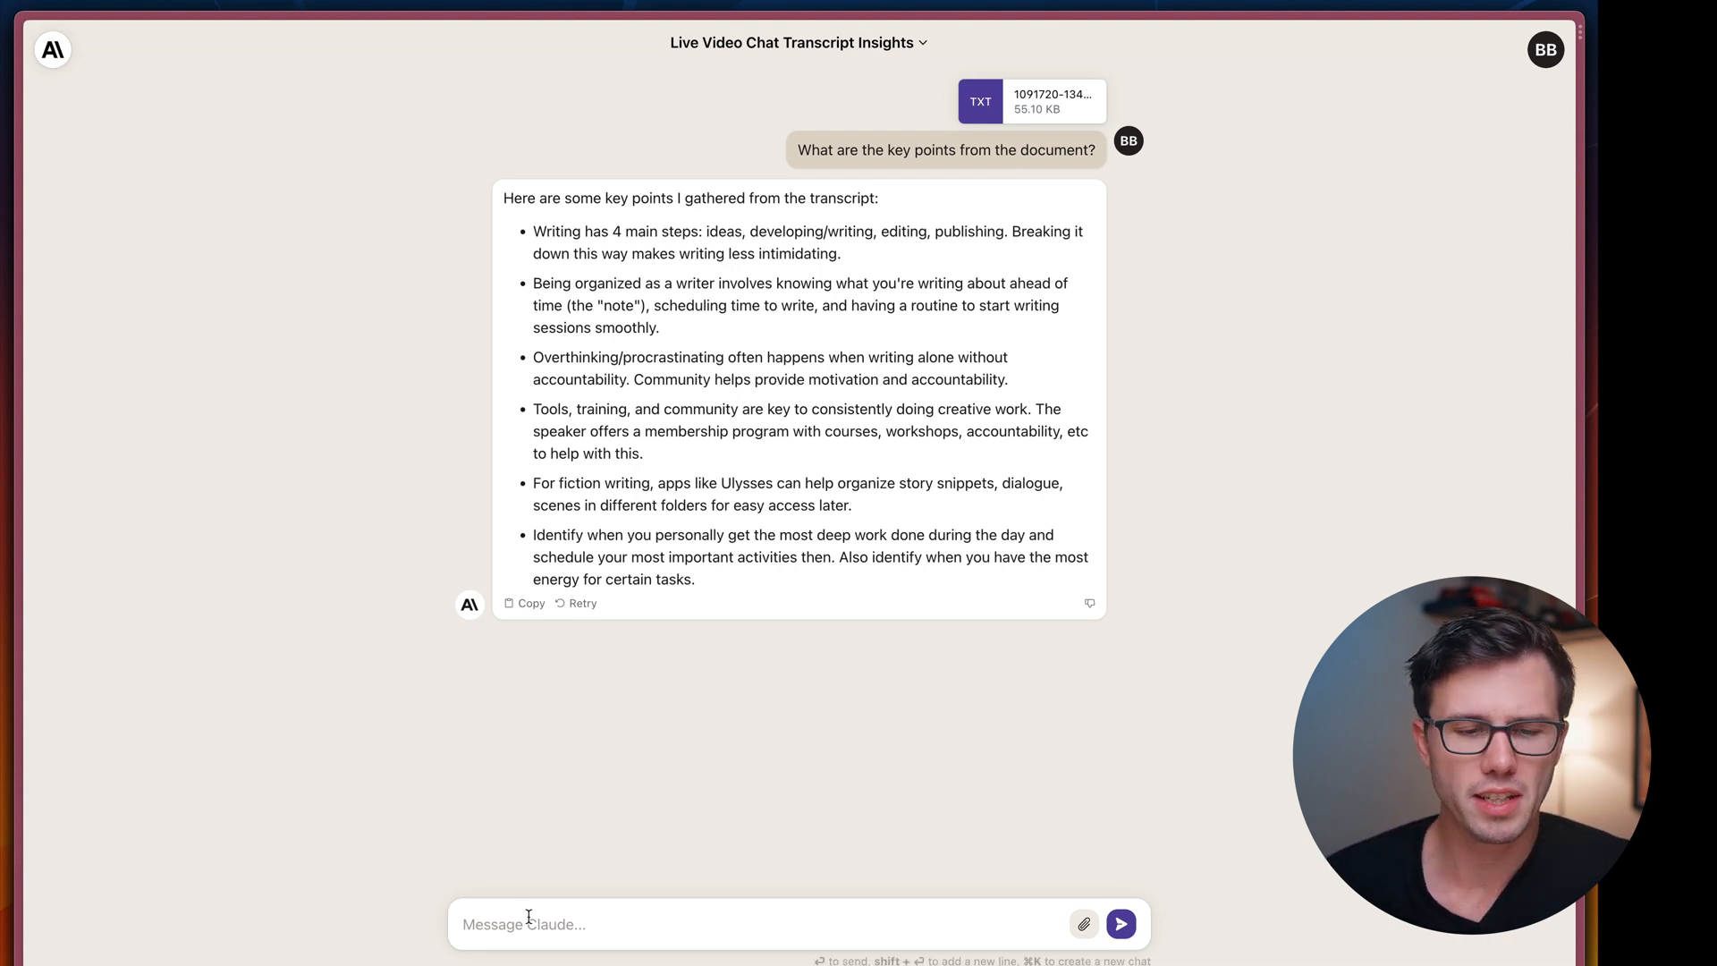
Ask Claude to summarize the document, then read through the summary and detailed key points
{"action": "type", "text": "Summ"}
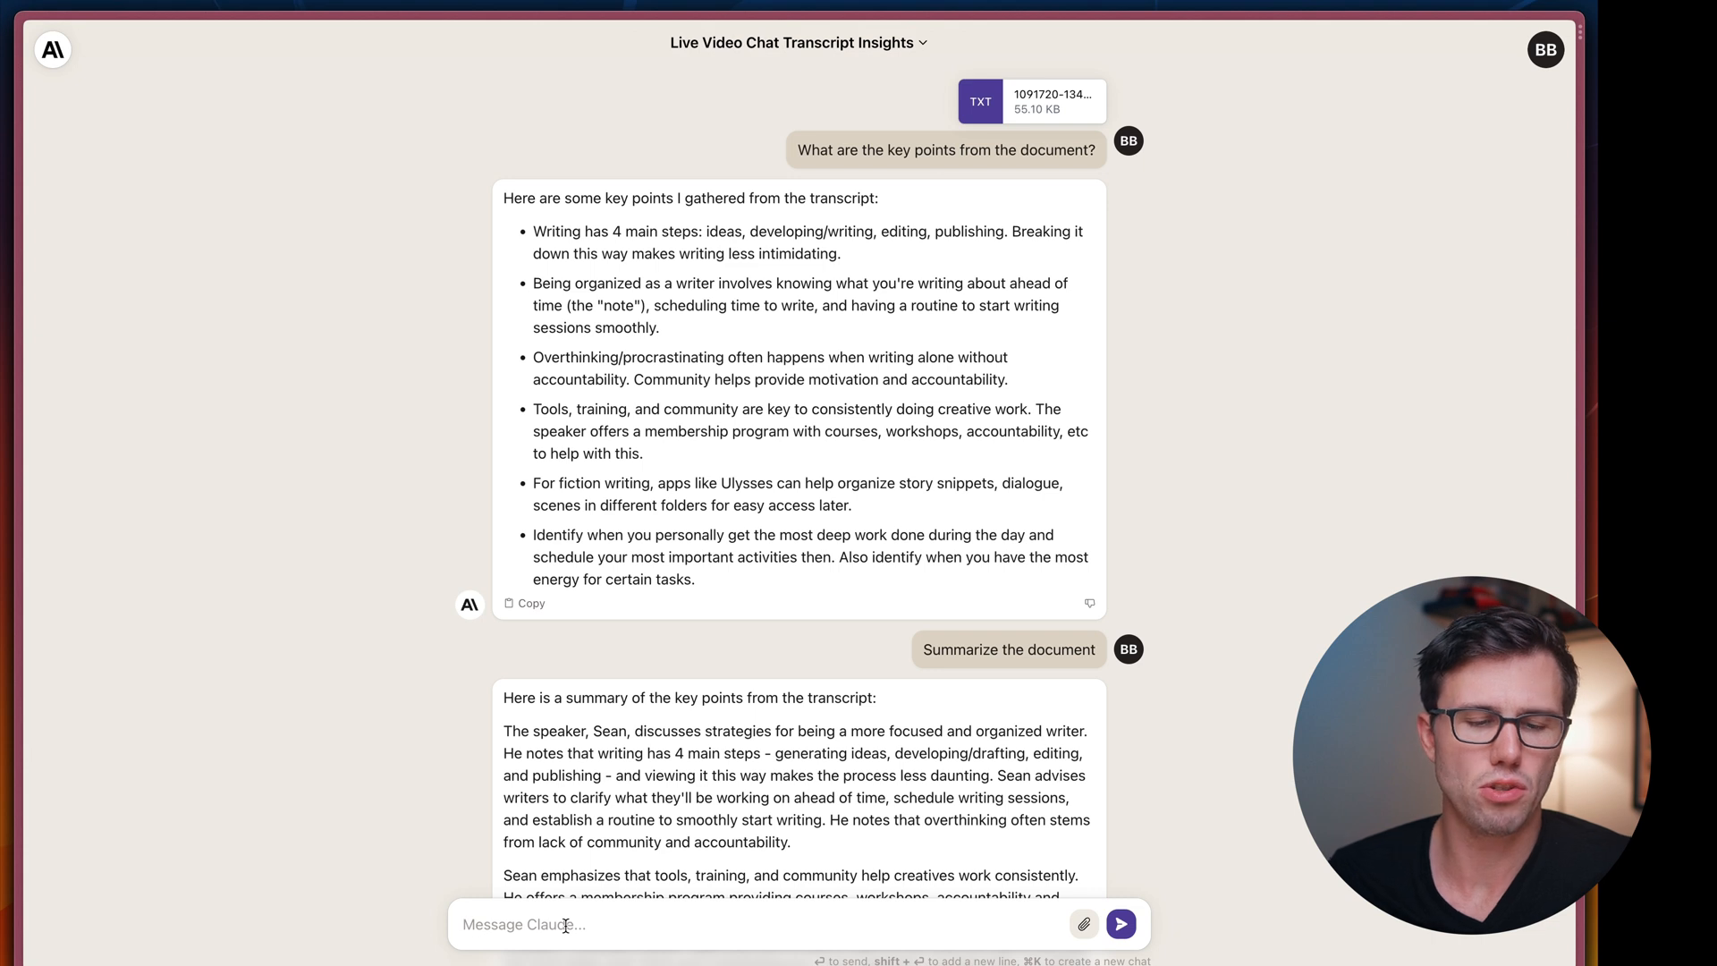
{"action": "scroll", "scroll_direction": "down", "scroll_amount": 3}
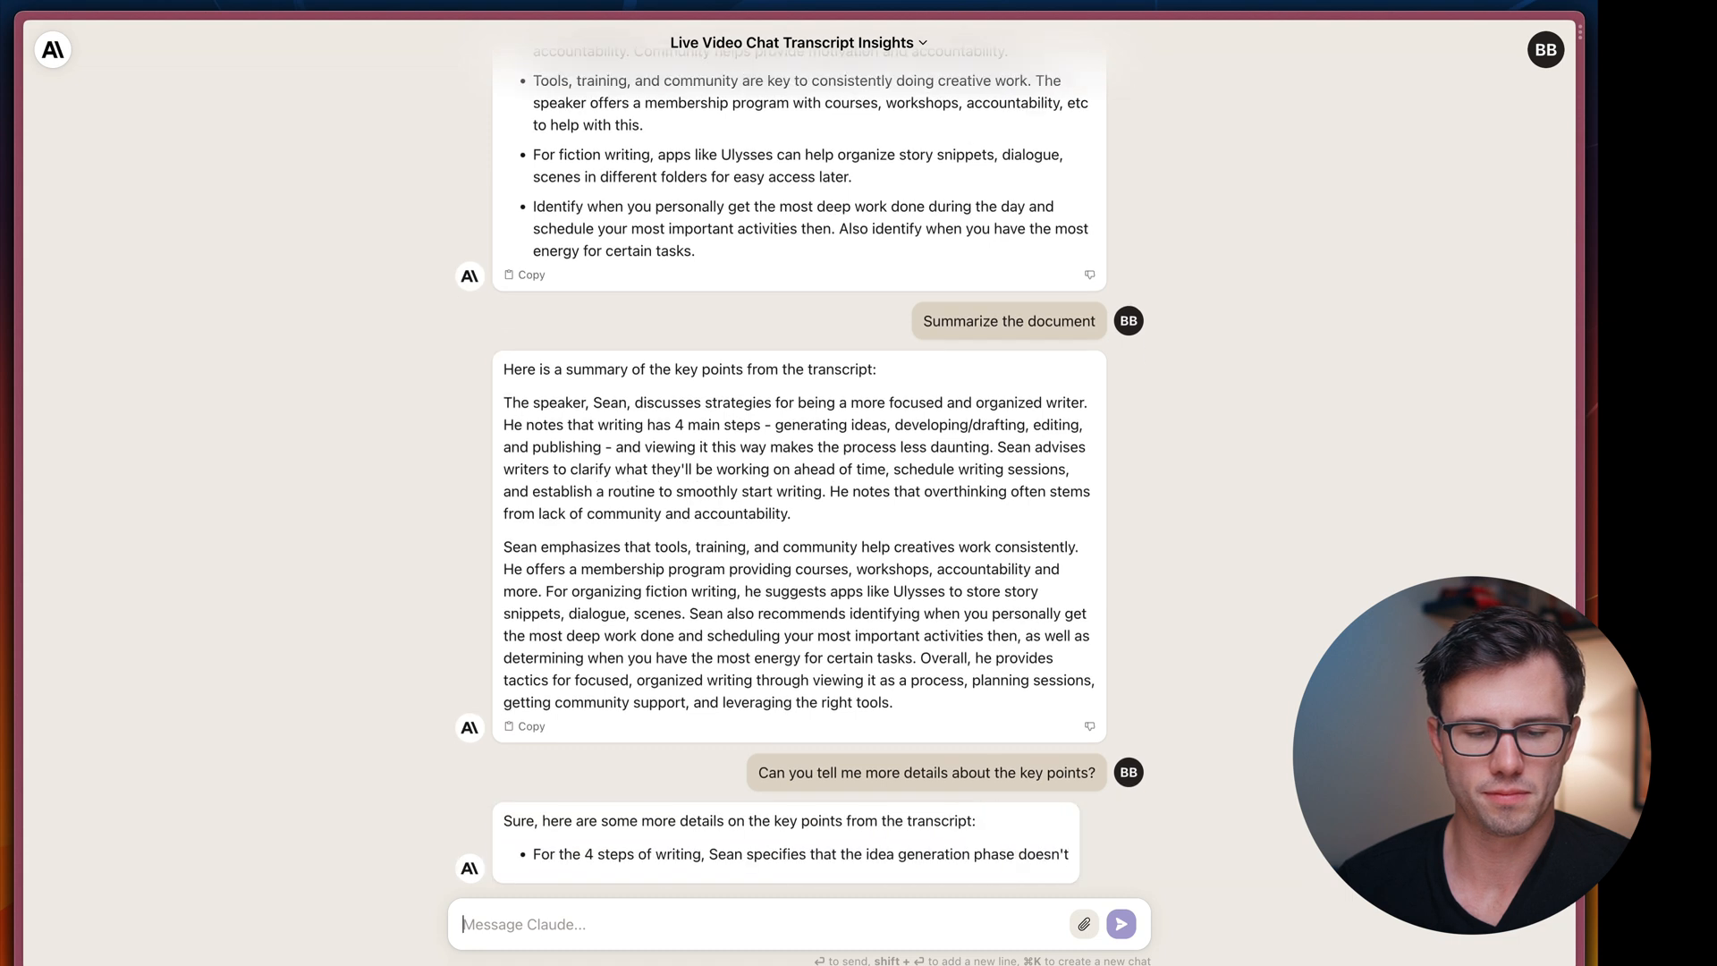
{"action": "scroll", "scroll_direction": "down", "scroll_amount": 3}
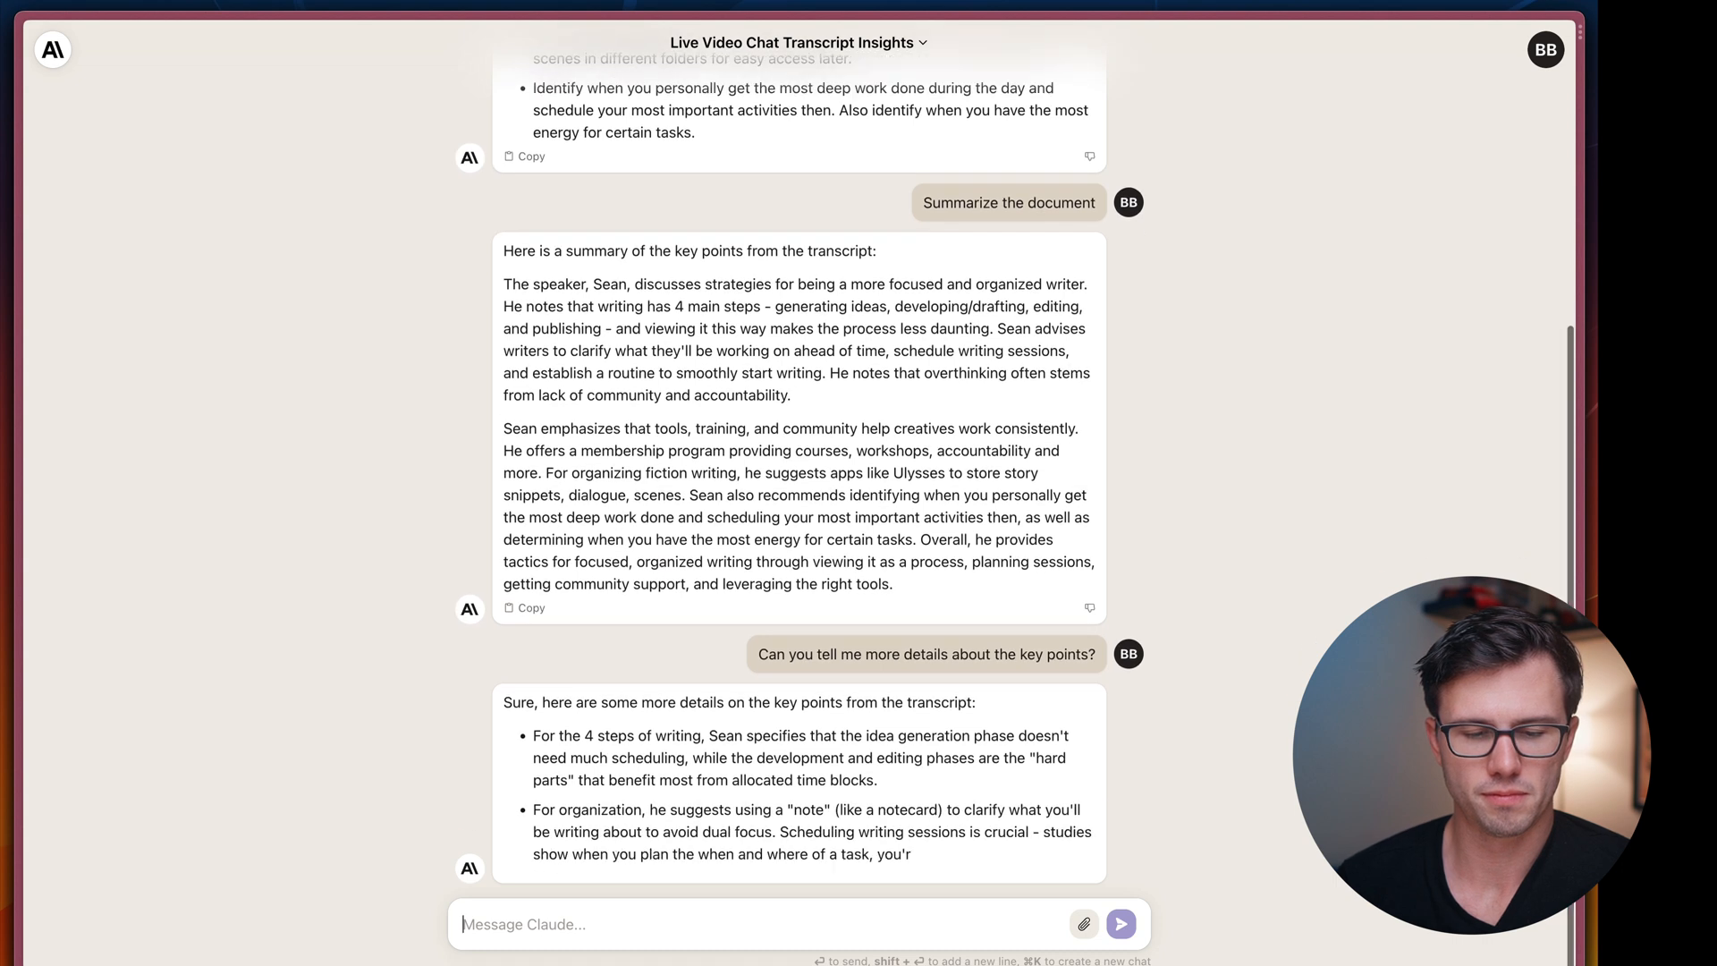
{"action": "scroll", "scroll_direction": "down", "scroll_amount": 3}
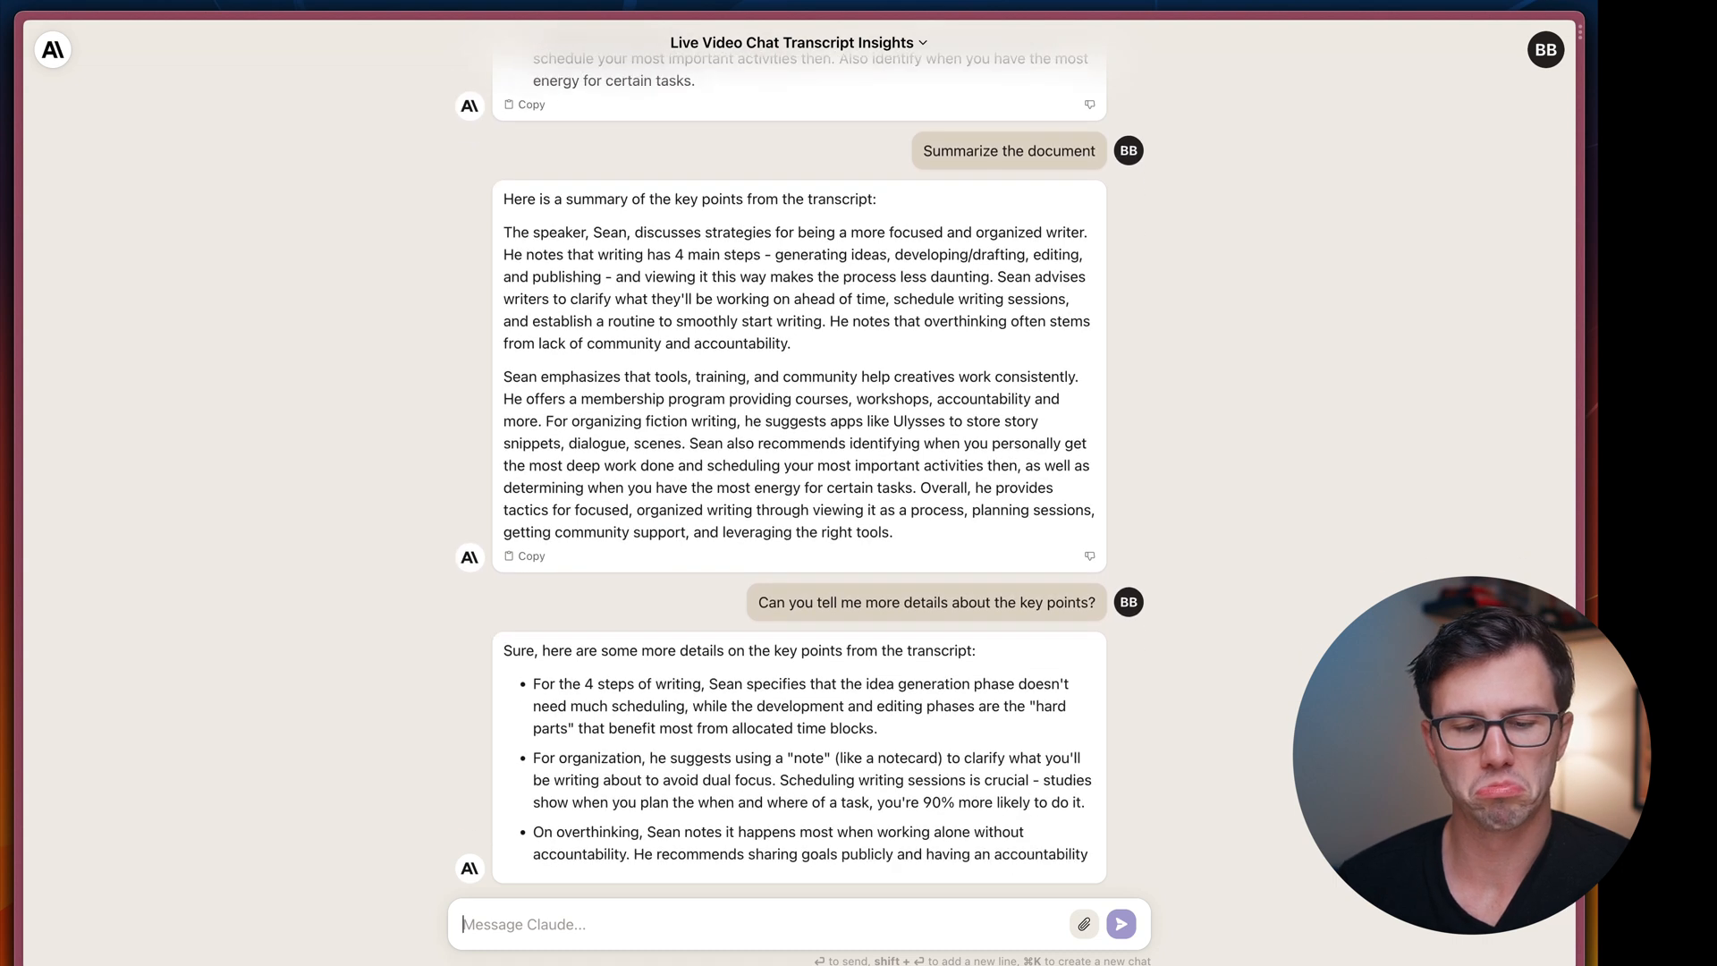
{"action": "scroll", "scroll_direction": "down", "scroll_amount": 3}
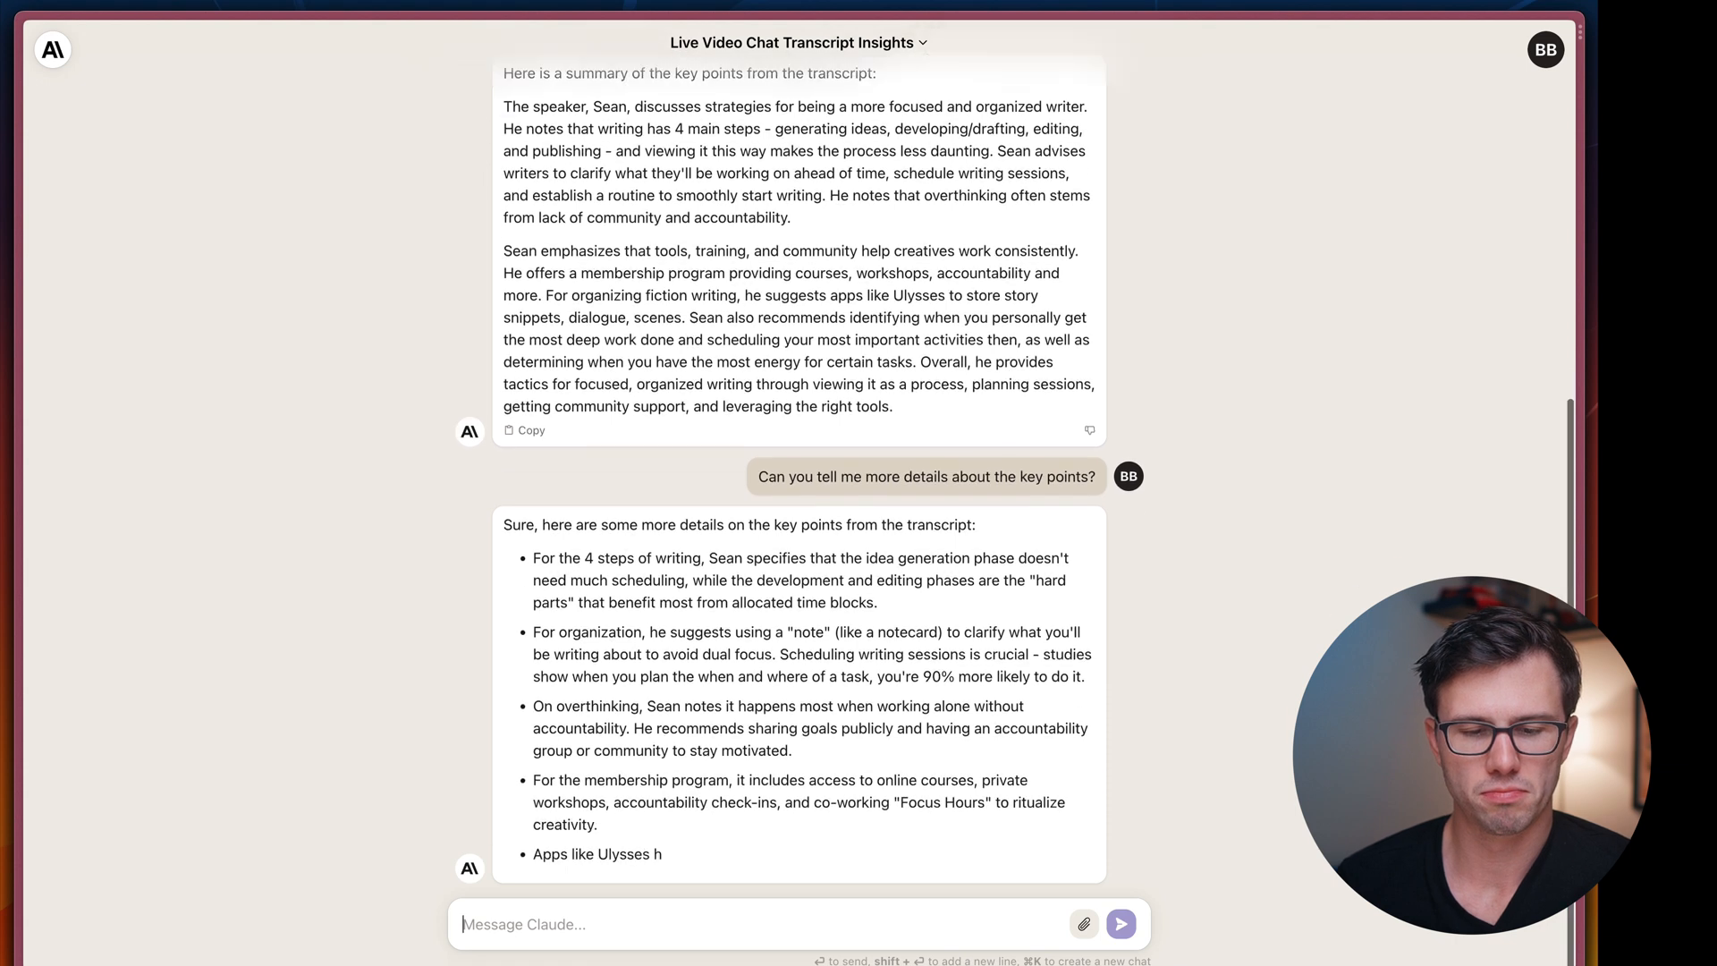
{"action": "scroll", "scroll_direction": "down", "scroll_amount": 3}
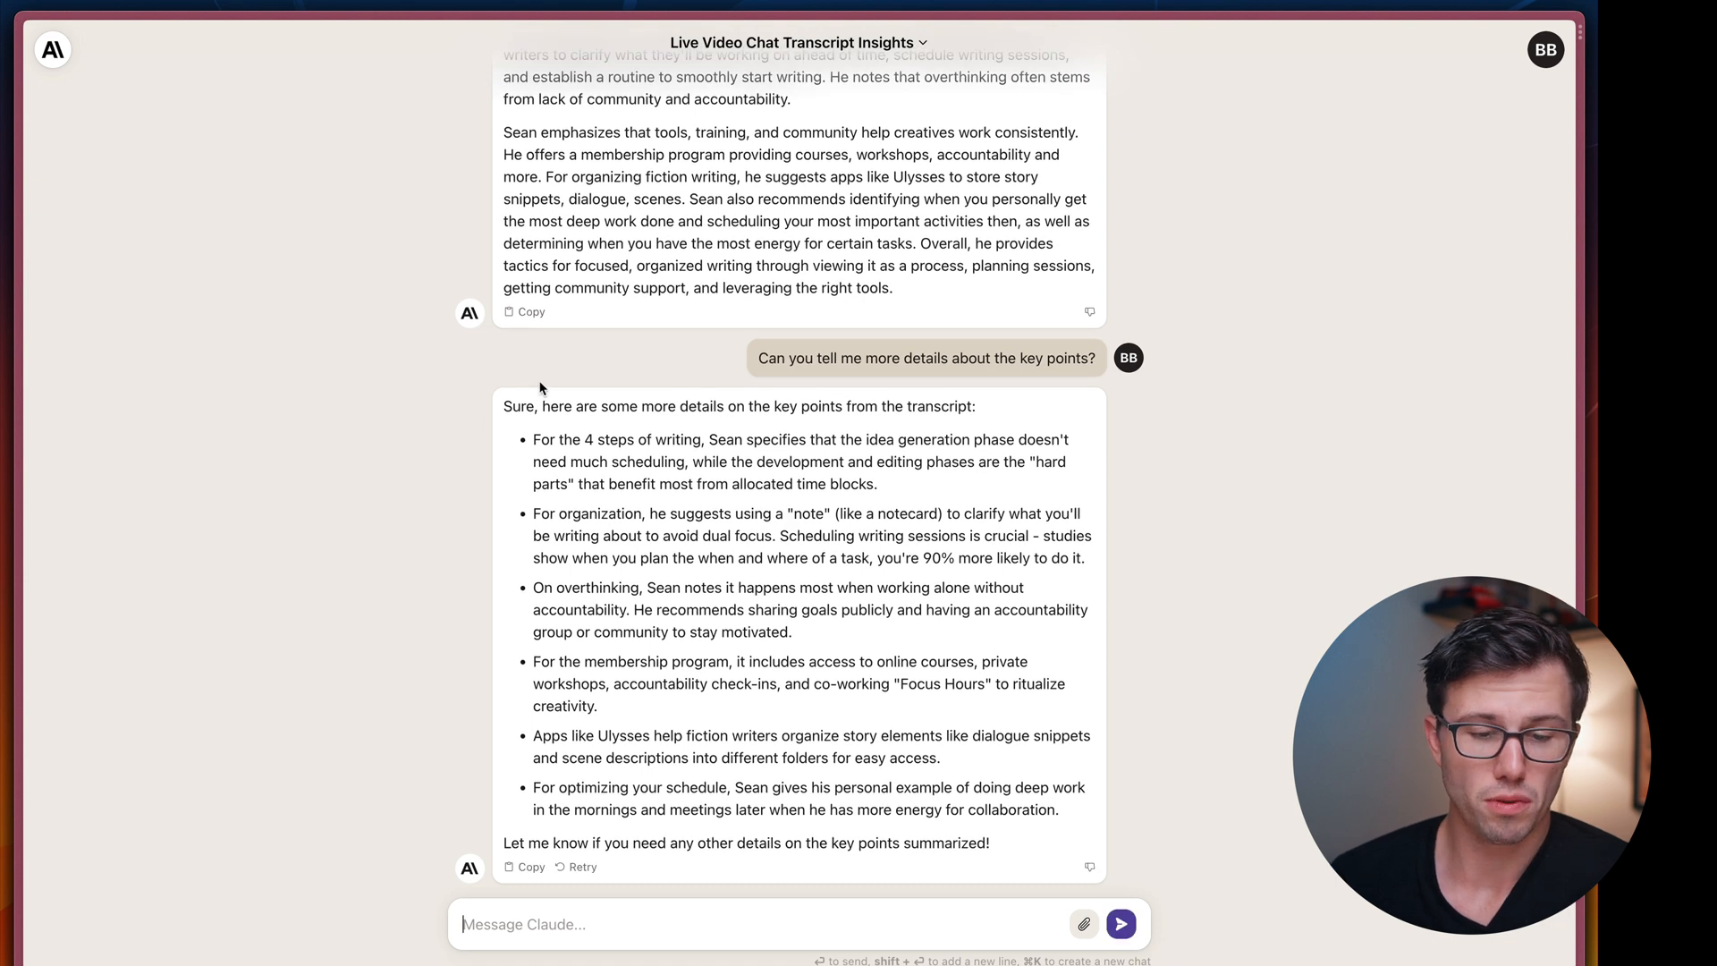
{"action": "double_click", "coordinate": [564, 536]}
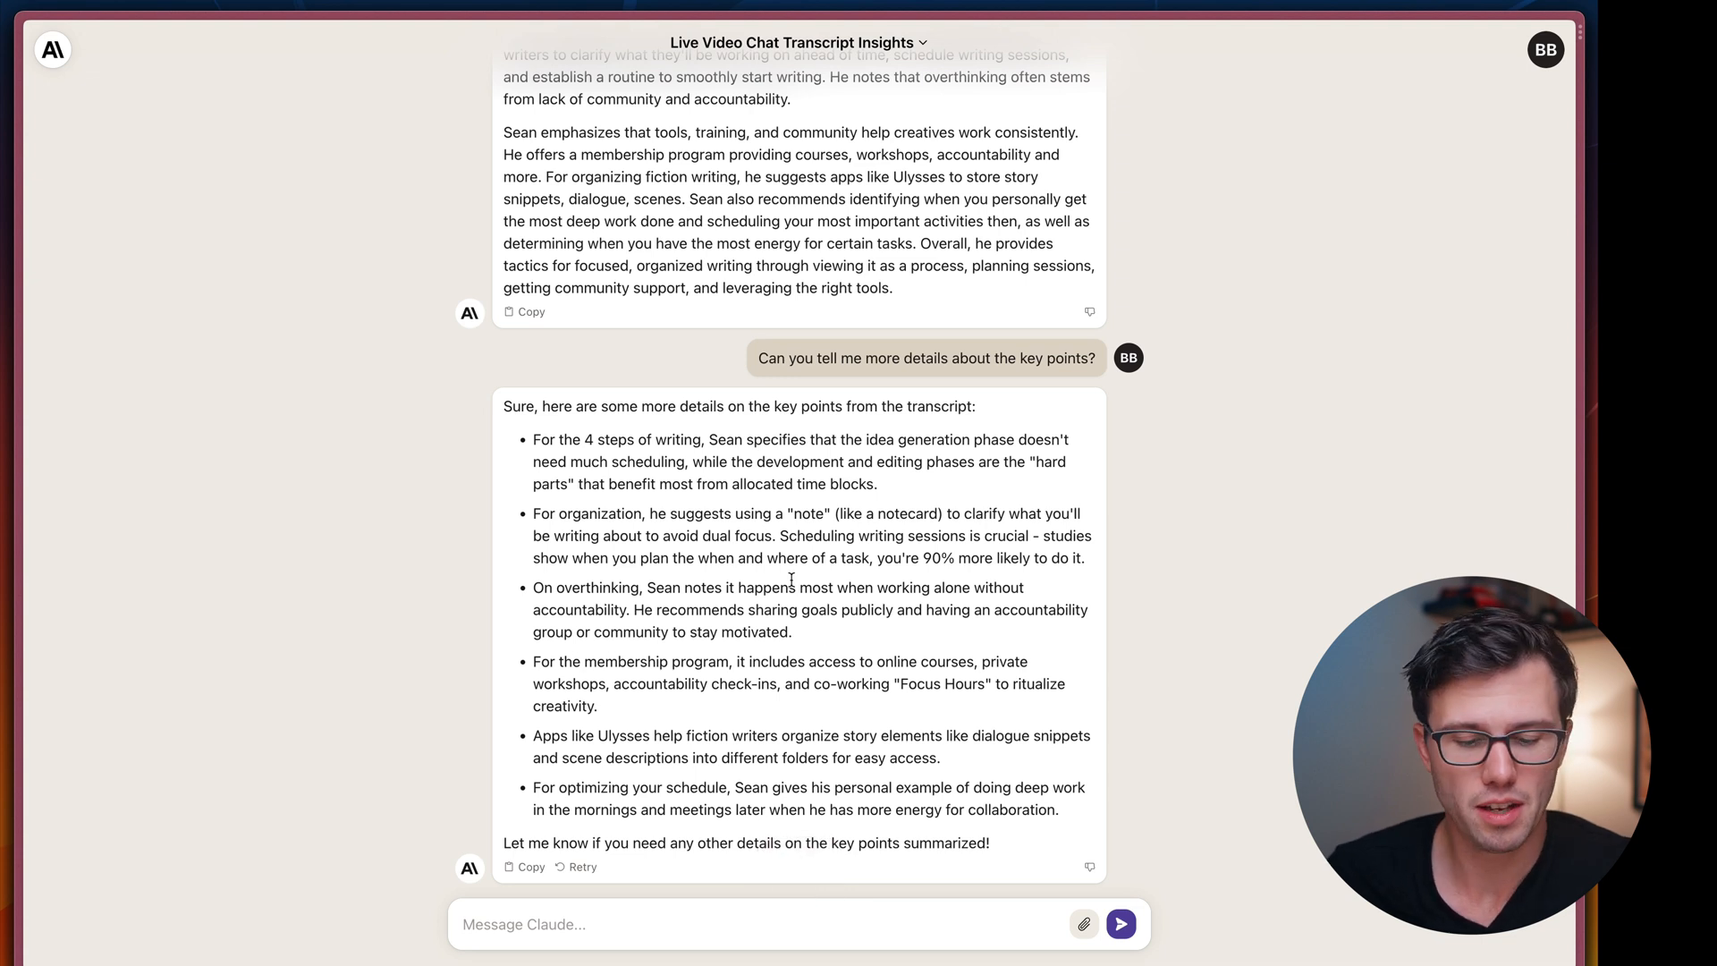
Switch to MacWhisper and export the transcript with the VTT format
{"action": "type", "text": "mac"}
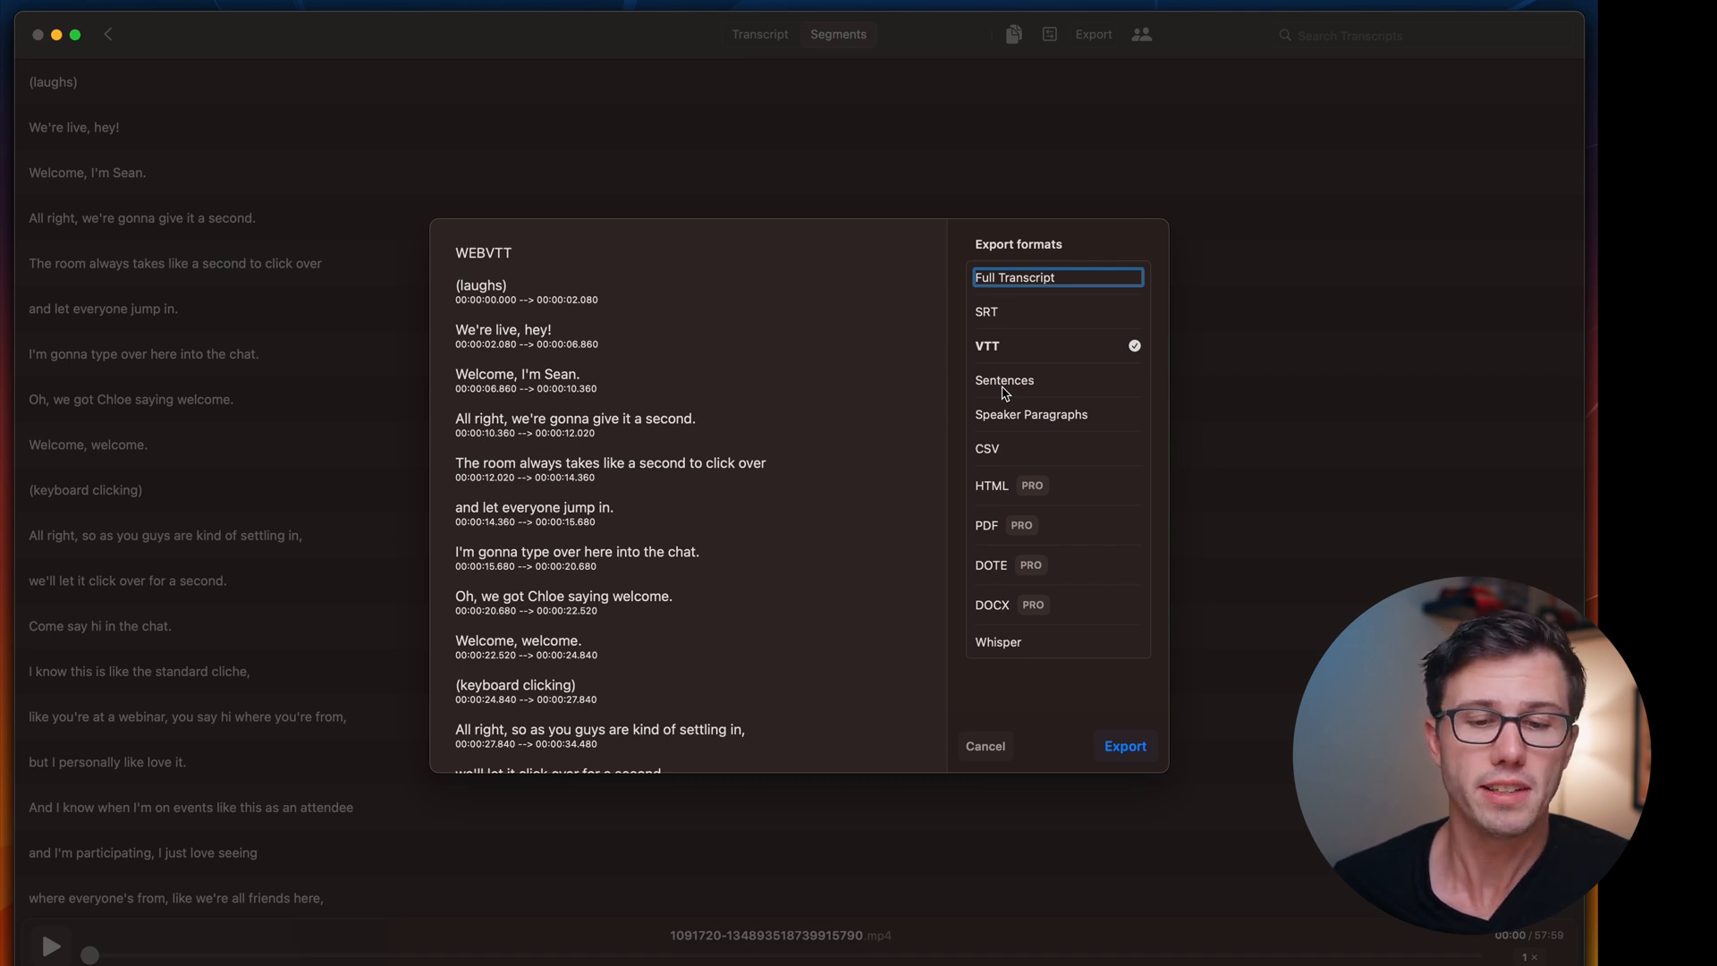
{"action": "mouse_move", "coordinate": [567, 541]}
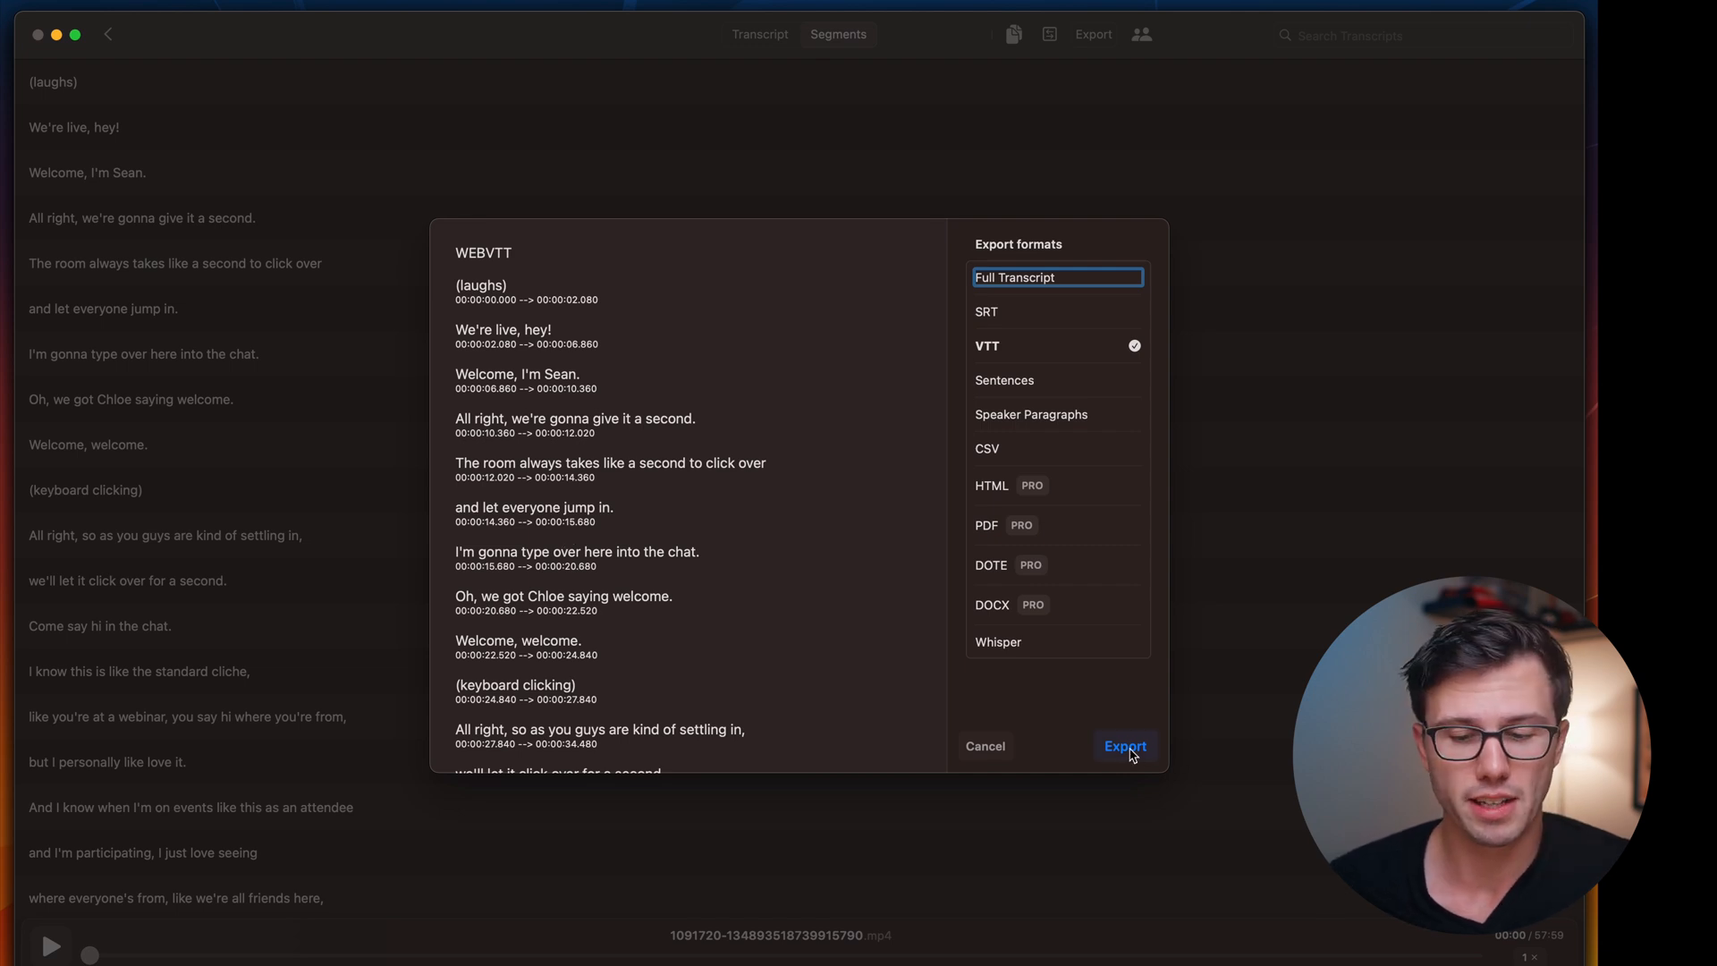
{"action": "left_click", "coordinate": [1125, 746]}
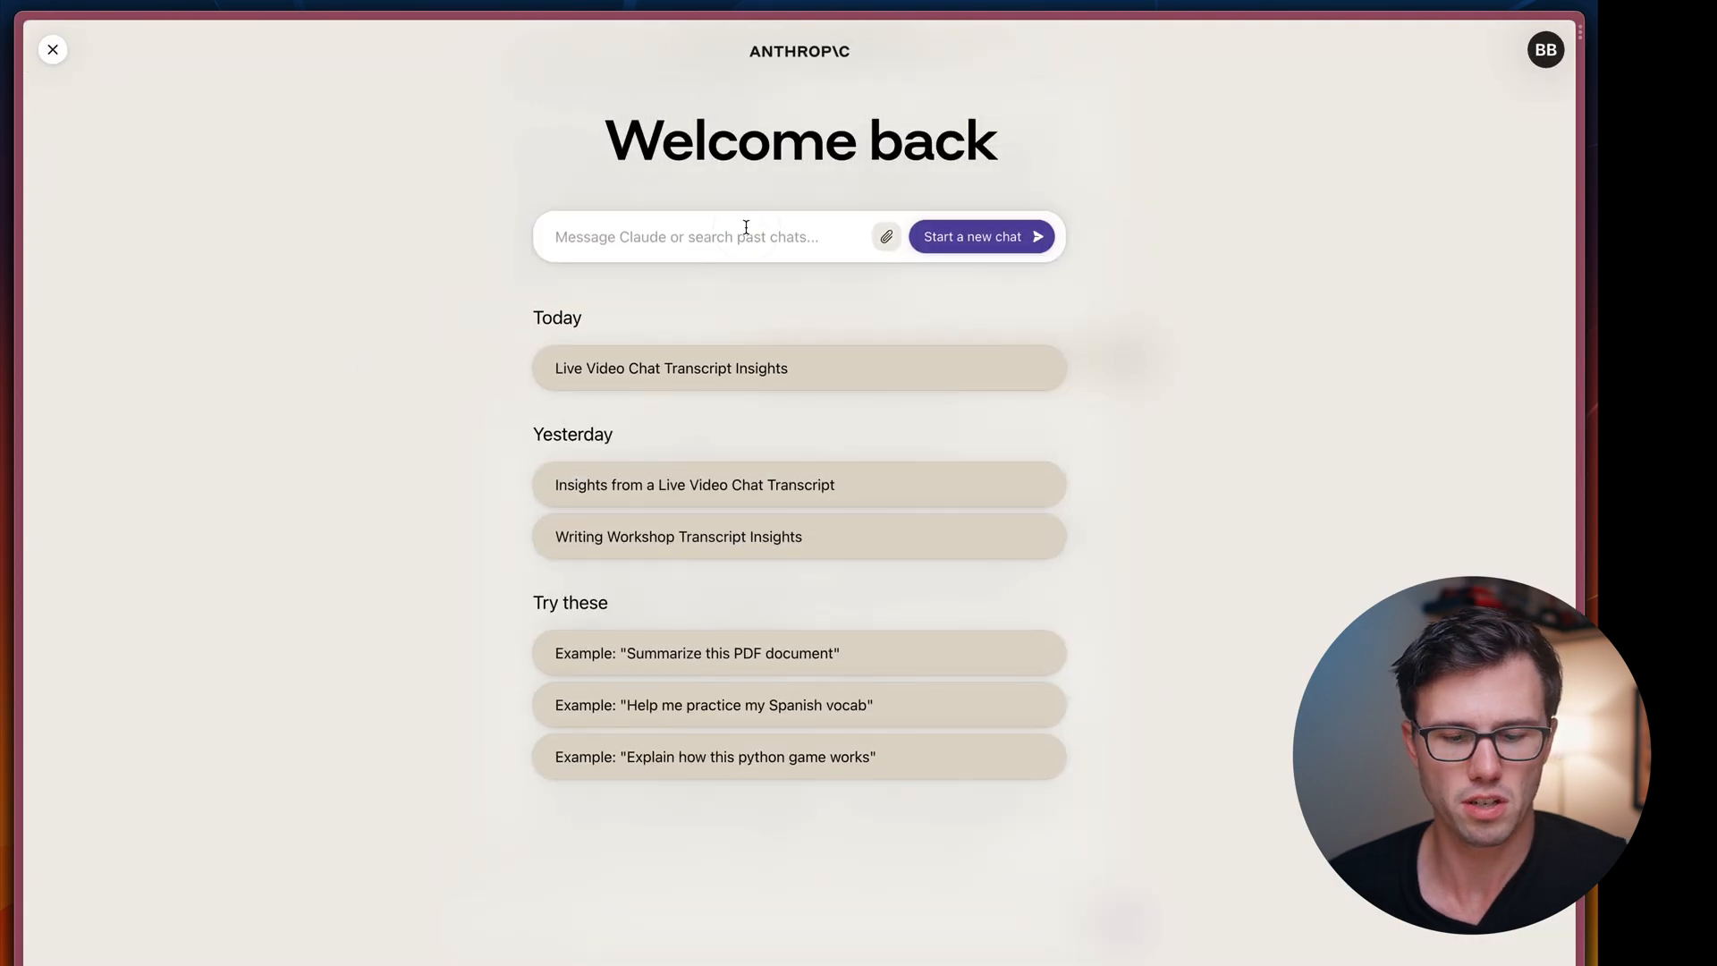
Attach the timestamped transcript and ask which timestamps are worth going back to watch
{"action": "left_click", "coordinate": [886, 236]}
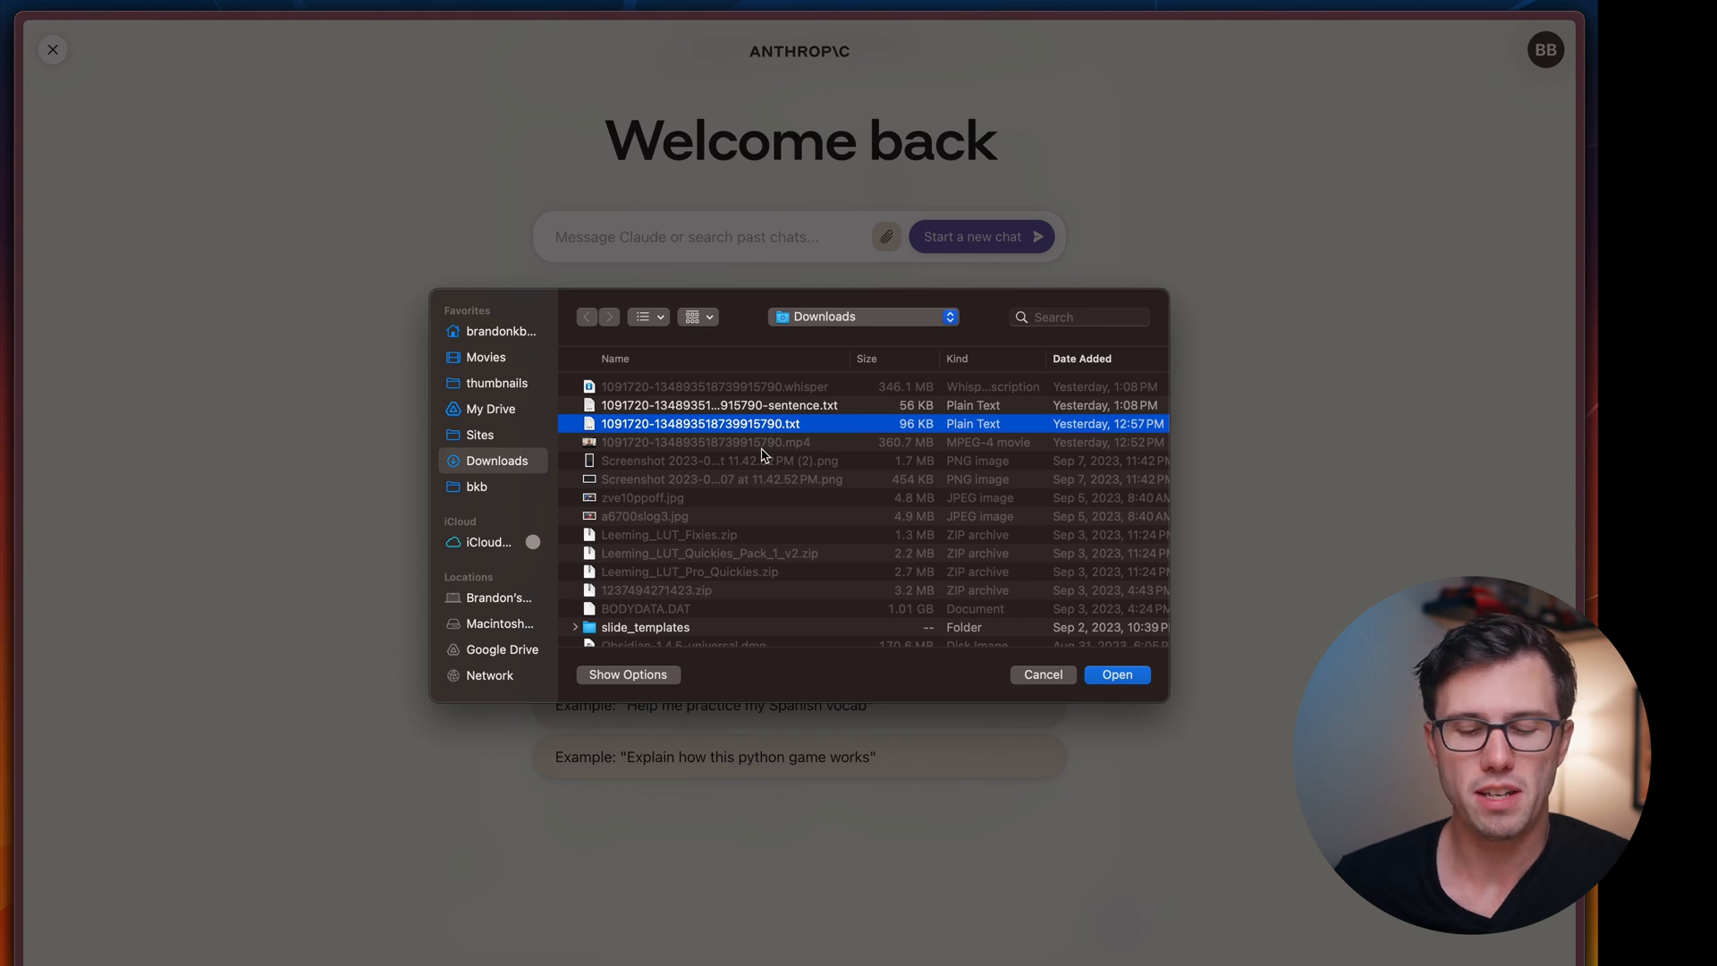
{"action": "left_click", "coordinate": [1116, 674]}
{"action": "type", "text": "What timestamps from this vi"}
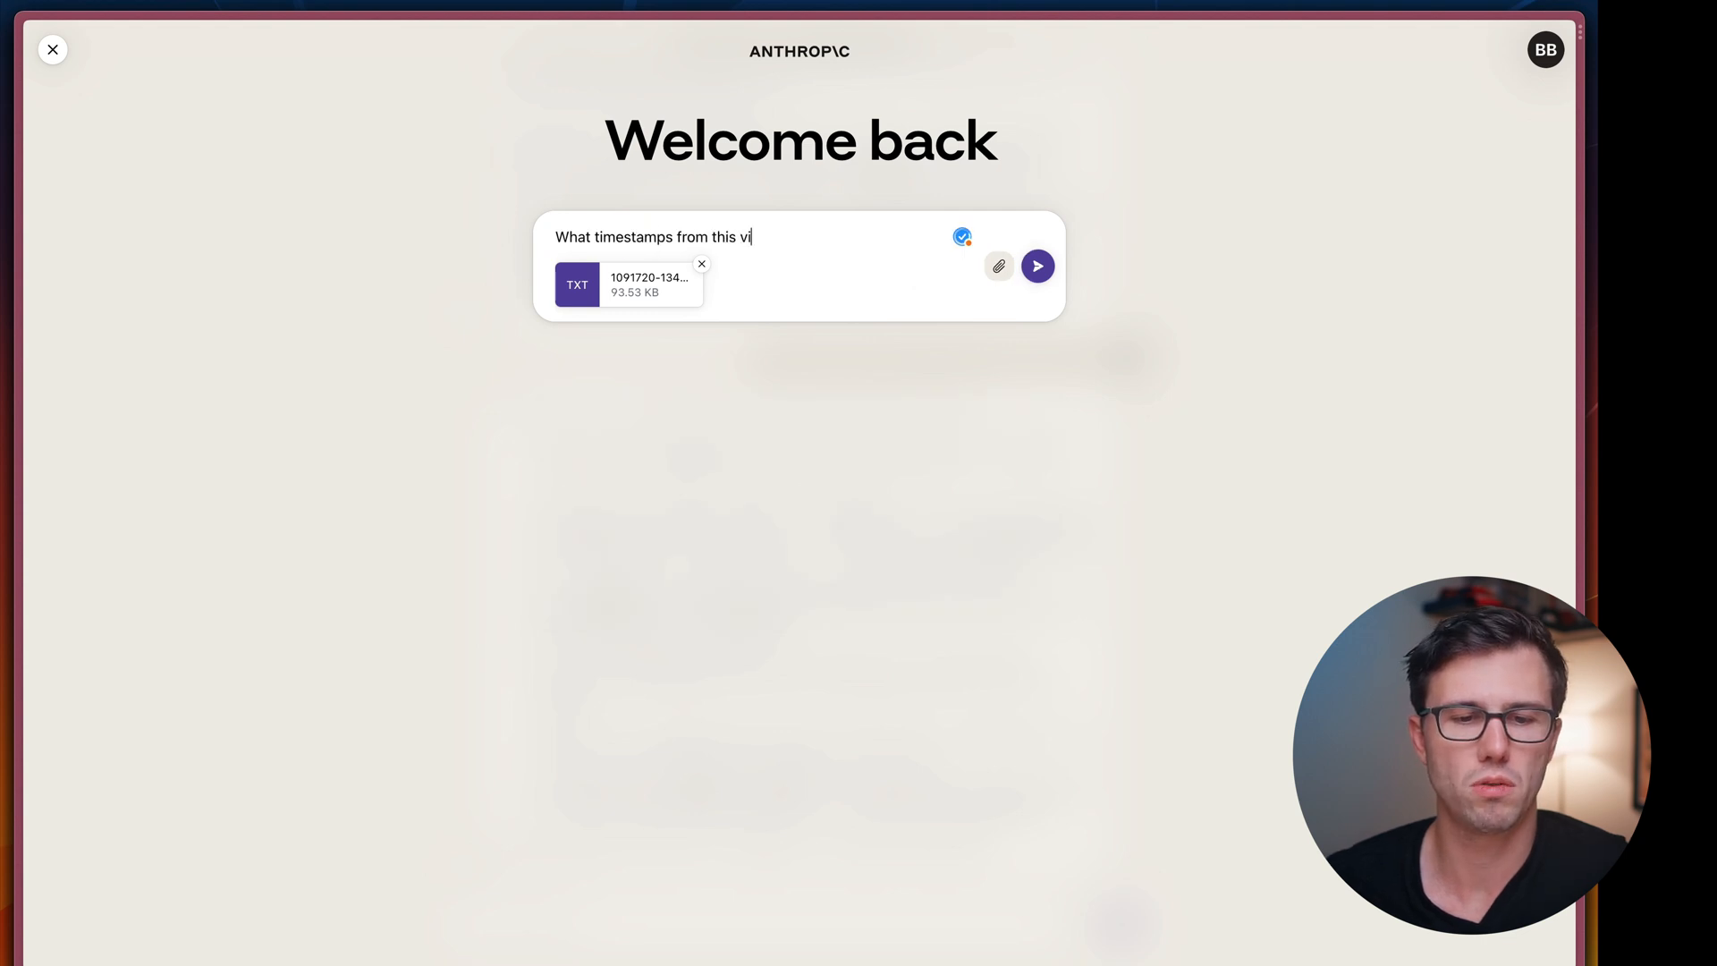
{"action": "type", "text": "transcript should"}
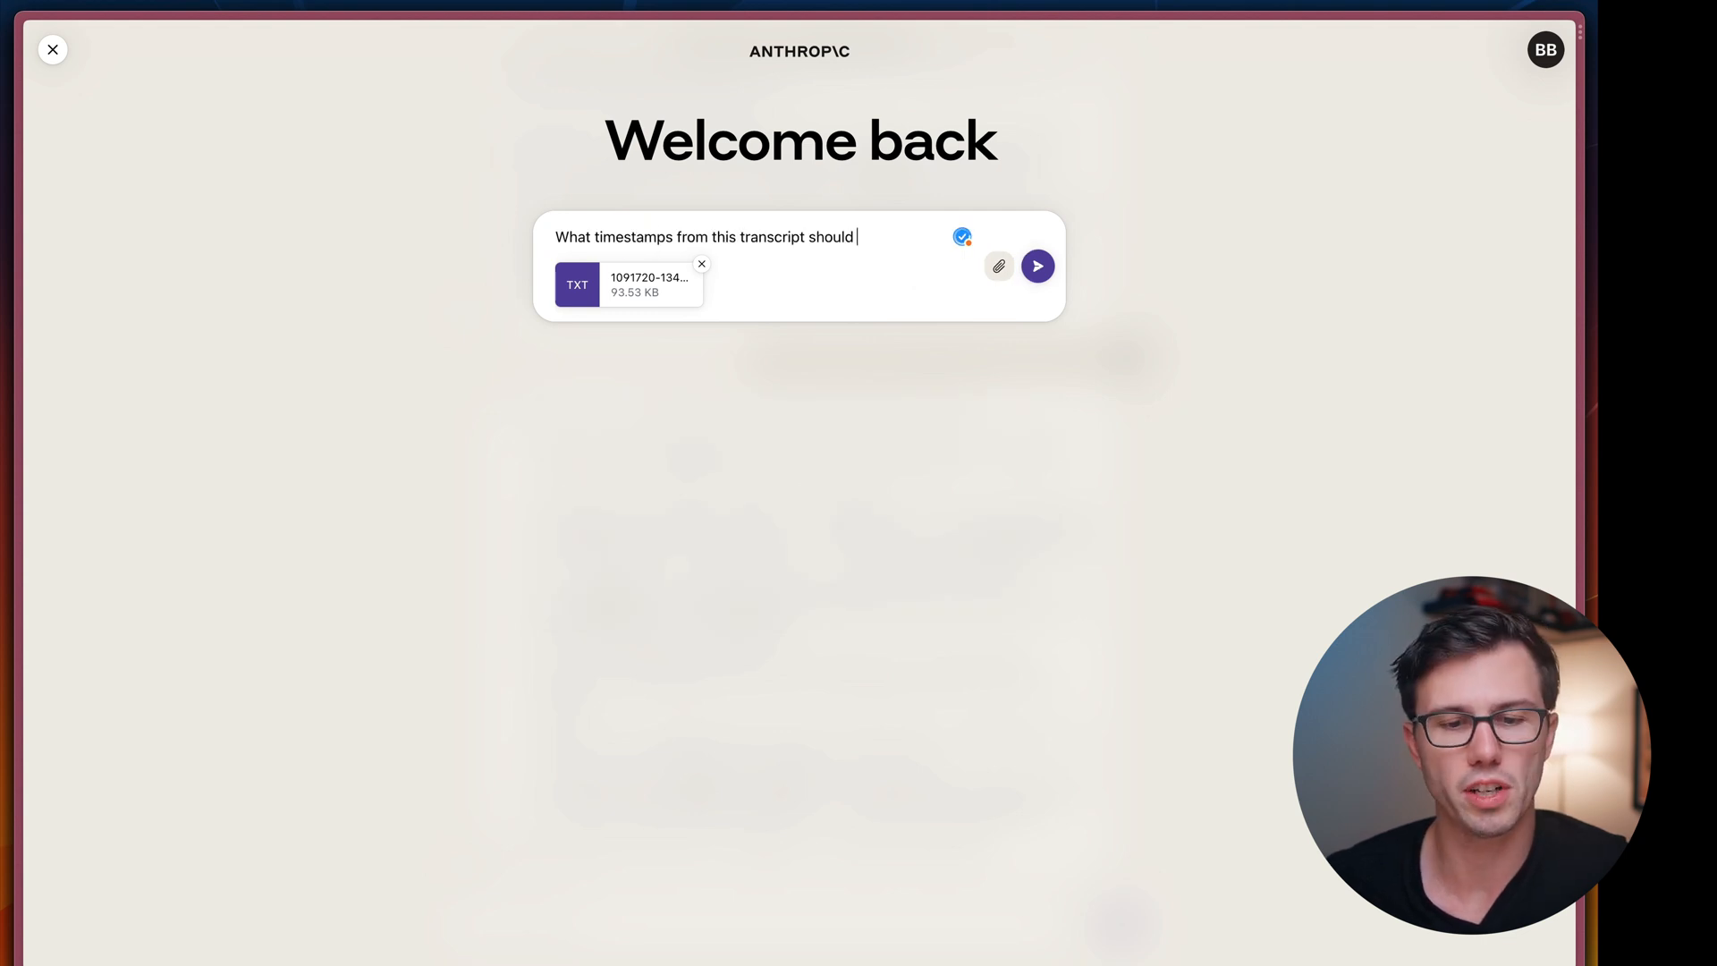
{"action": "type", "text": "I go back and"}
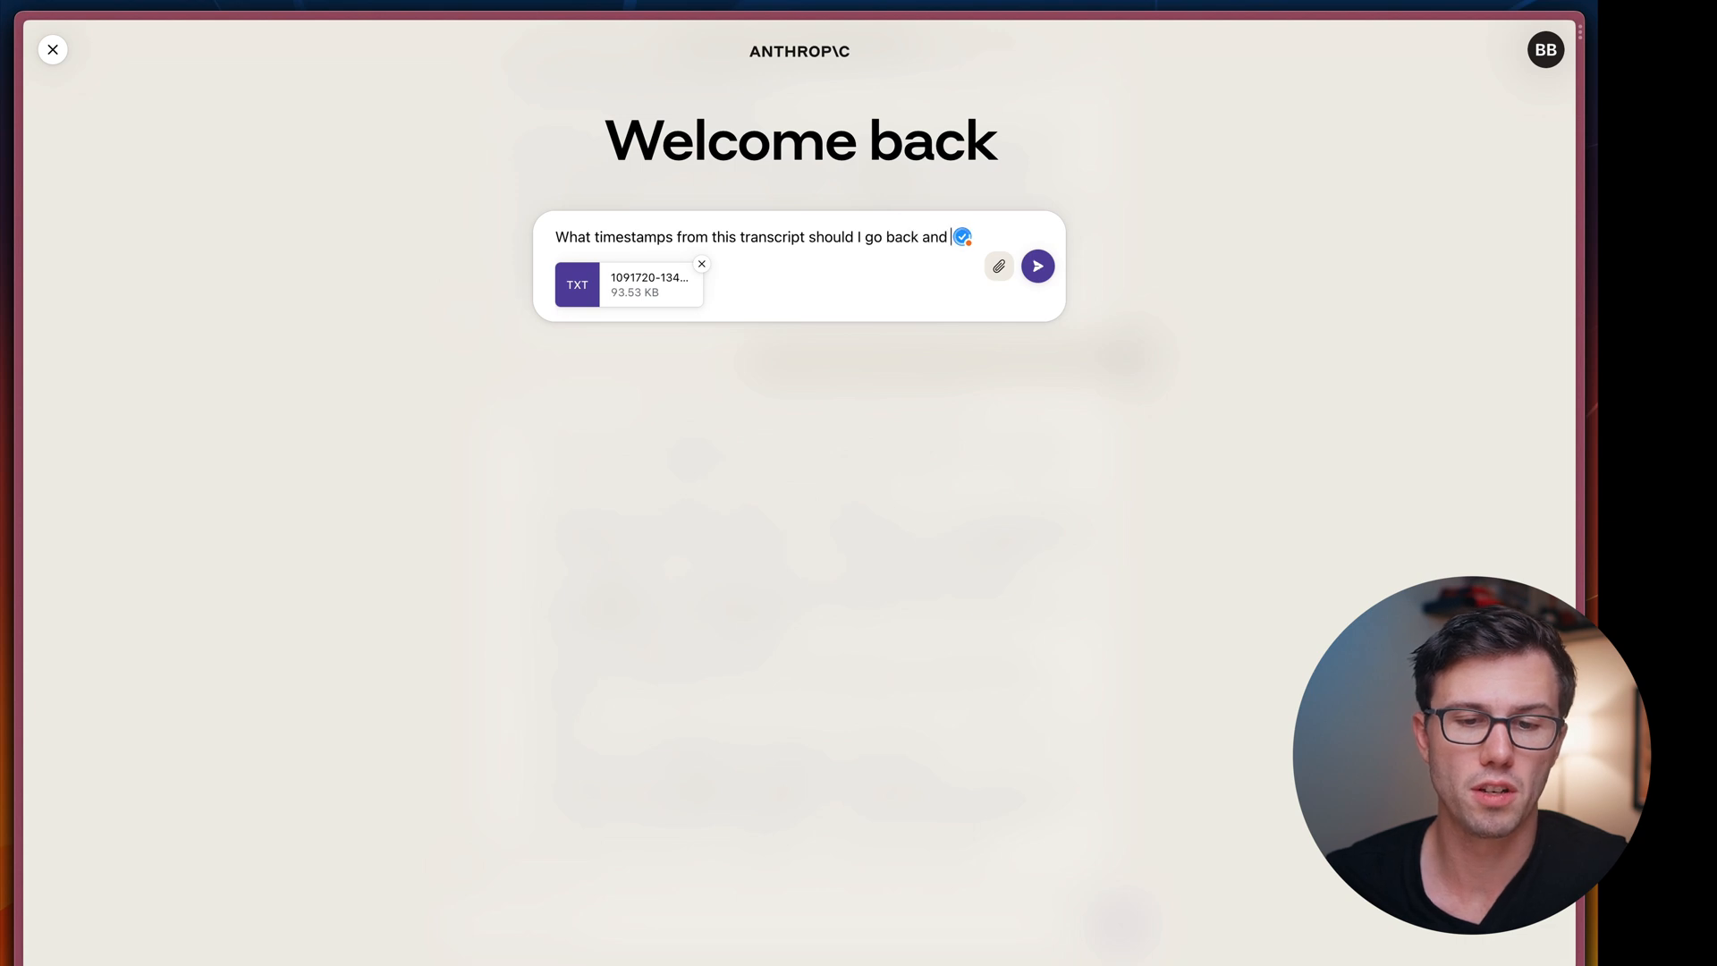
{"action": "type", "text": "watch?"}
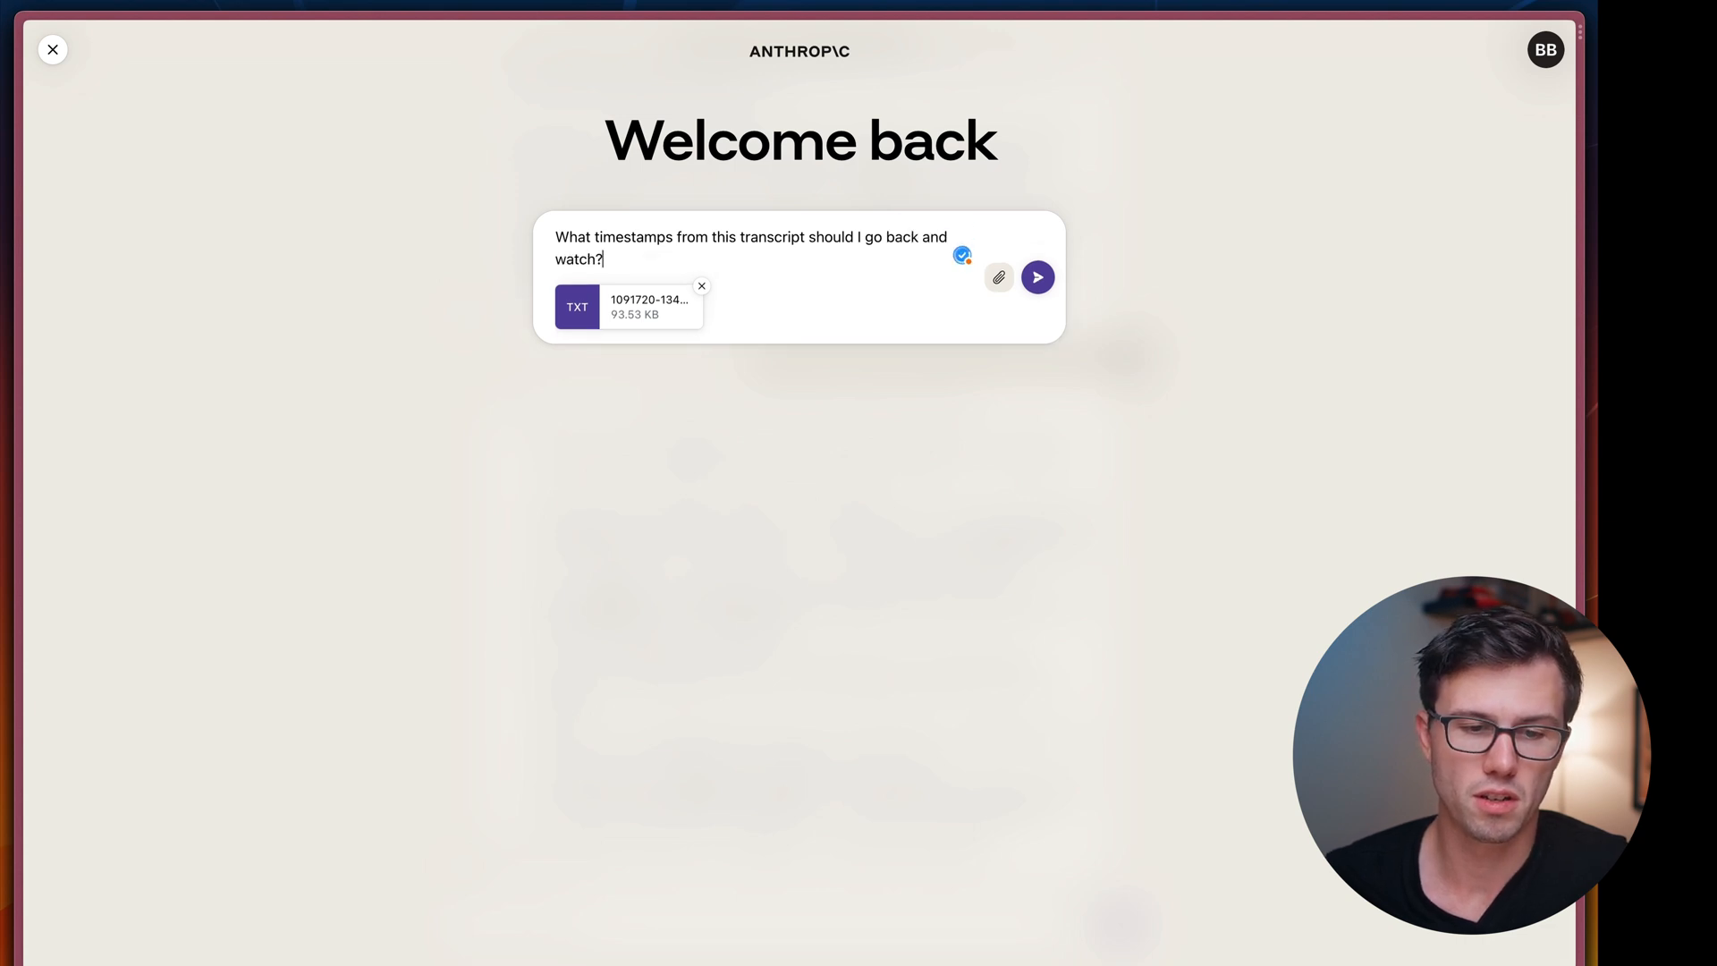
{"action": "left_click", "coordinate": [1036, 277]}
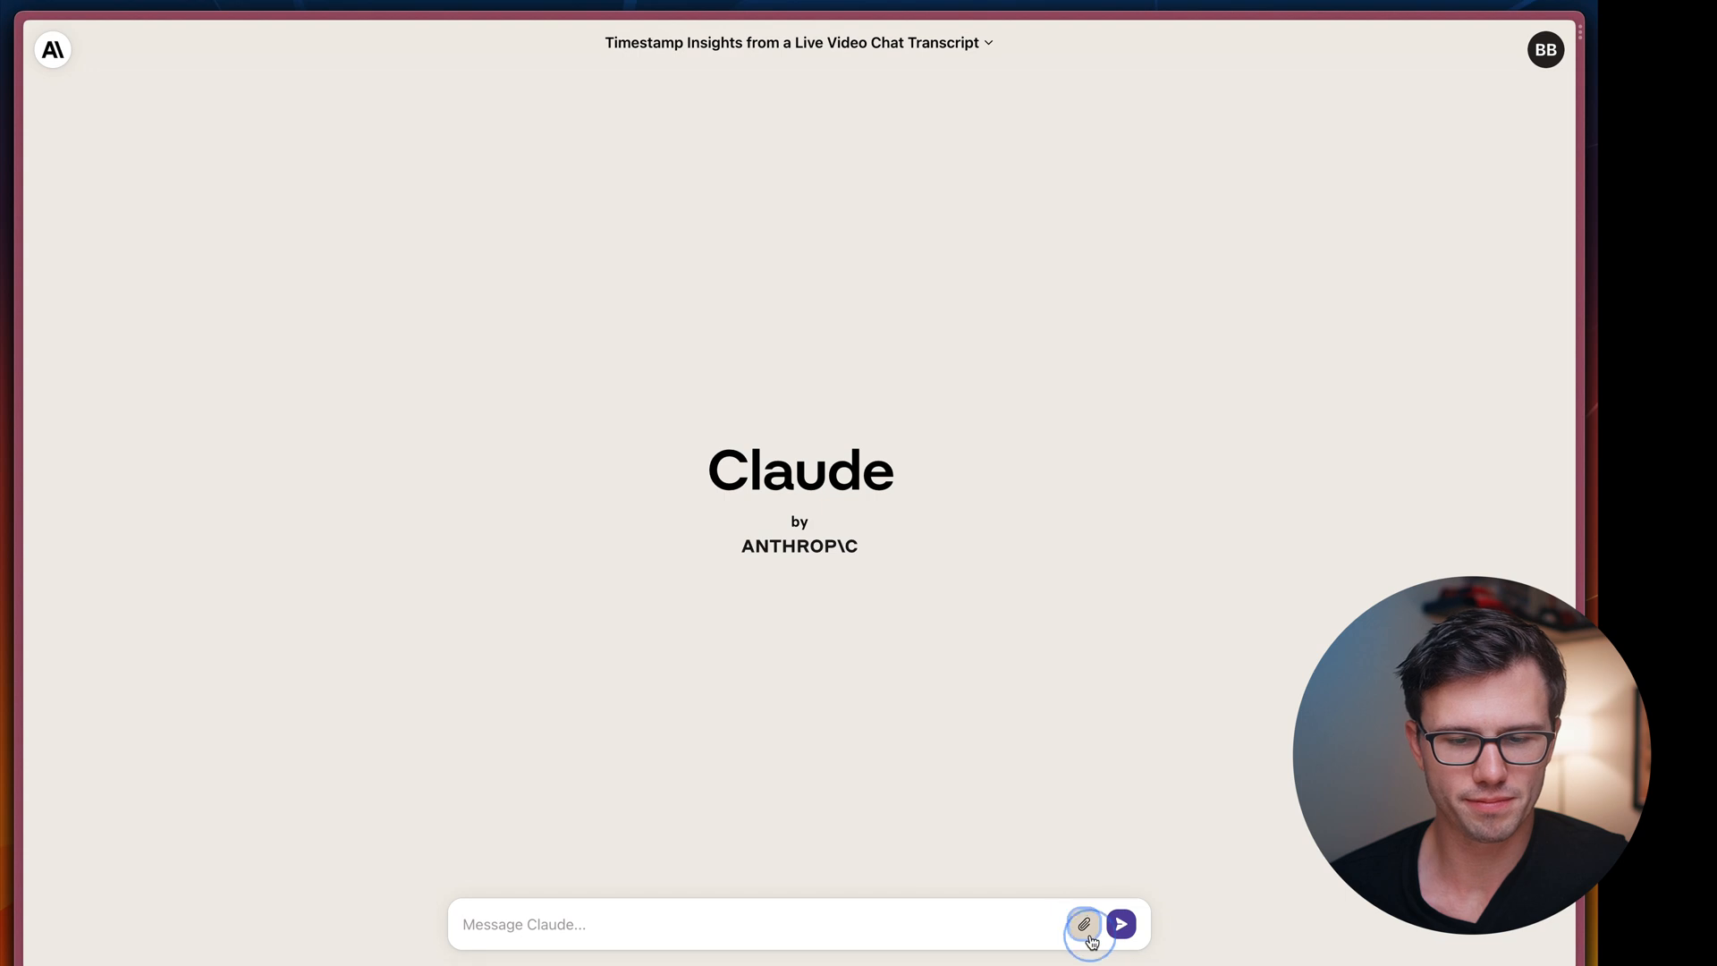
Re-attach the 96 KB timestamped transcript .txt from Downloads
{"action": "left_click", "coordinate": [1083, 923]}
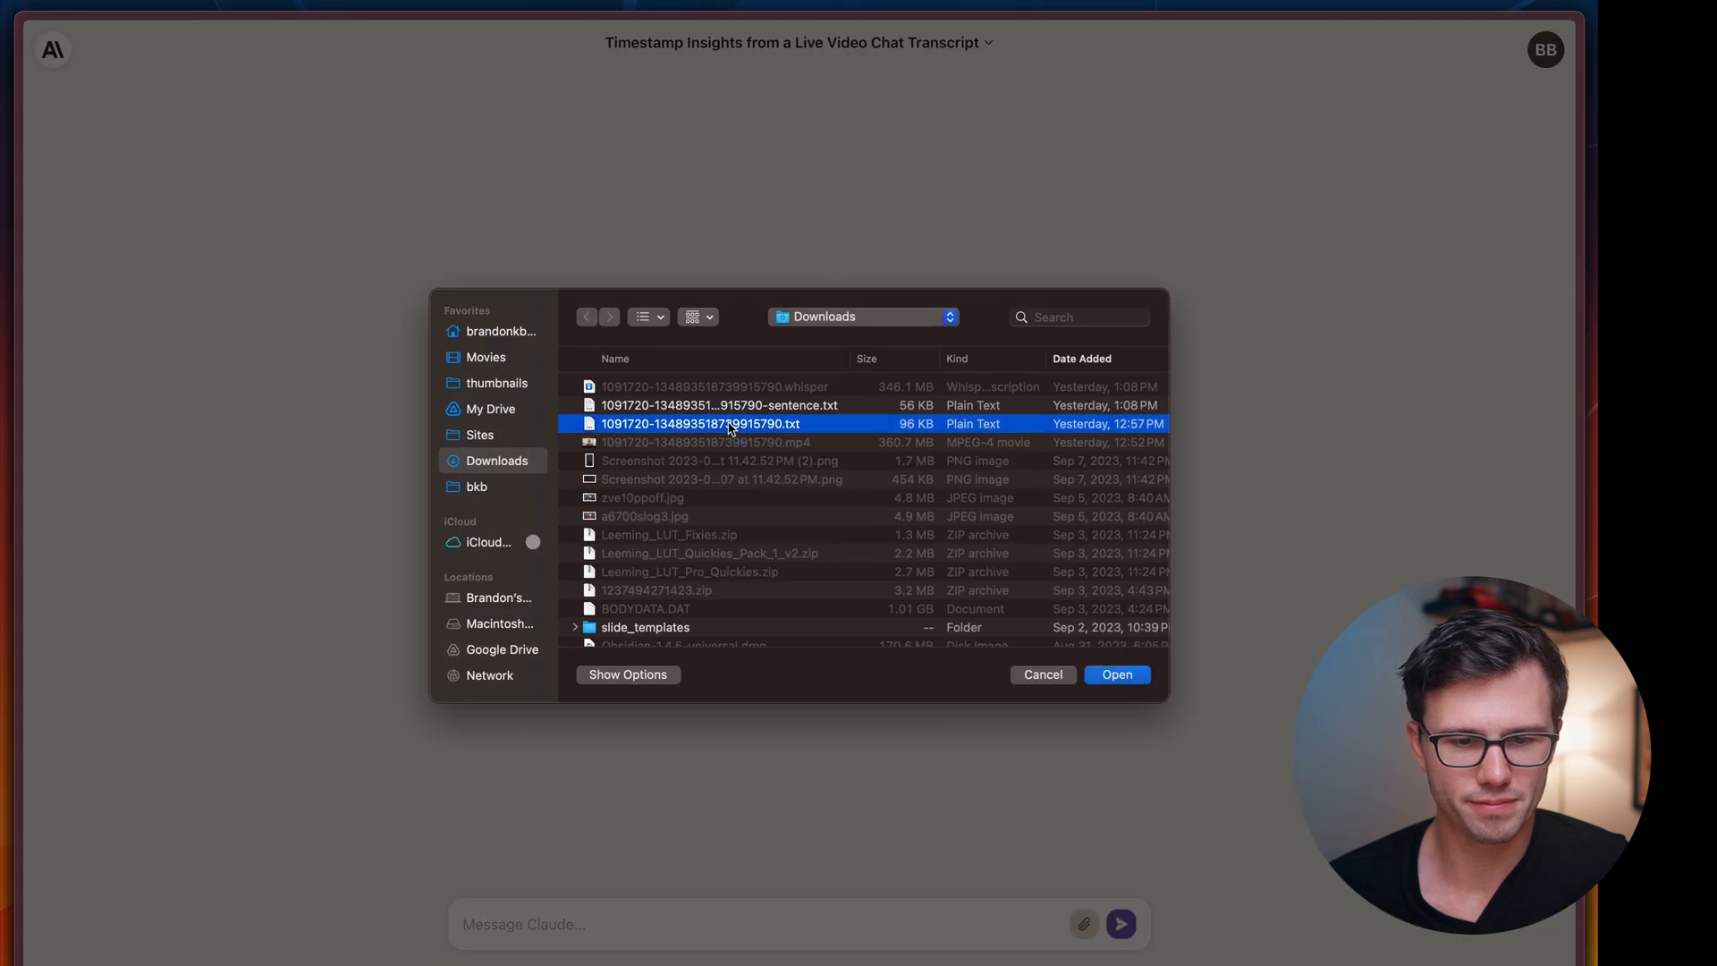
{"action": "left_click", "coordinate": [1116, 673]}
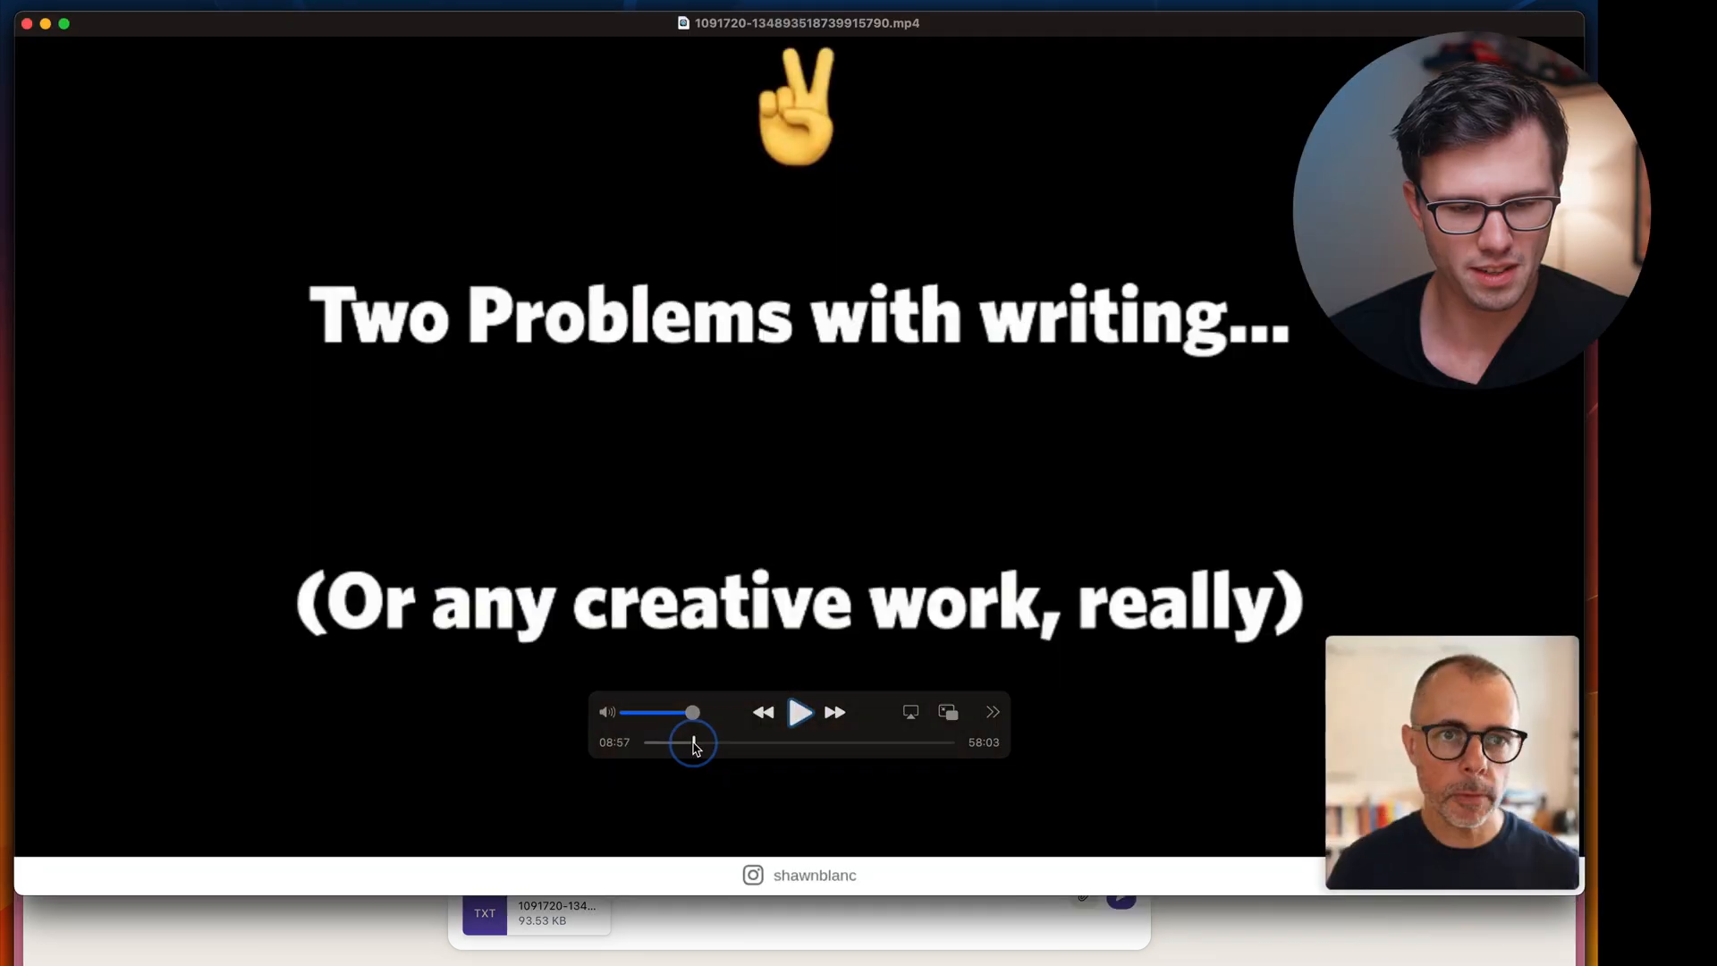
Play the webinar from about 9:00, jump to about 20:33, and pause
{"action": "left_click", "coordinate": [799, 712]}
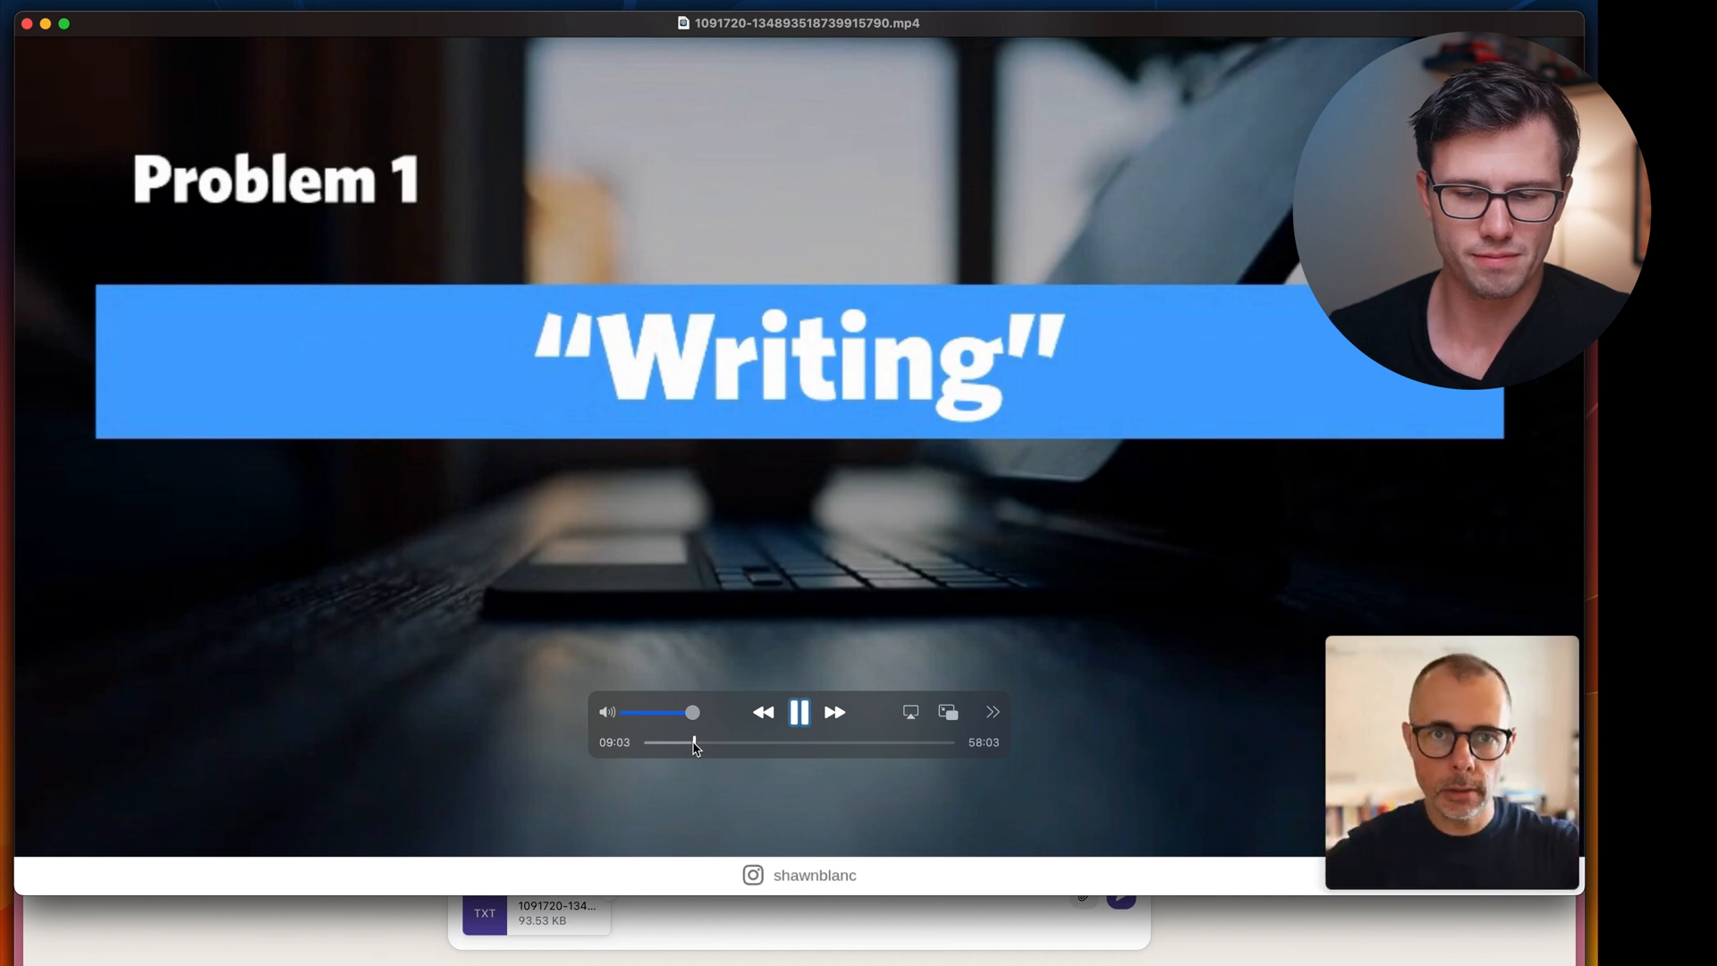
{"action": "left_click", "coordinate": [694, 741]}
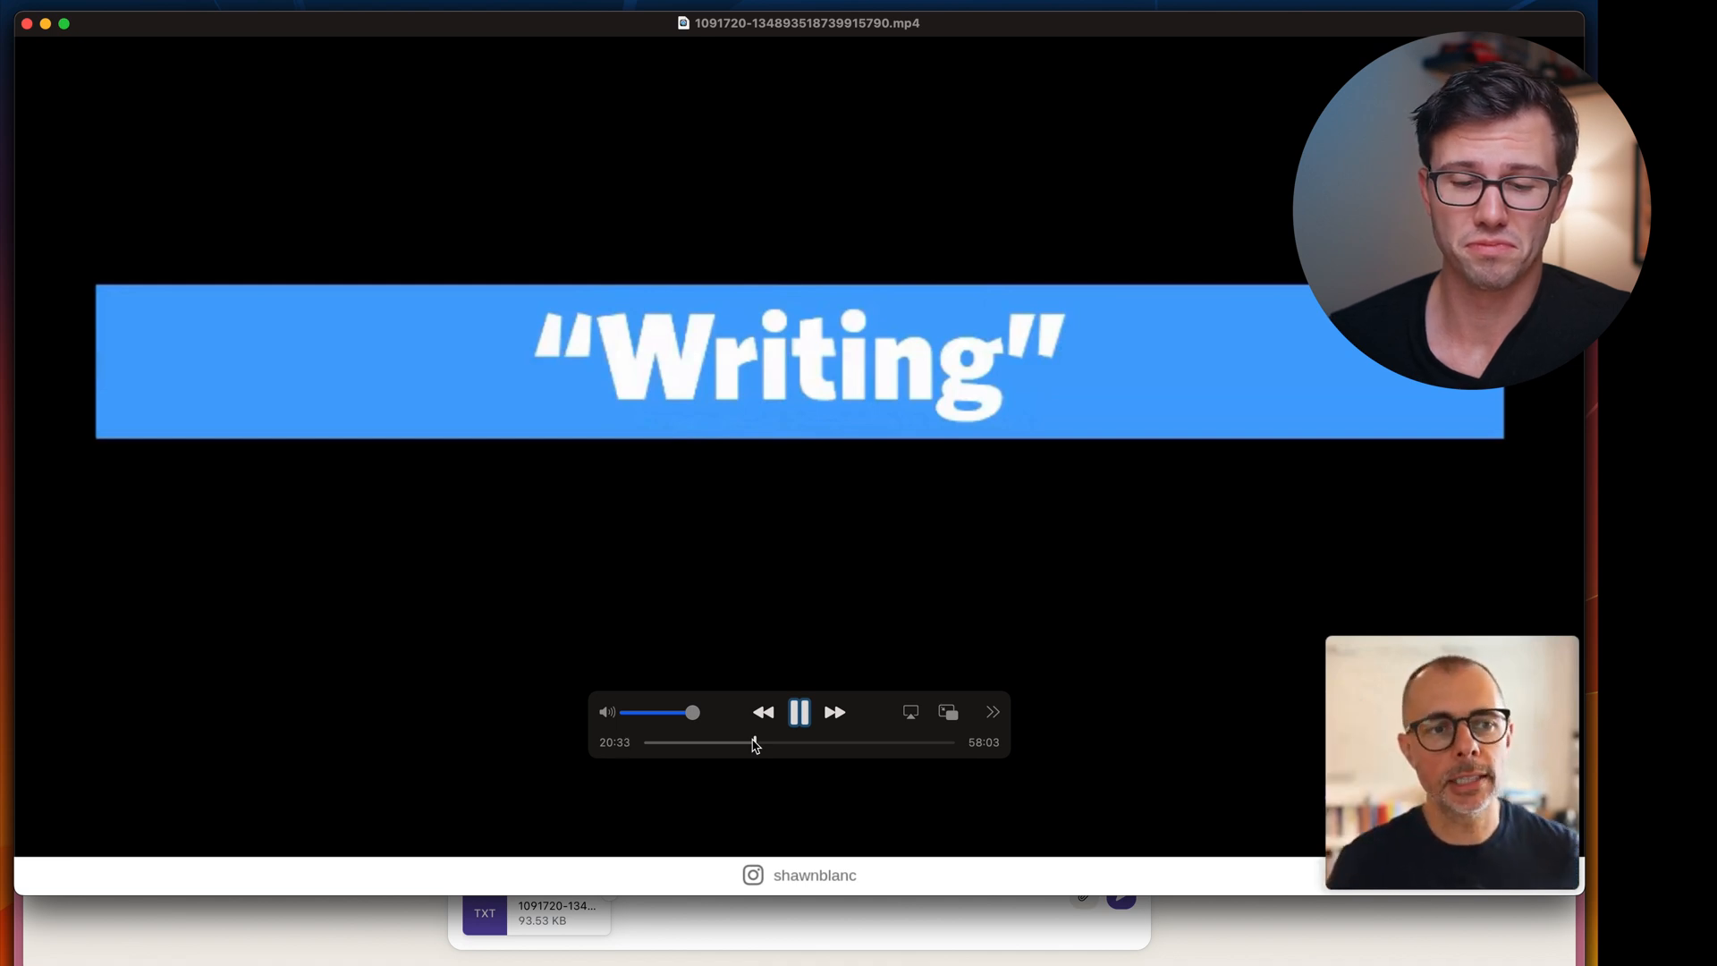
{"action": "left_click", "coordinate": [799, 712]}
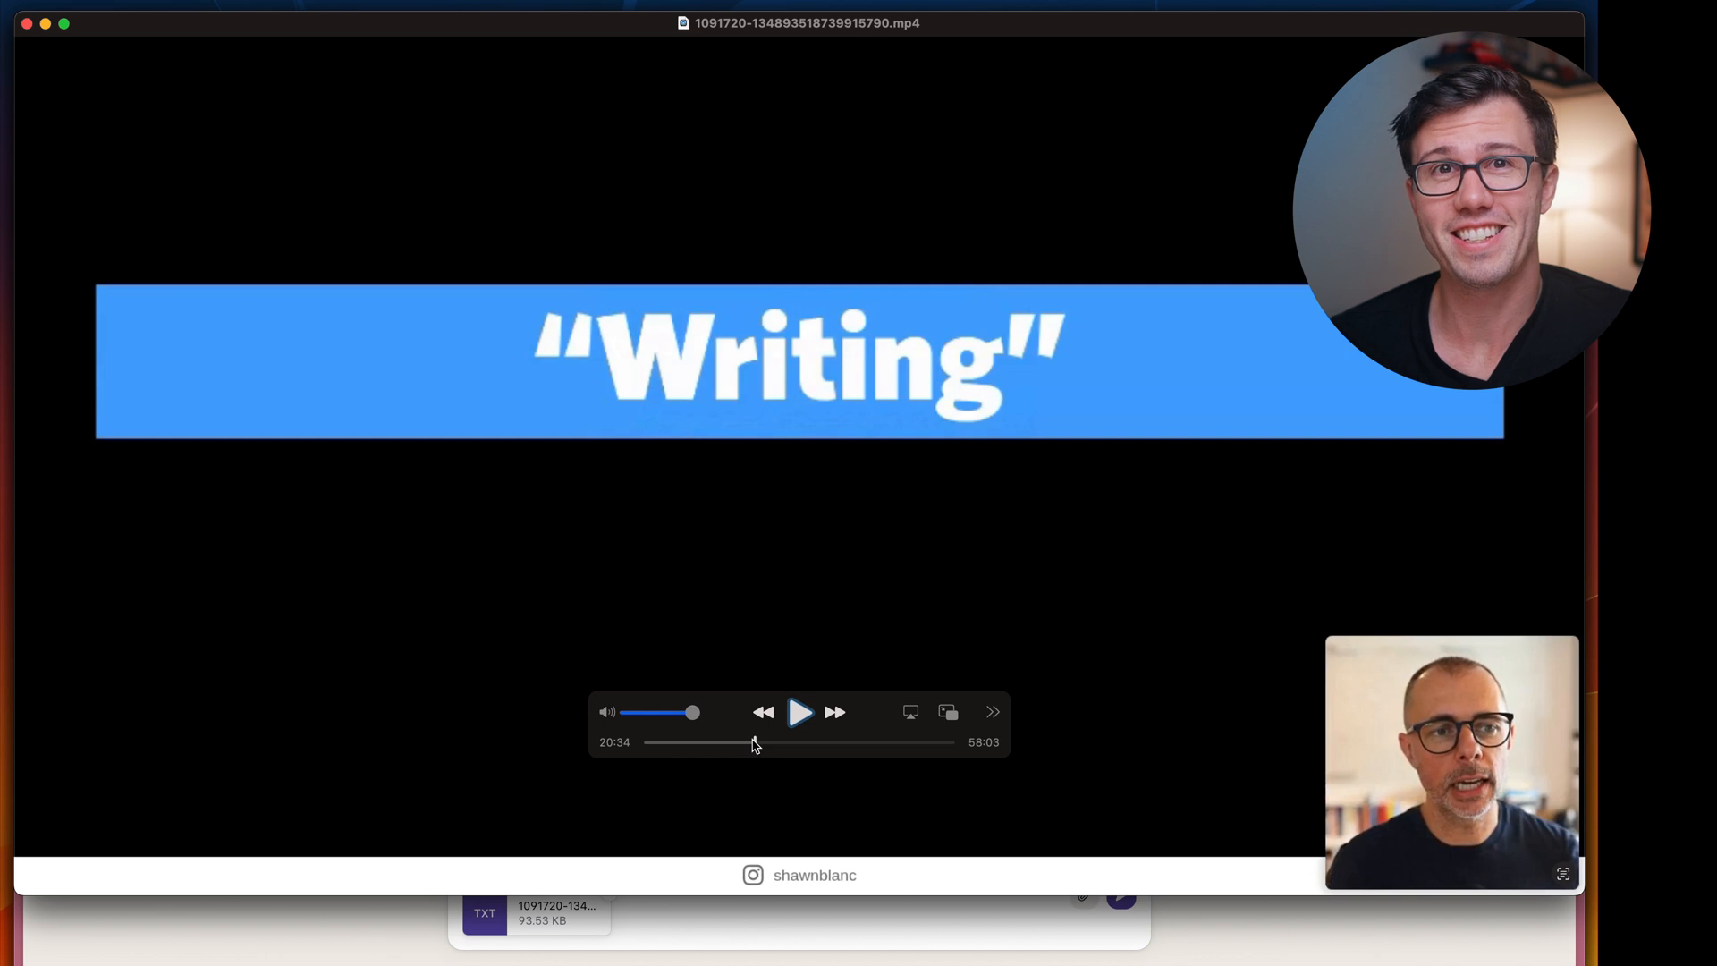